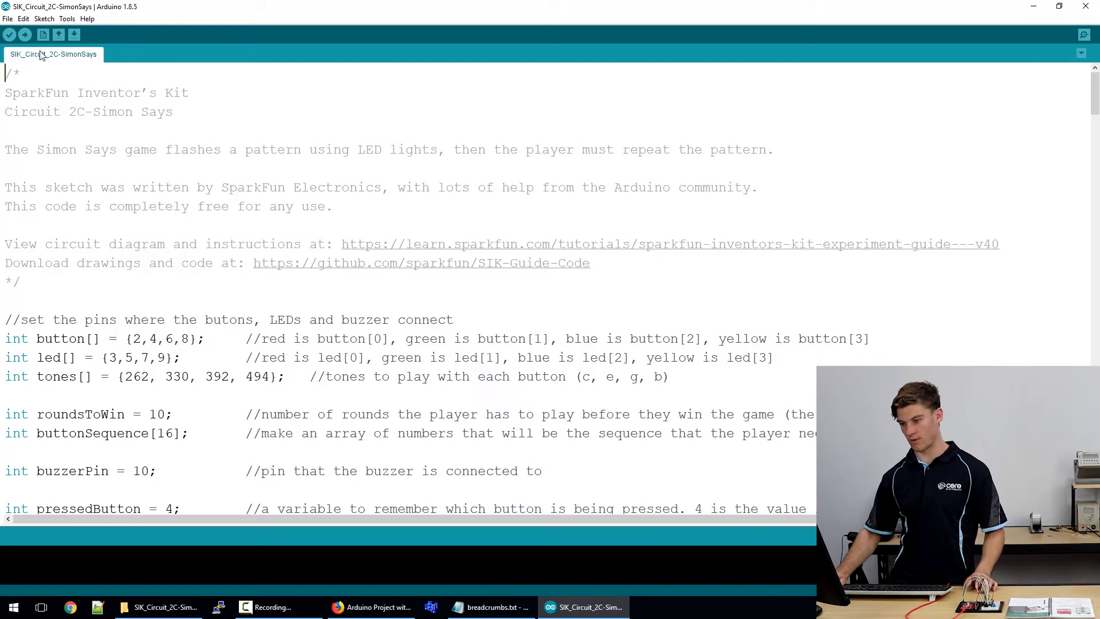
- Upload the SIK_Circuit_2C-SimonSays sketch to the connected board
click(9, 34)
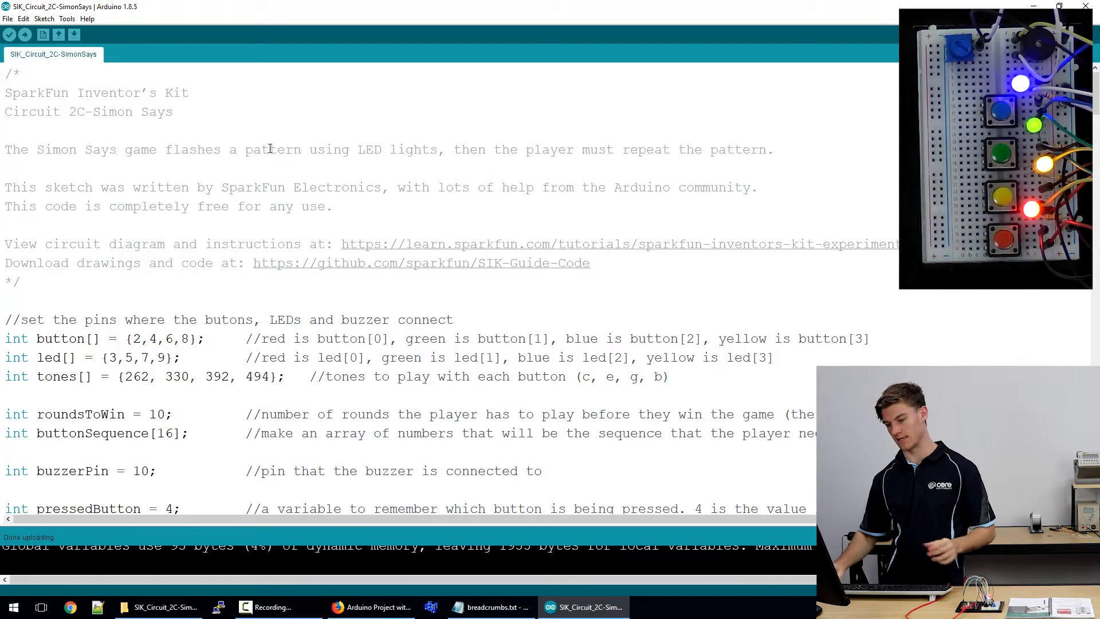
scroll(down, 3)
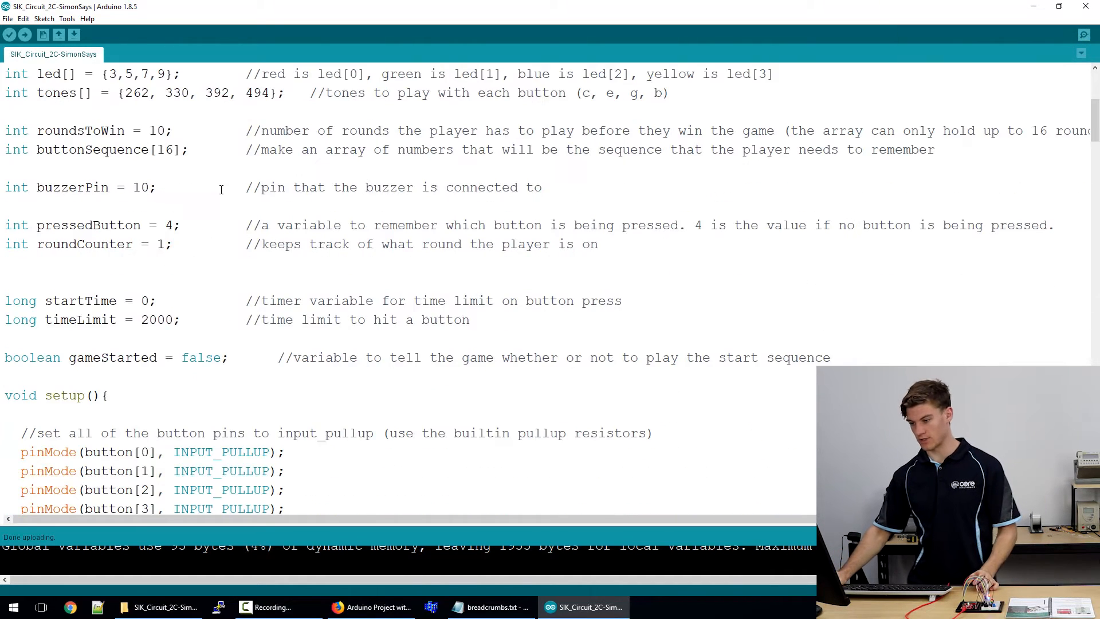
scroll(up, 3)
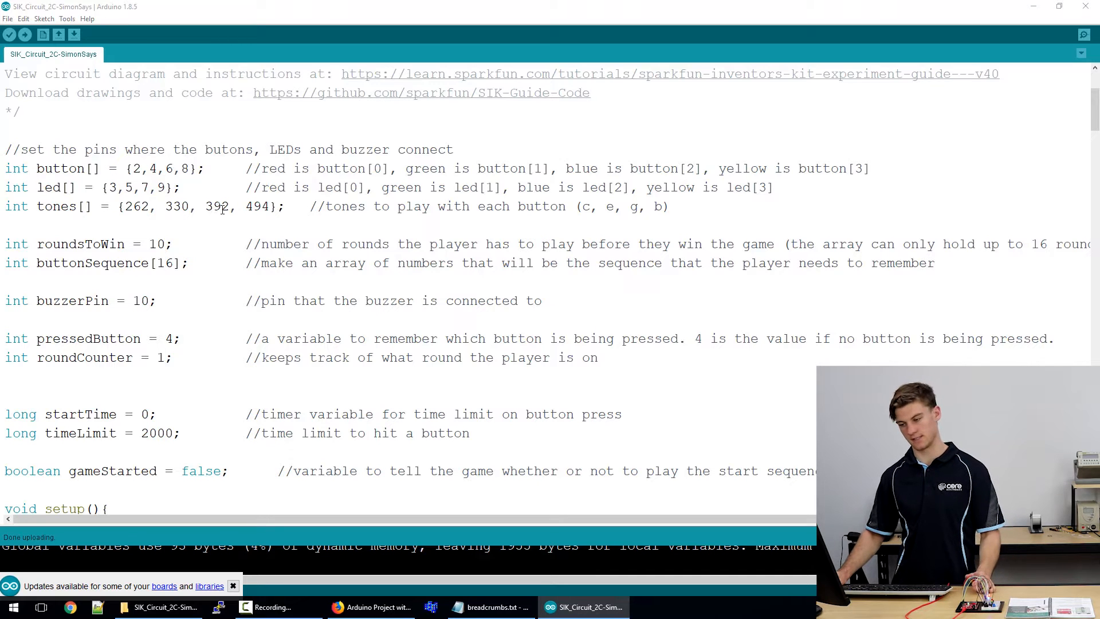
click(233, 585)
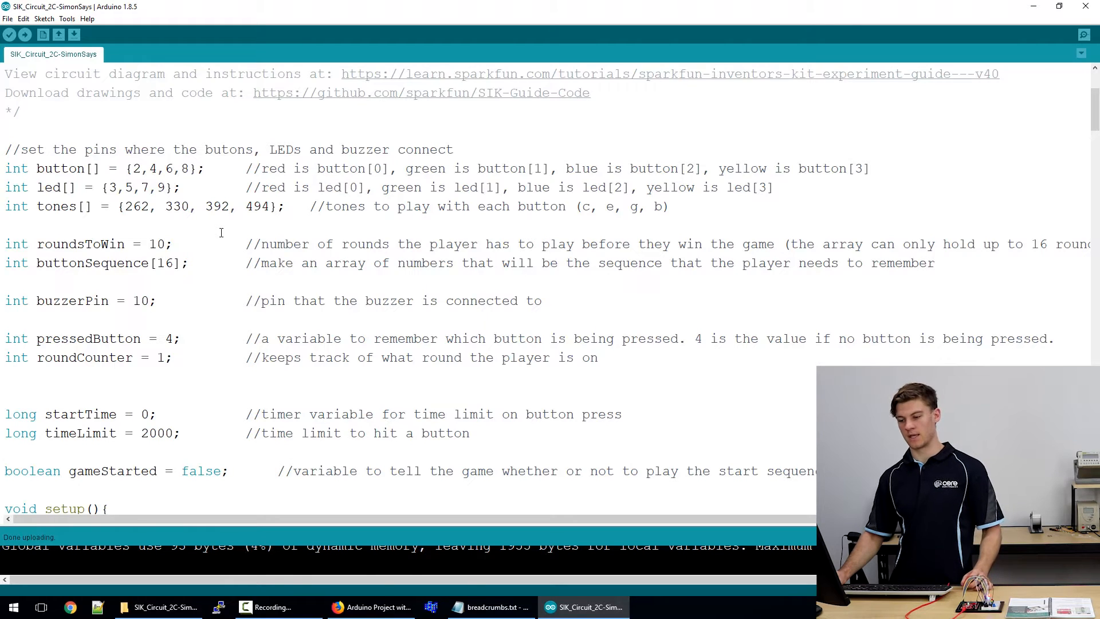
scroll(down, 3)
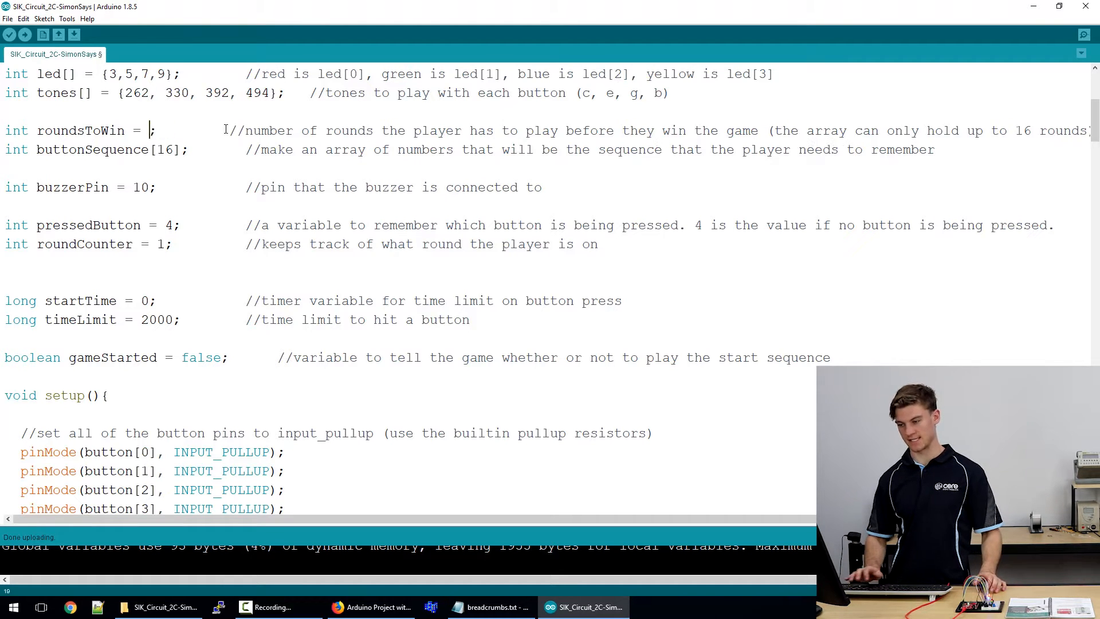
text(5)
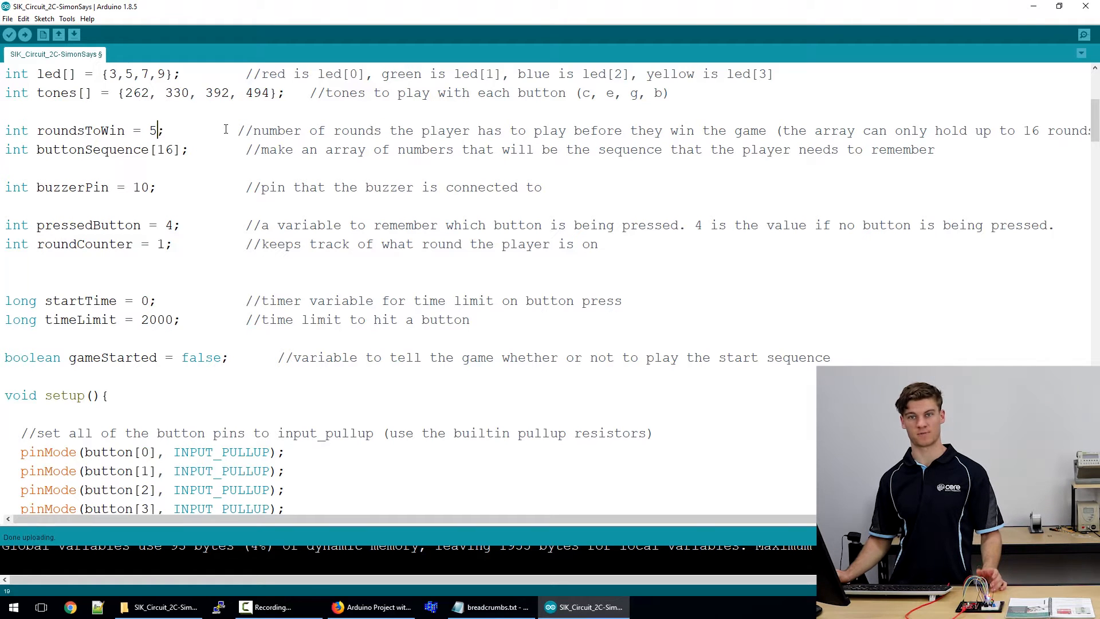
text(0)
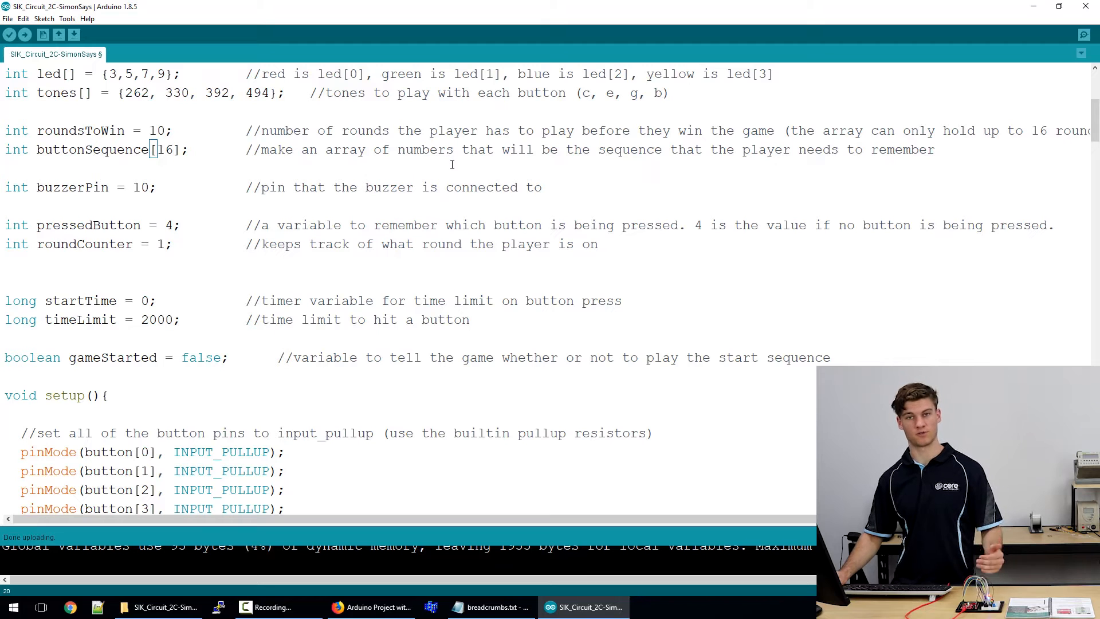
mouse_move(168, 176)
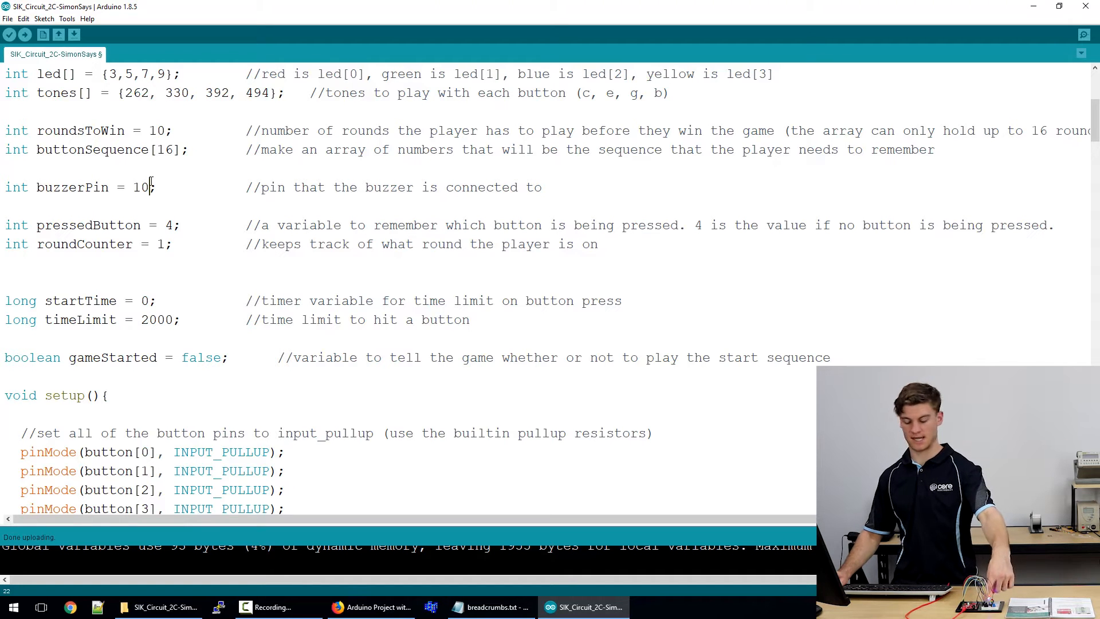
scroll(down, 3)
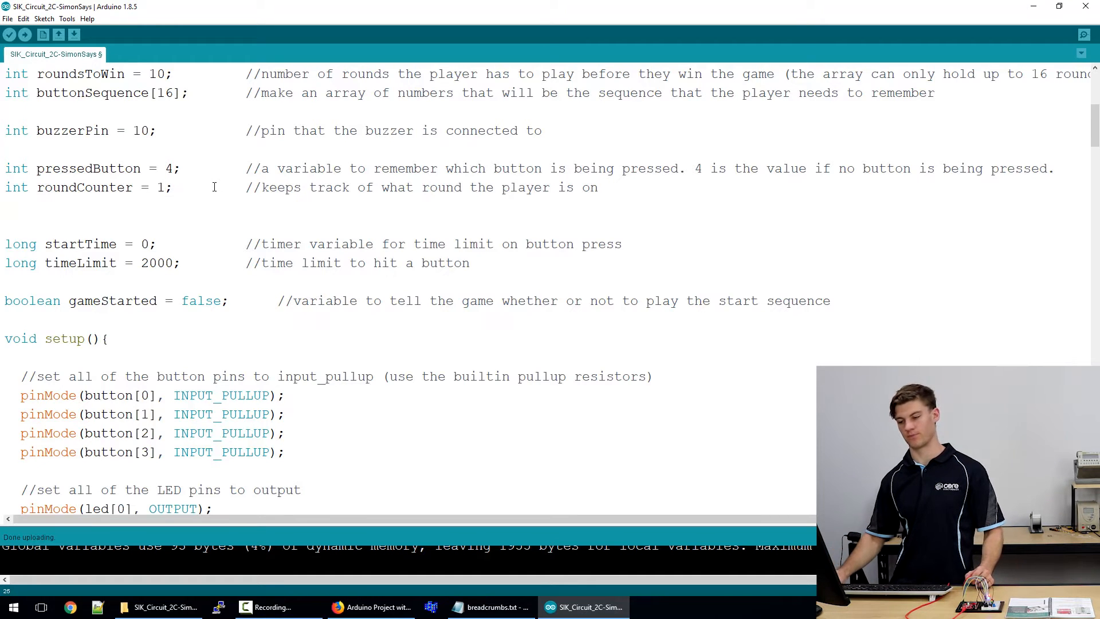
scroll(down, 3)
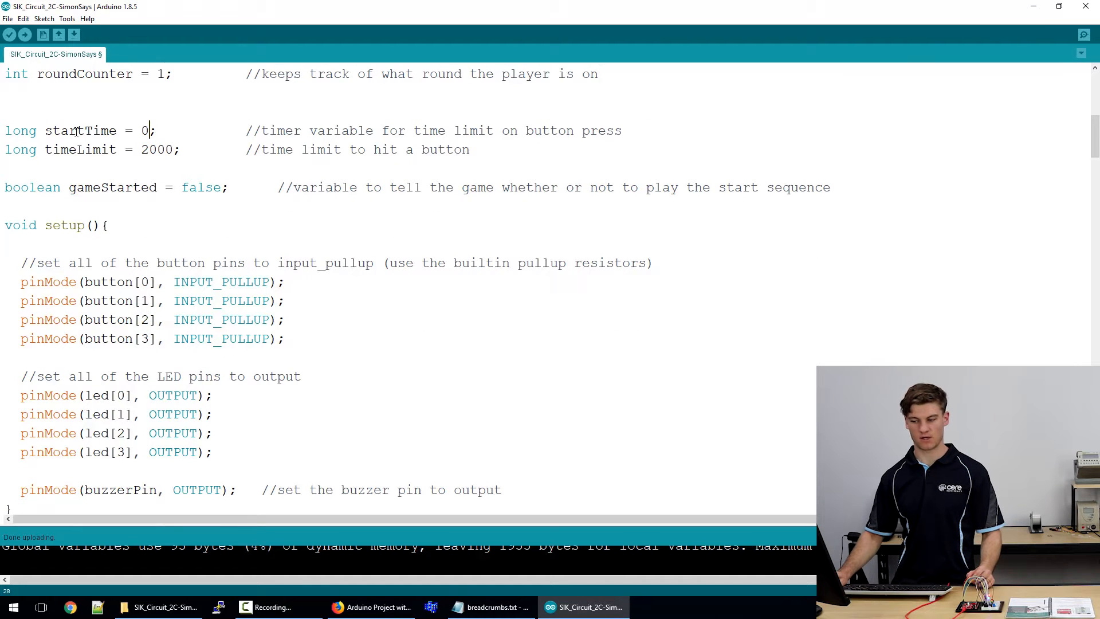
double_click(159, 150)
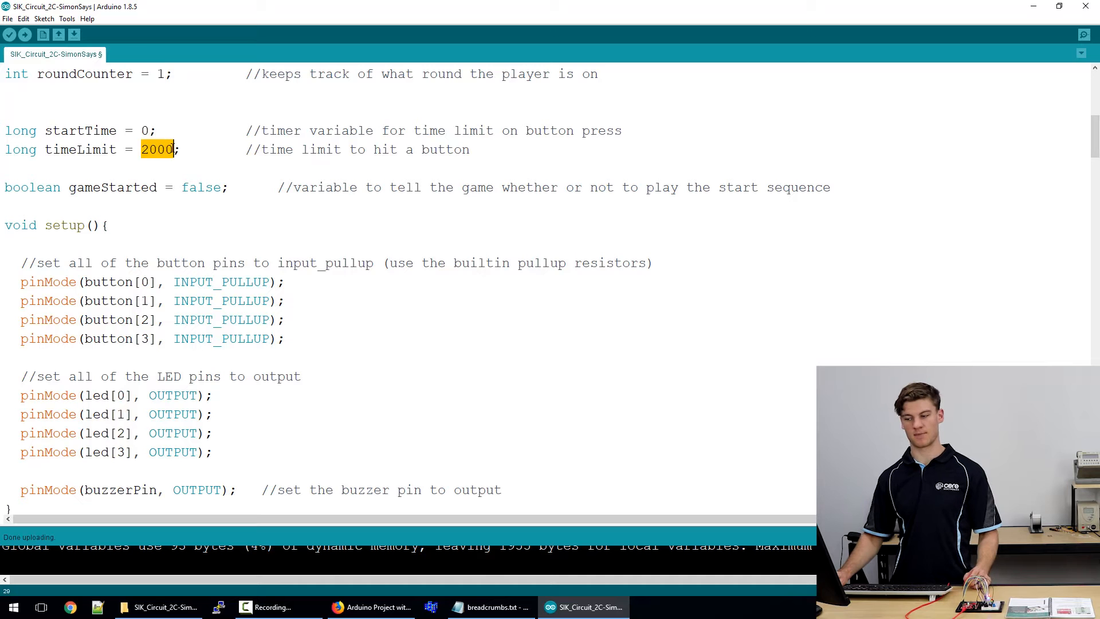
click(199, 137)
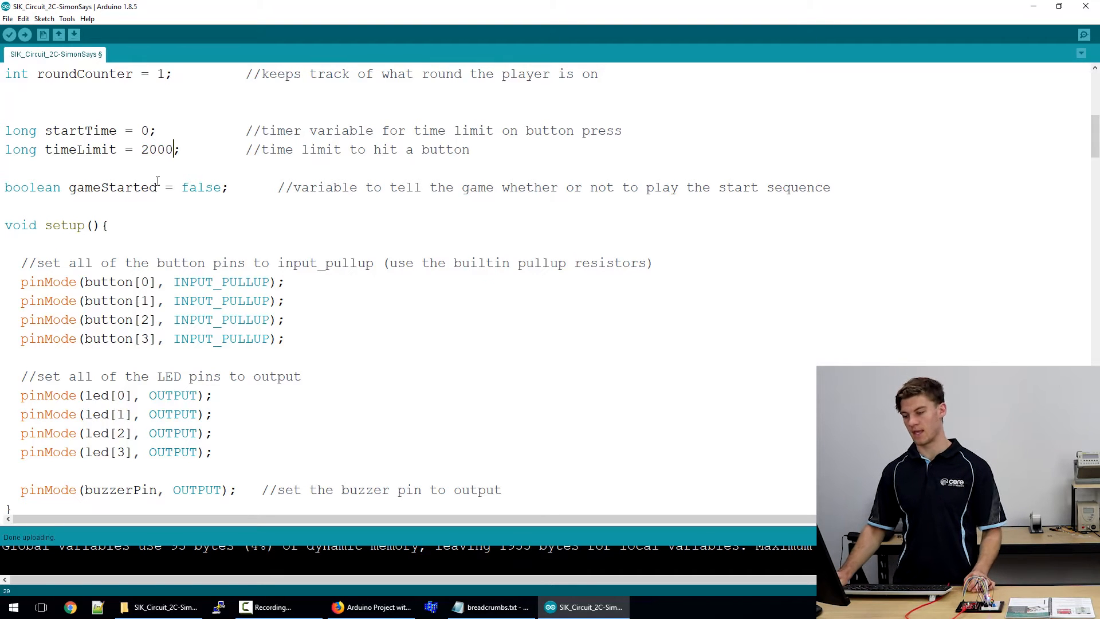
double_click(32, 188)
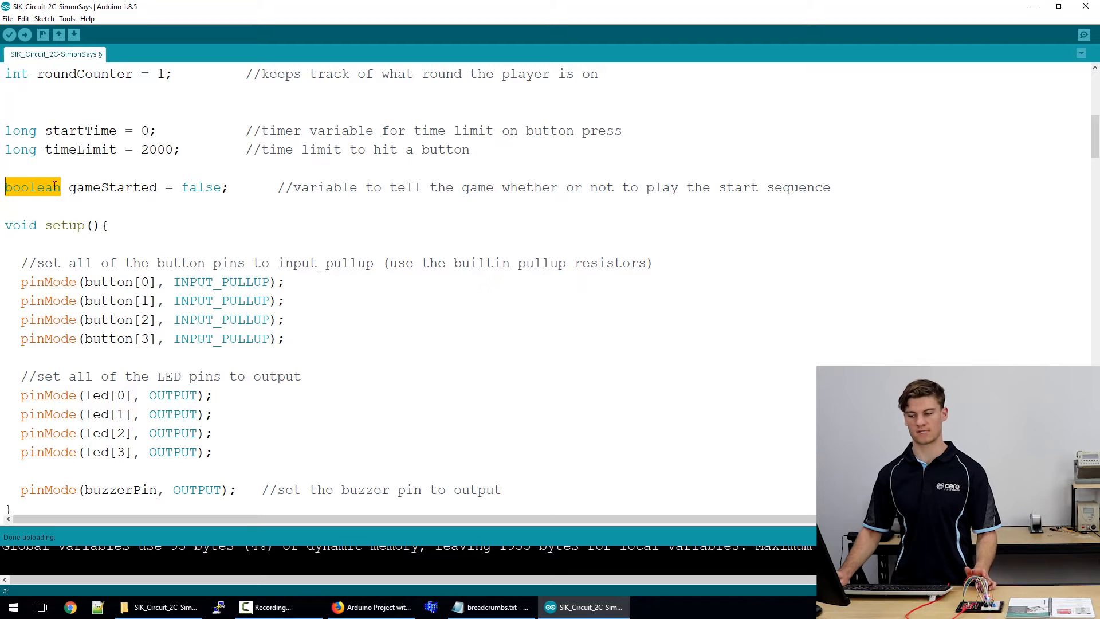
click(68, 164)
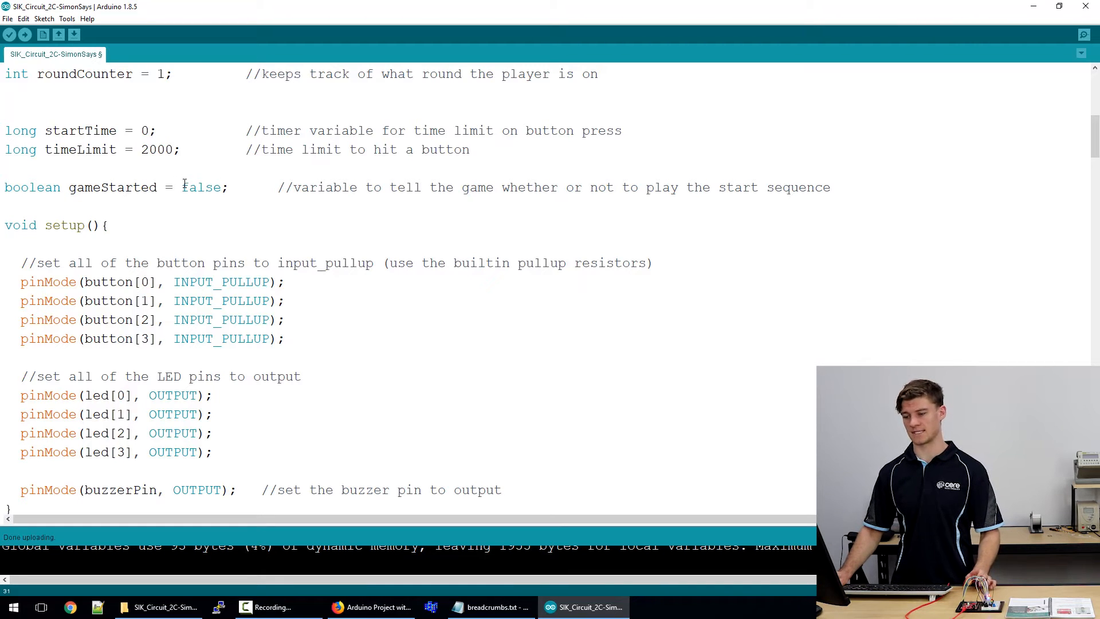
double_click(201, 187)
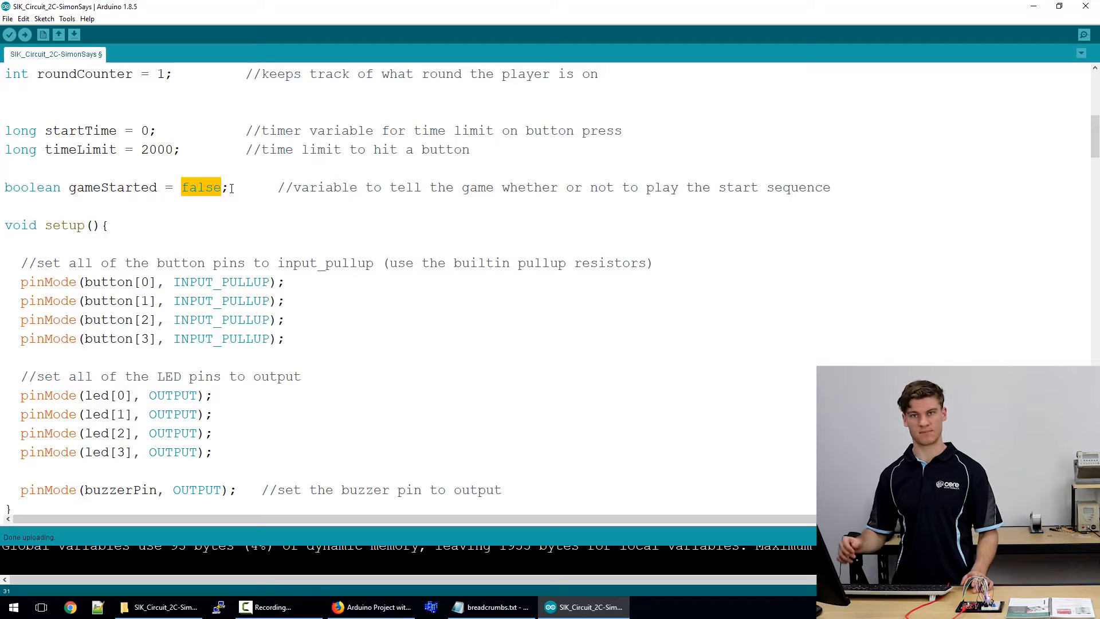
click(228, 187)
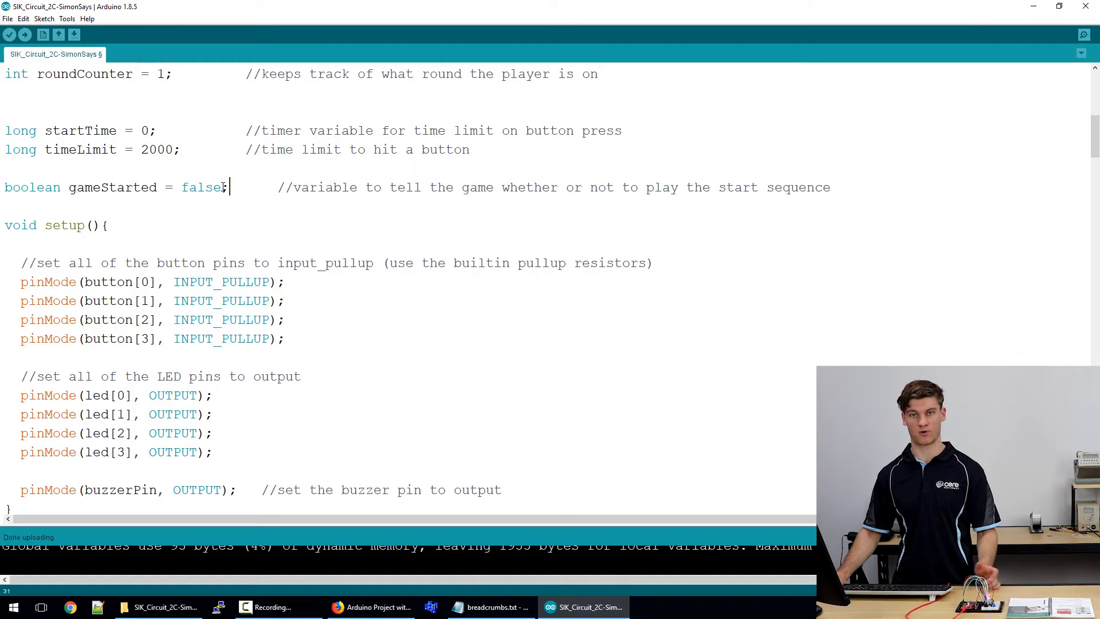
double_click(202, 187)
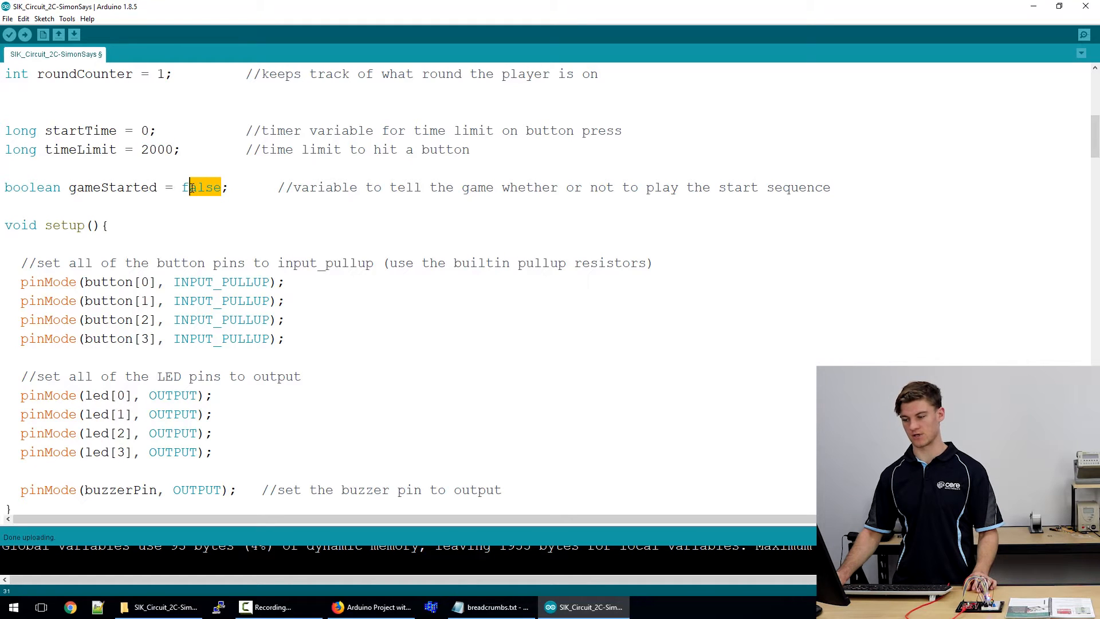
click(223, 187)
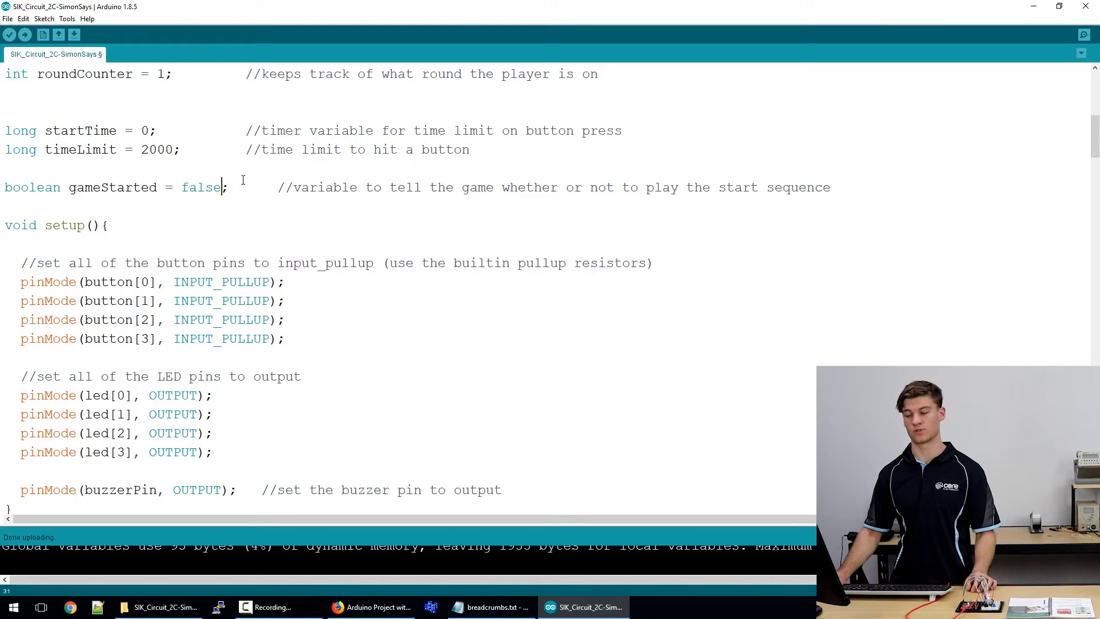
double_click(200, 187)
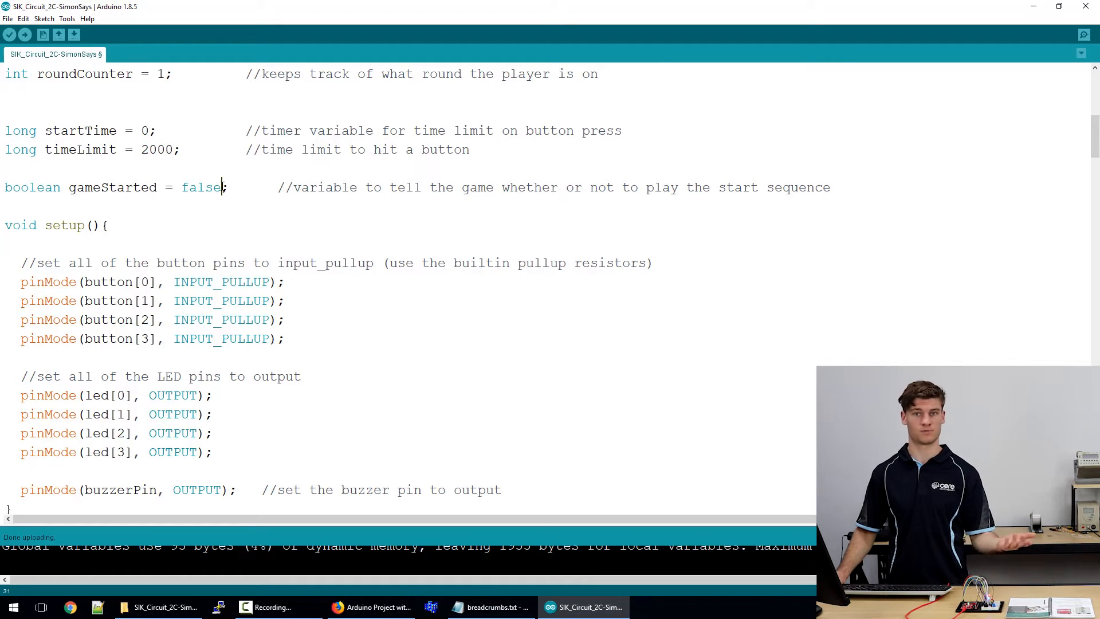
scroll(down, 3)
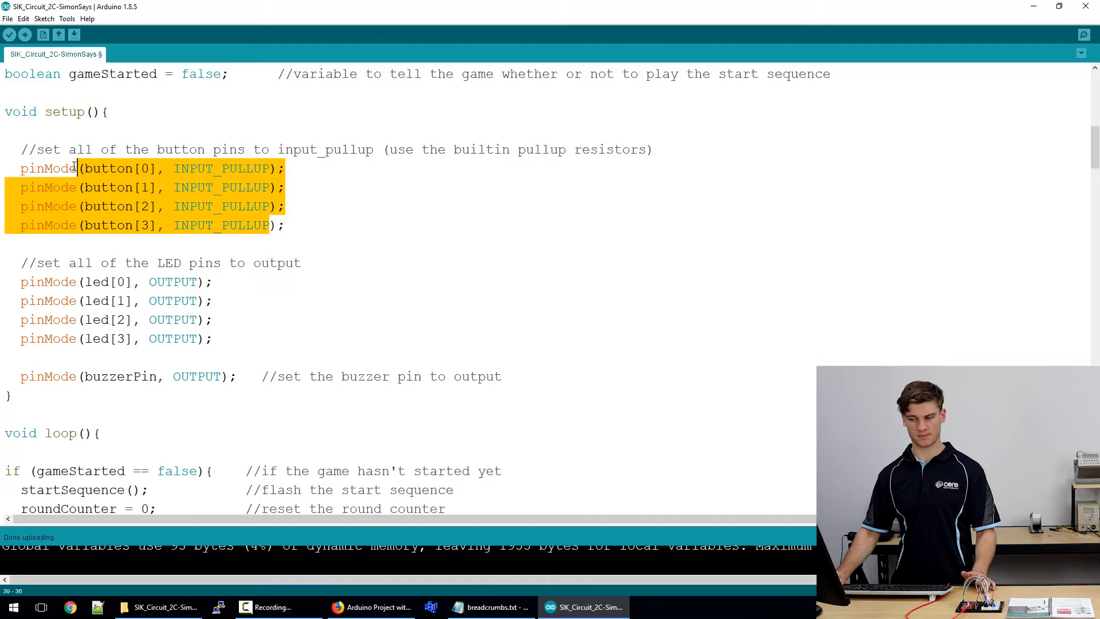
click(349, 201)
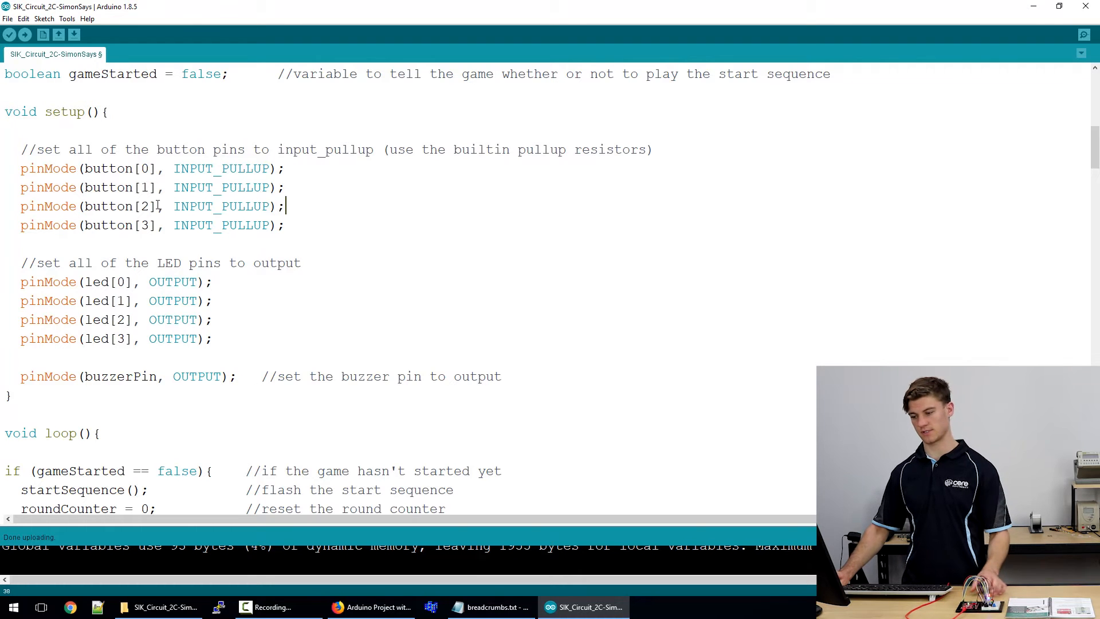
double_click(144, 225)
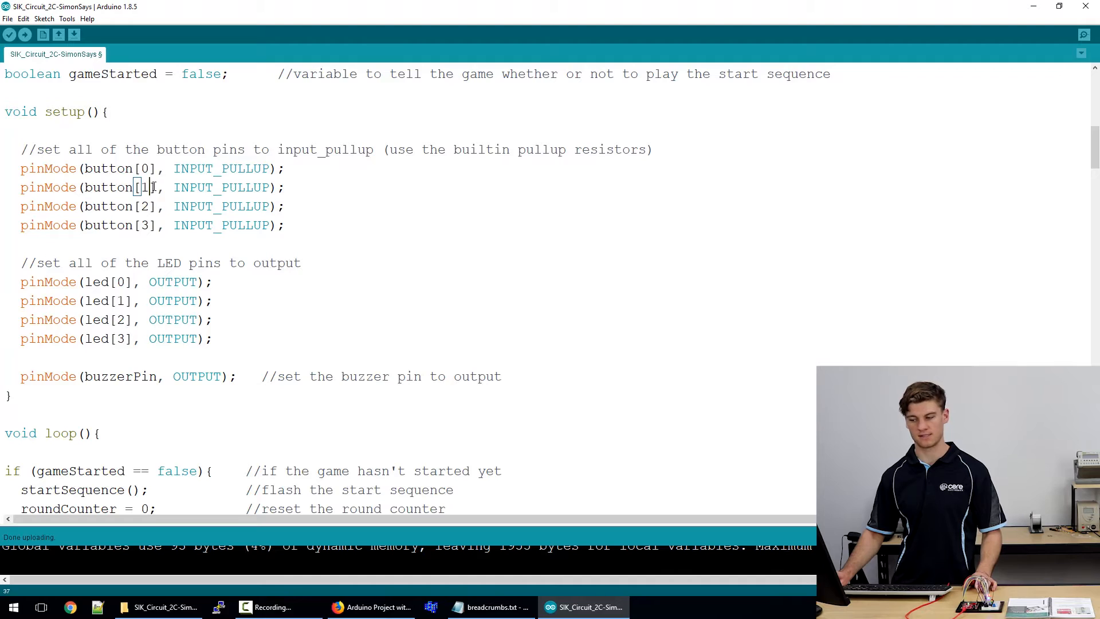
scroll(up, 3)
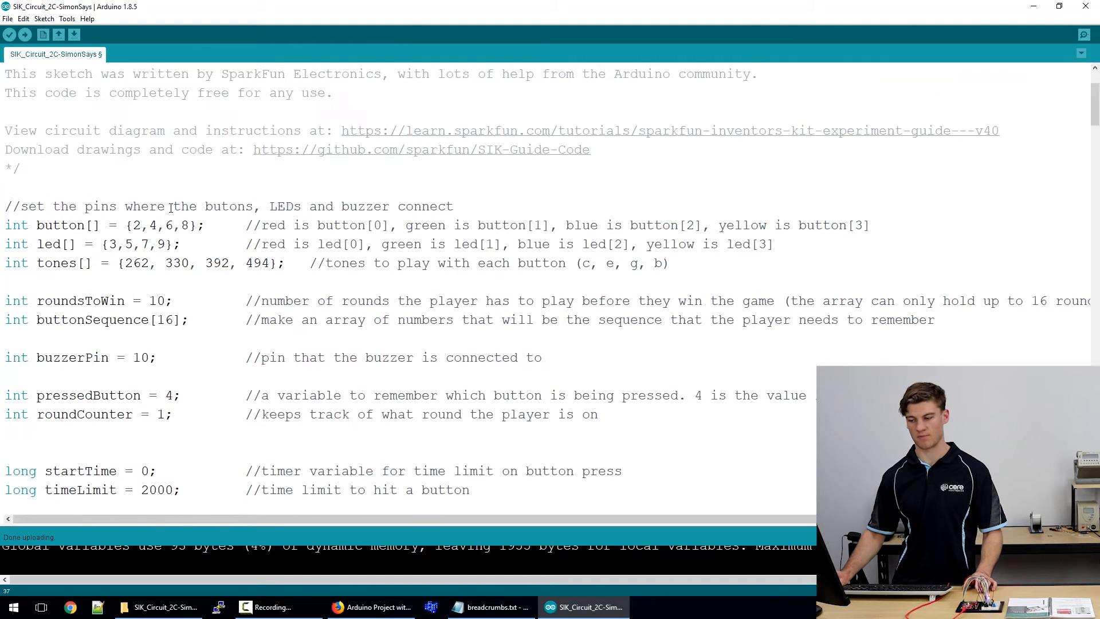
scroll(down, 3)
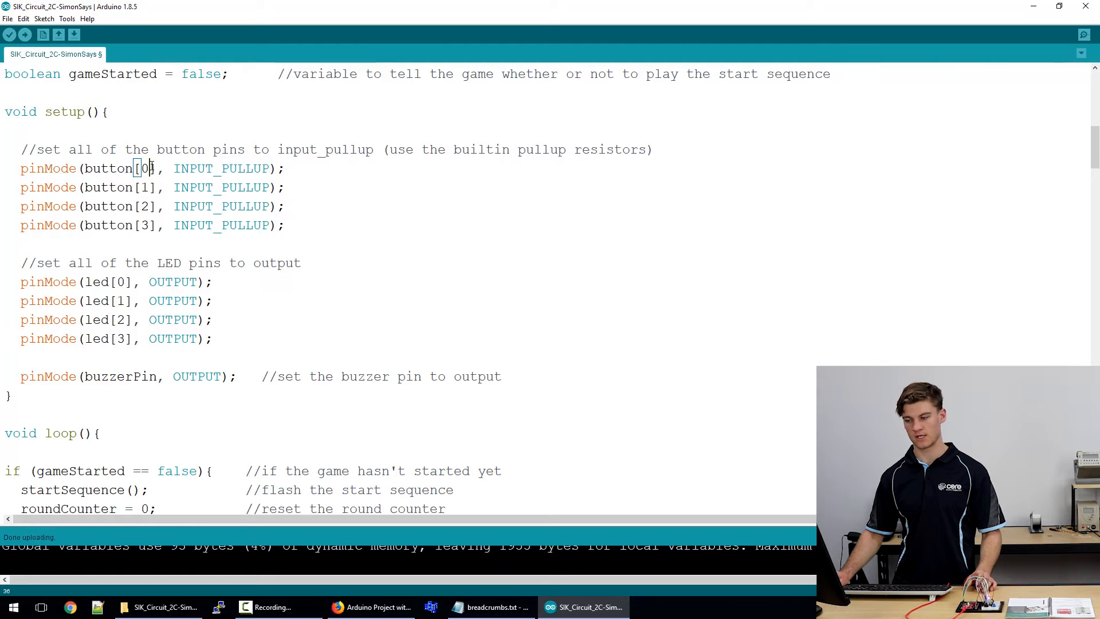
scroll(up, 3)
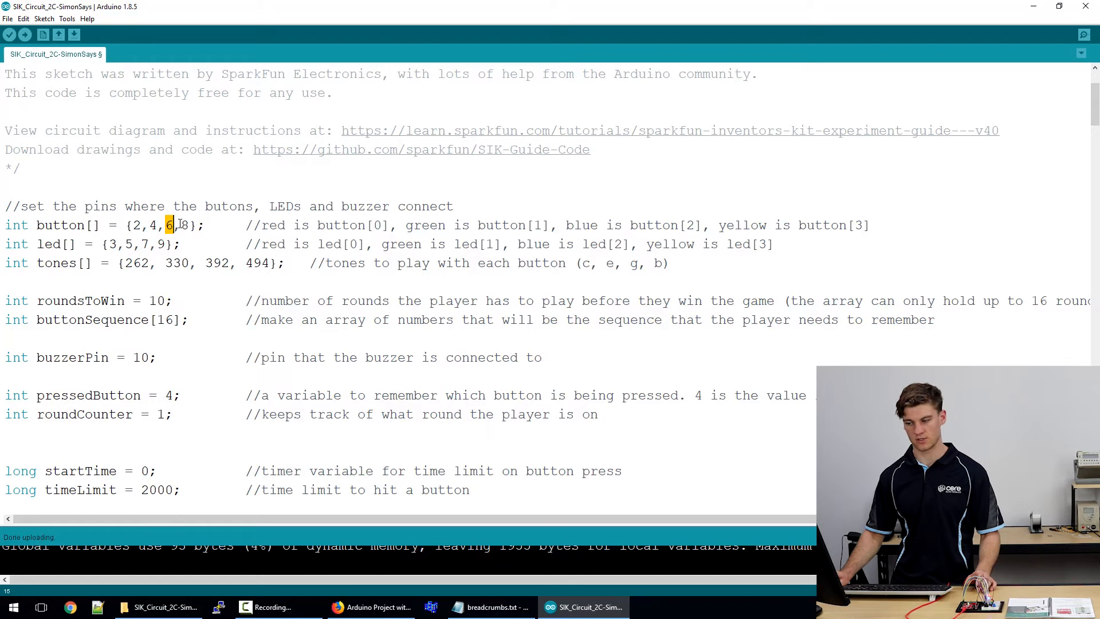
scroll(down, 3)
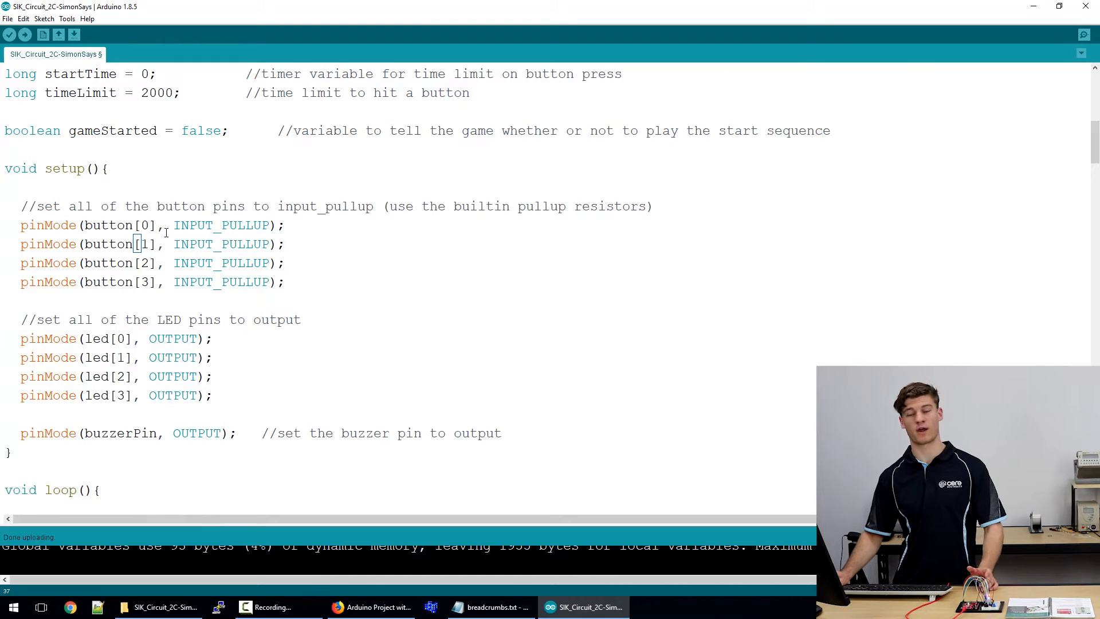
scroll(down, 3)
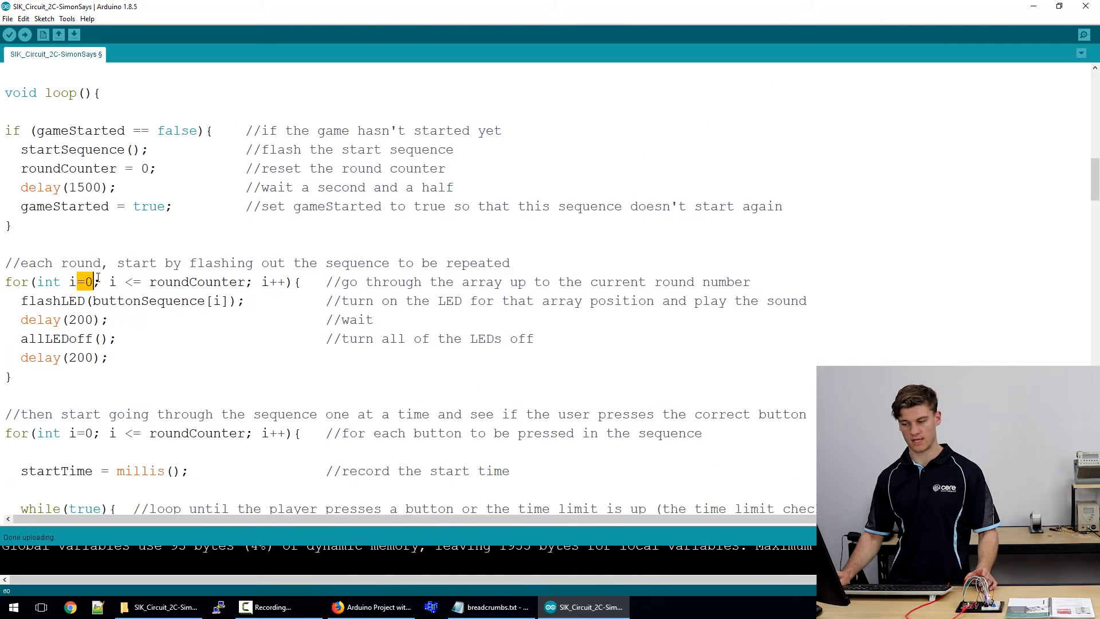
double_click(193, 281)
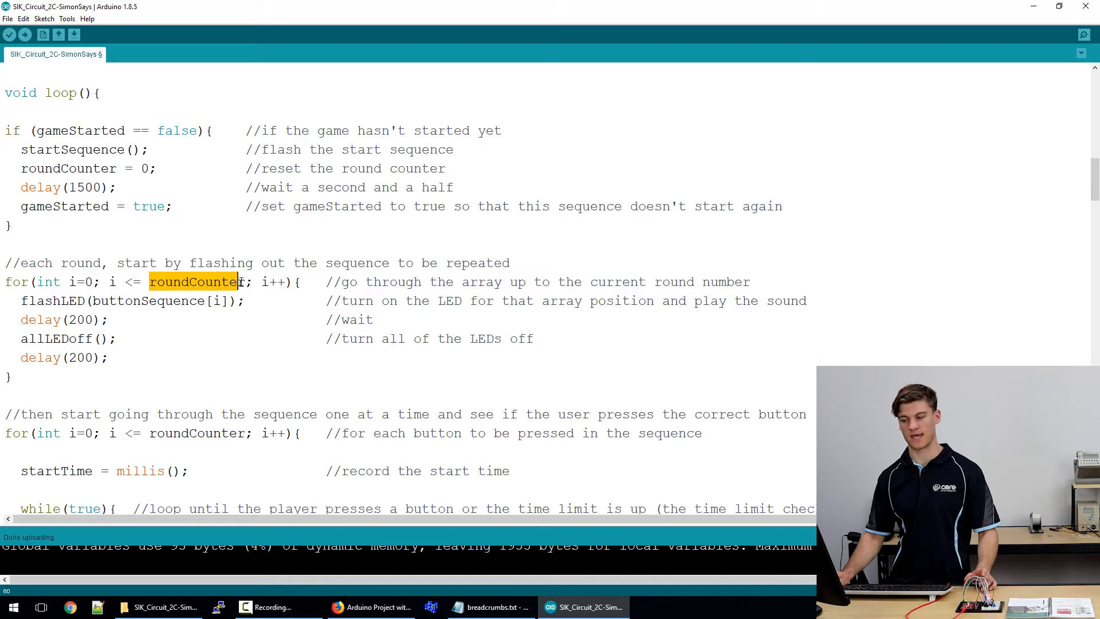
scroll(up, 3)
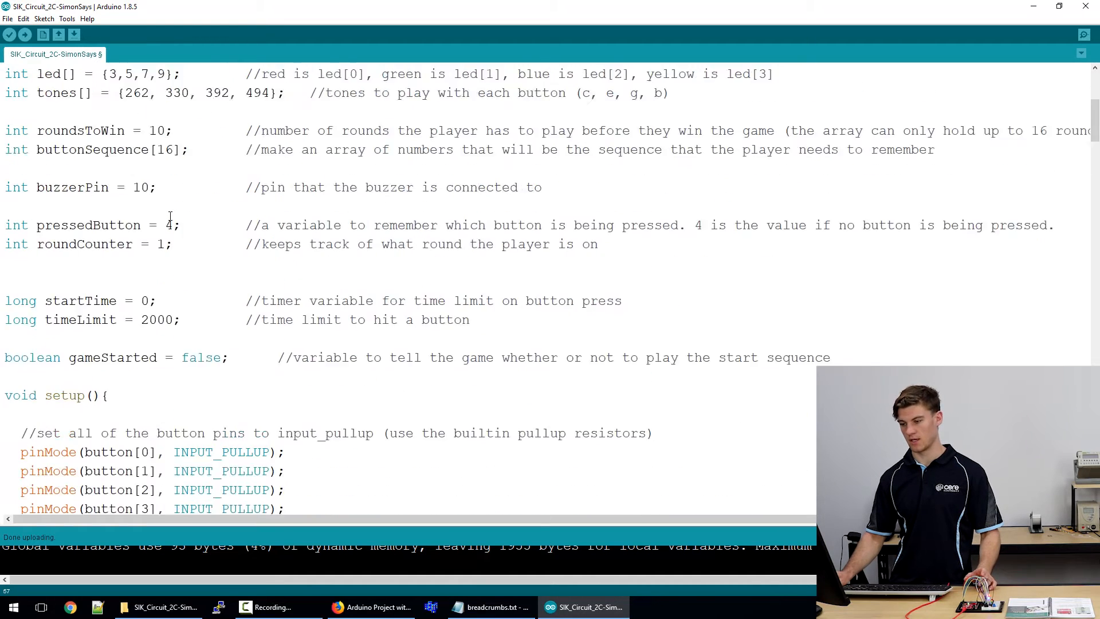
scroll(down, 3)
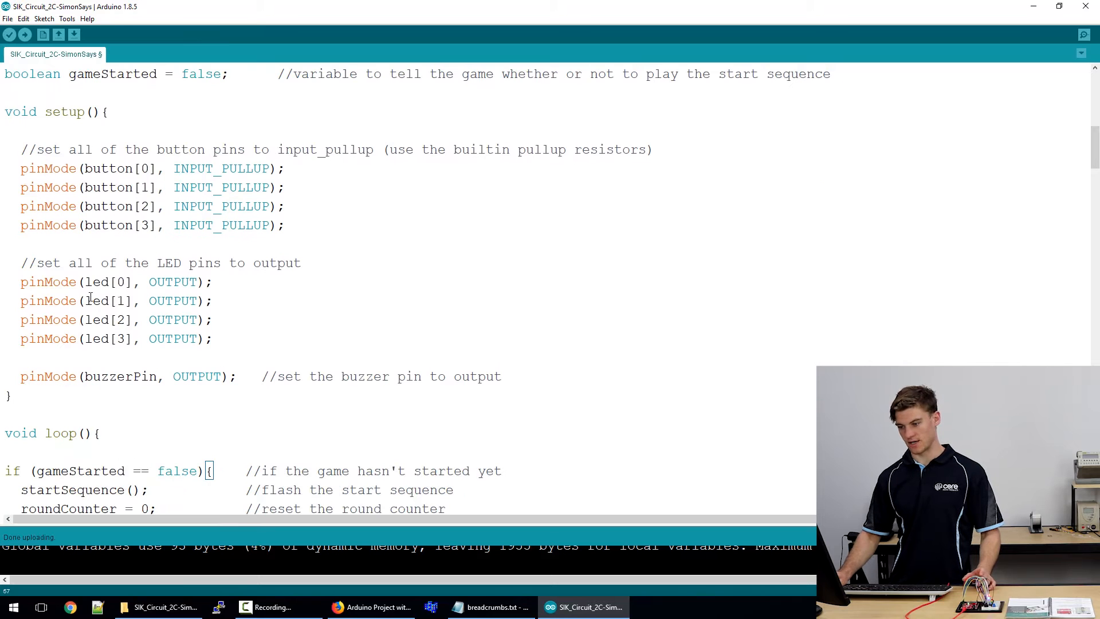
double_click(120, 282)
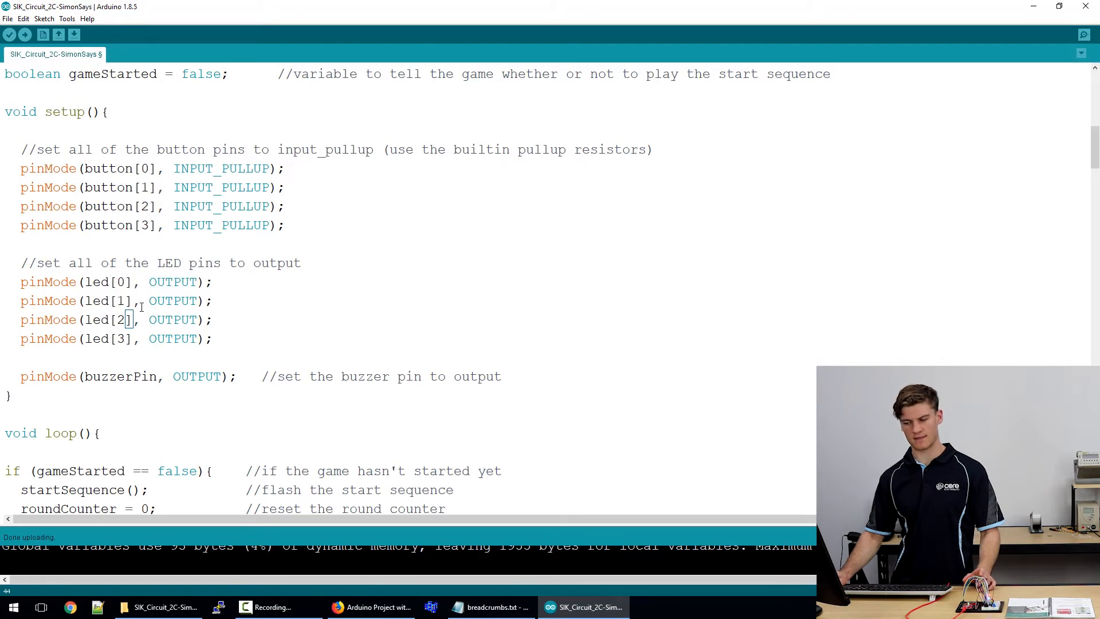
scroll(up, 3)
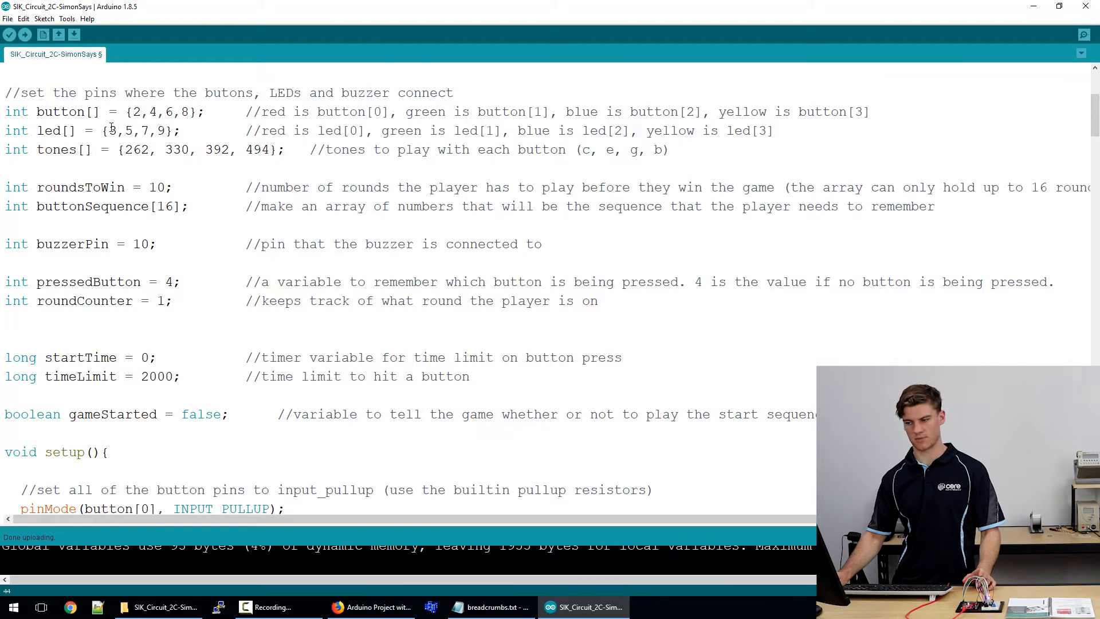
scroll(down, 3)
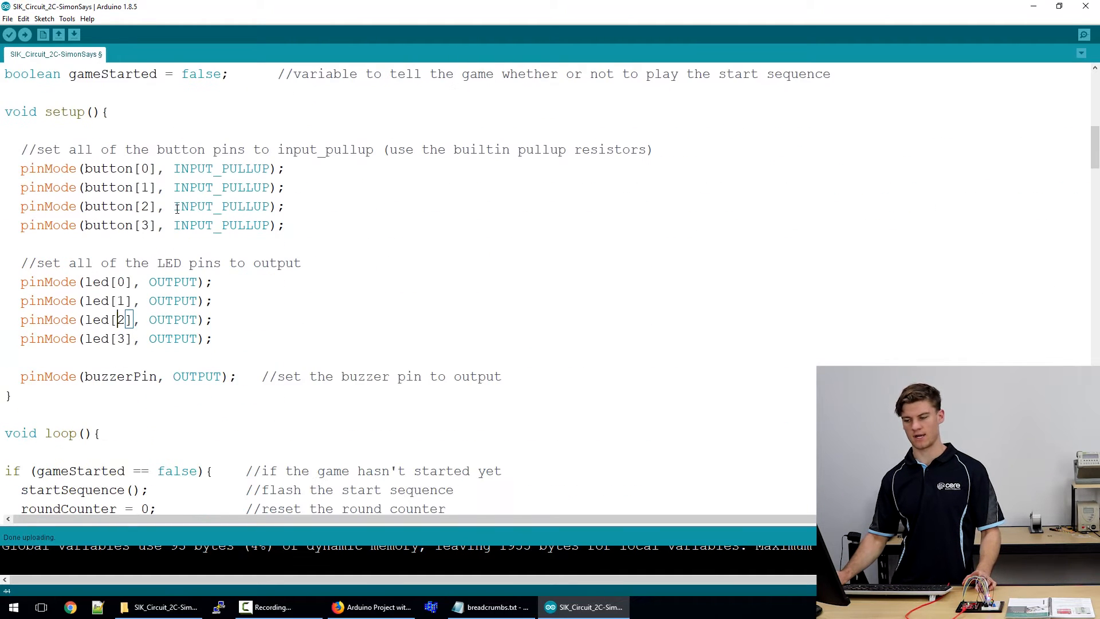
scroll(down, 3)
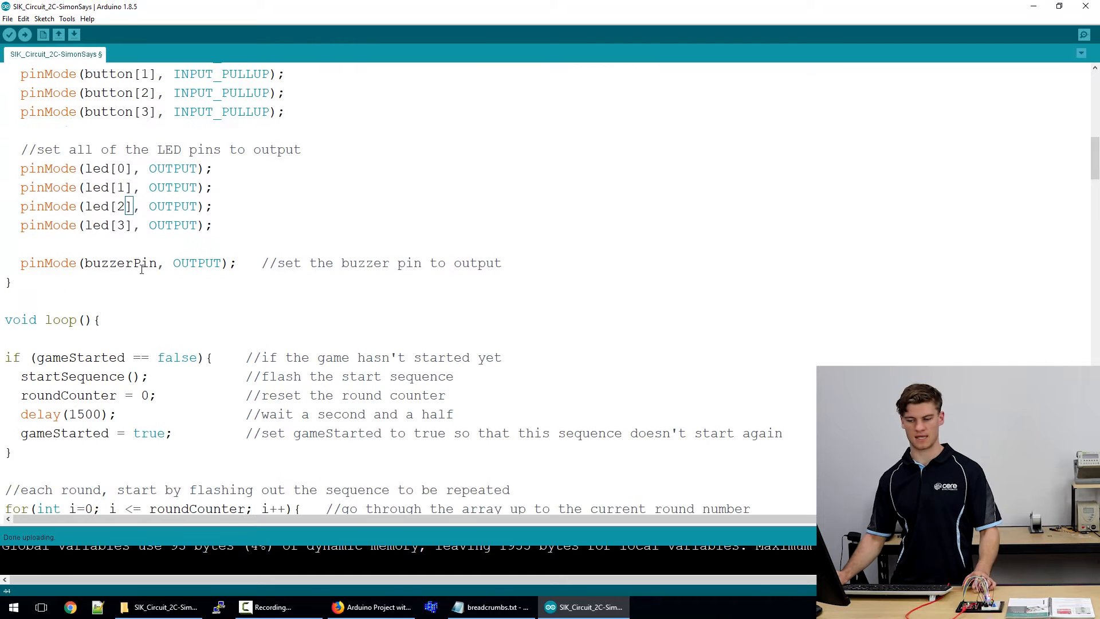
scroll(down, 3)
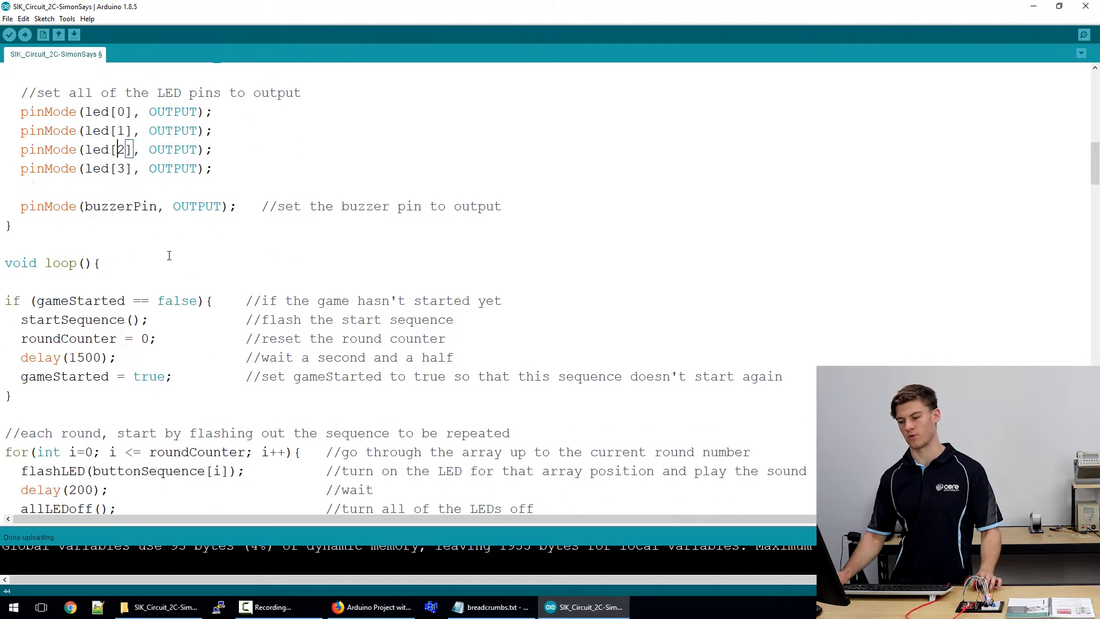
scroll(down, 3)
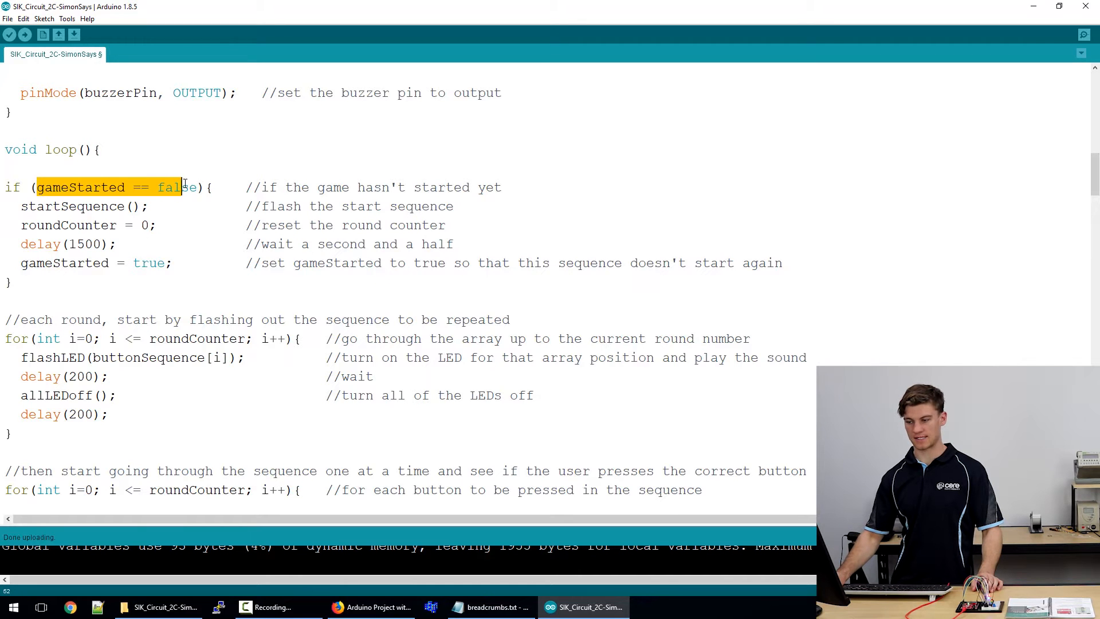
click(179, 225)
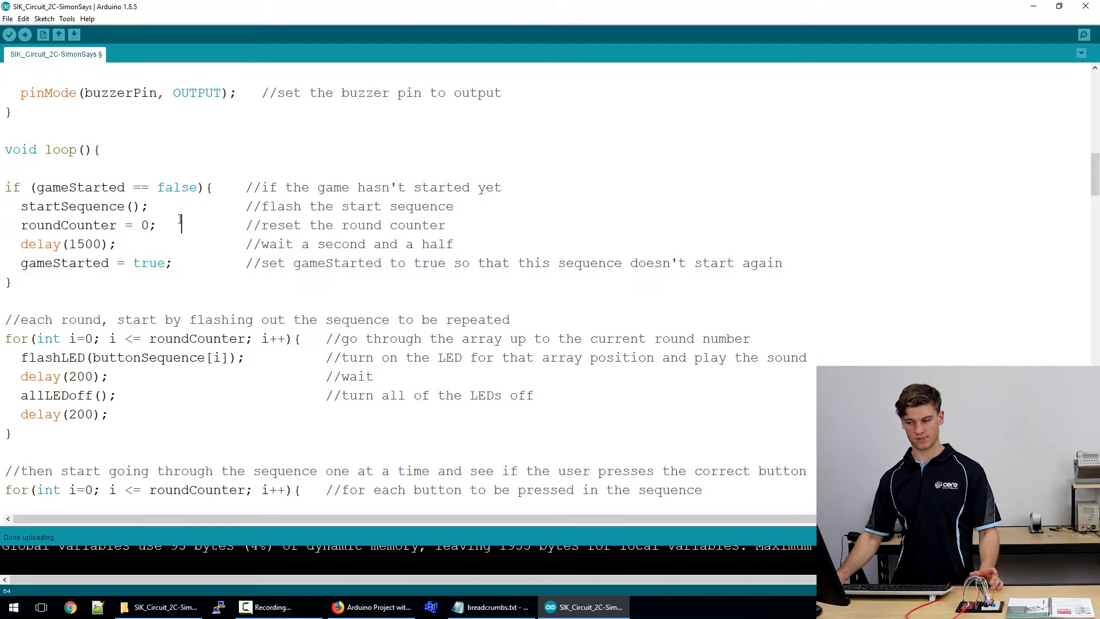
click(137, 206)
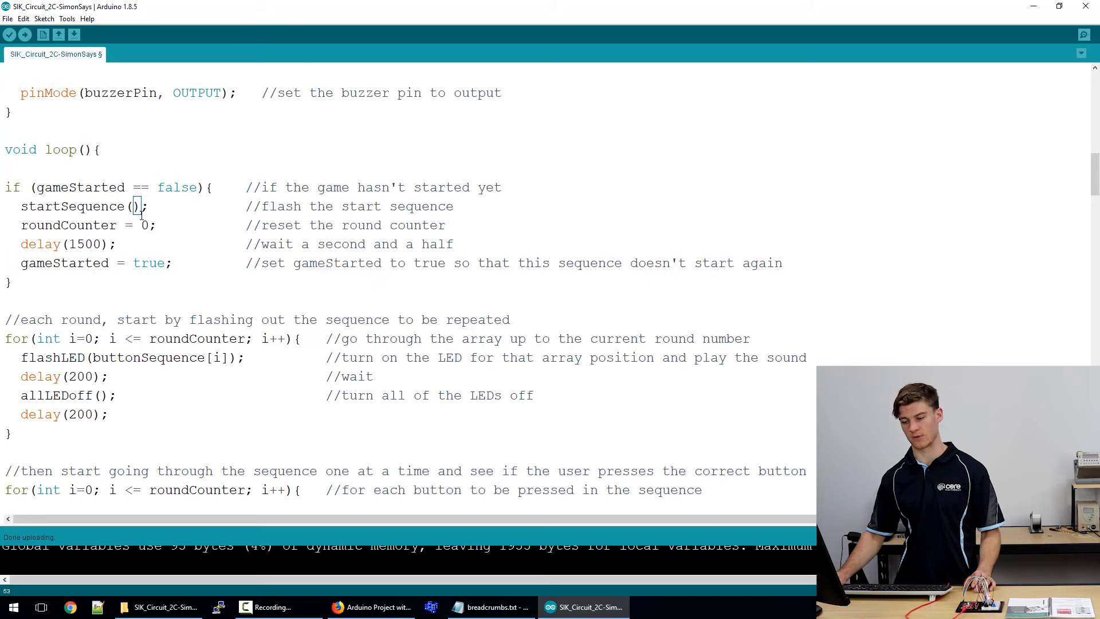
double_click(74, 206)
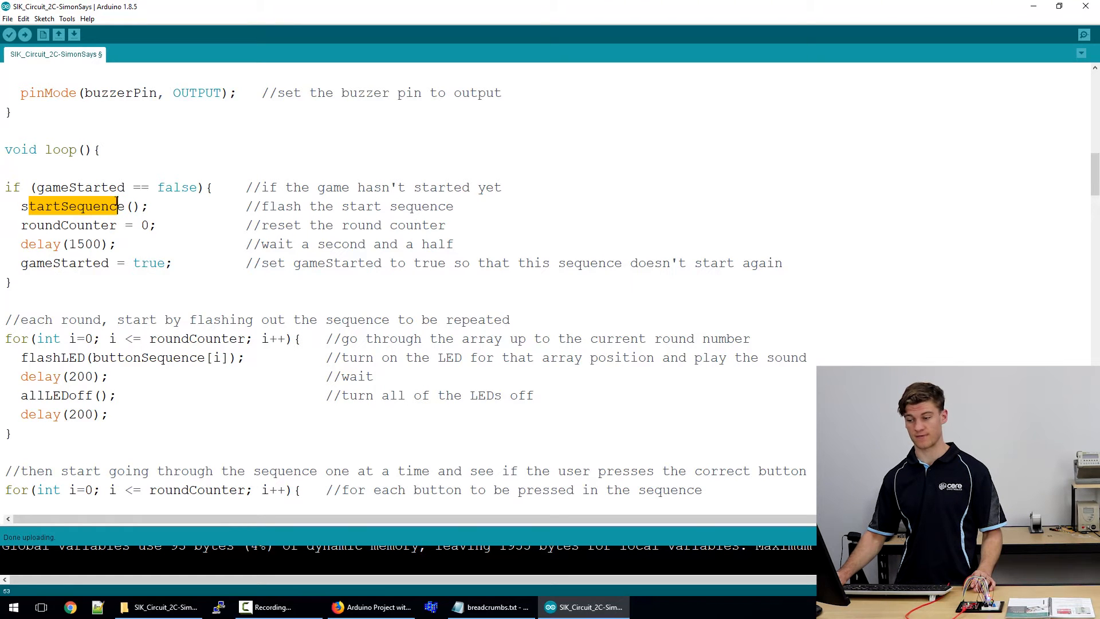
scroll(down, 3)
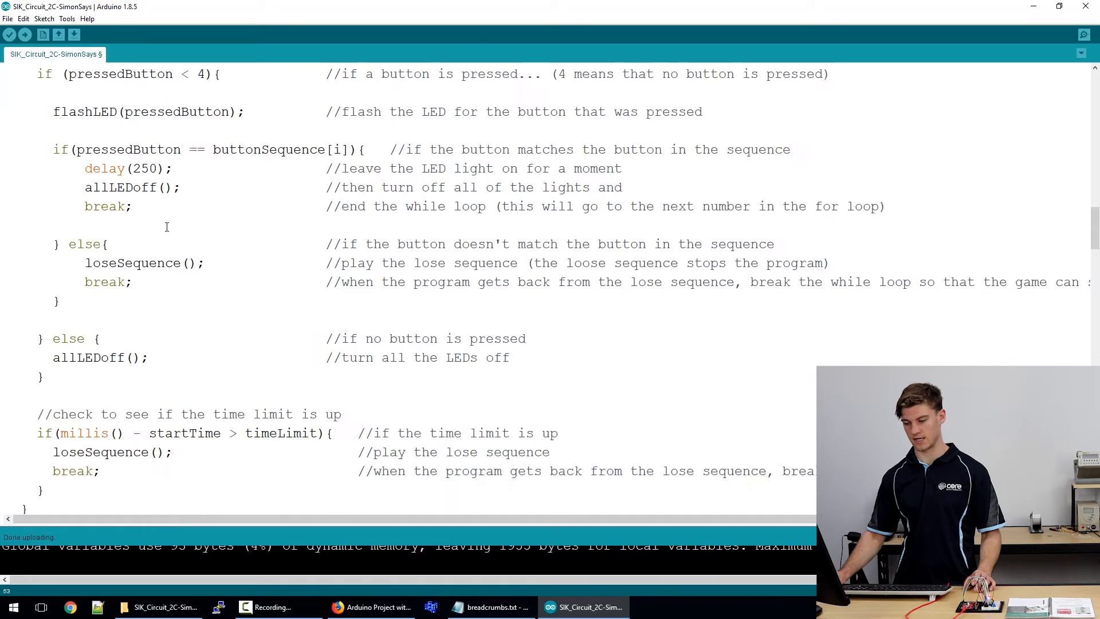
scroll(down, 3)
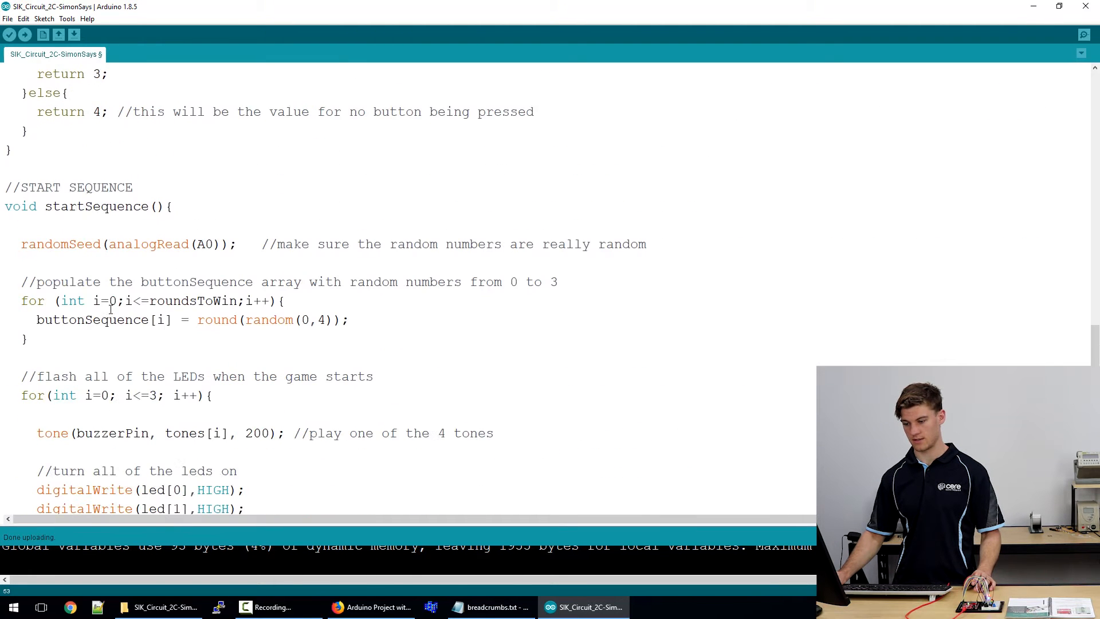
scroll(down, 3)
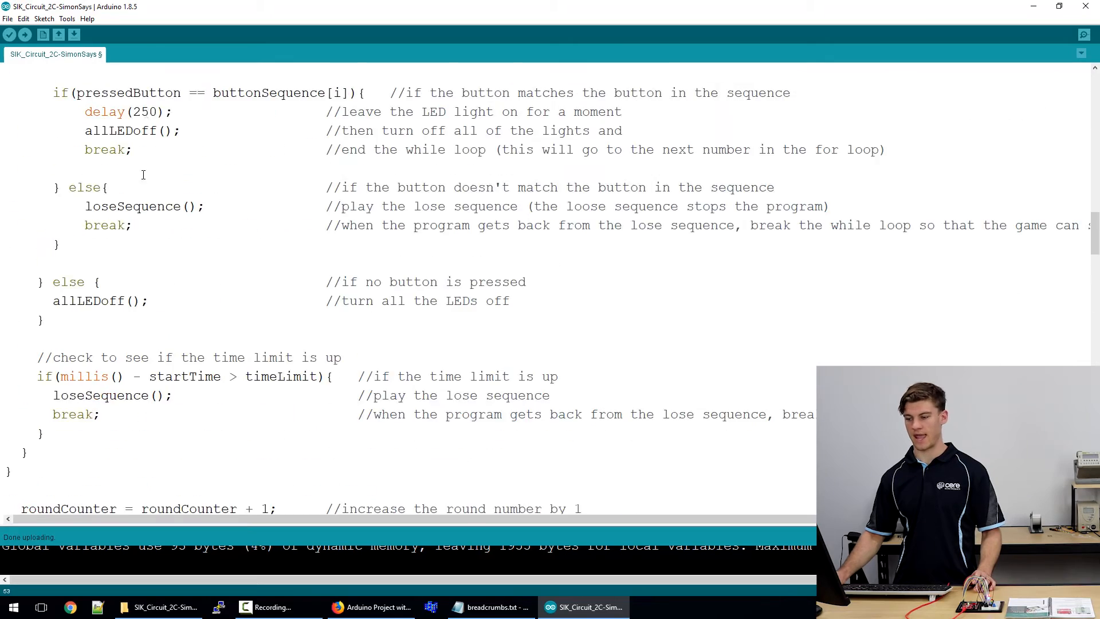
scroll(up, 3)
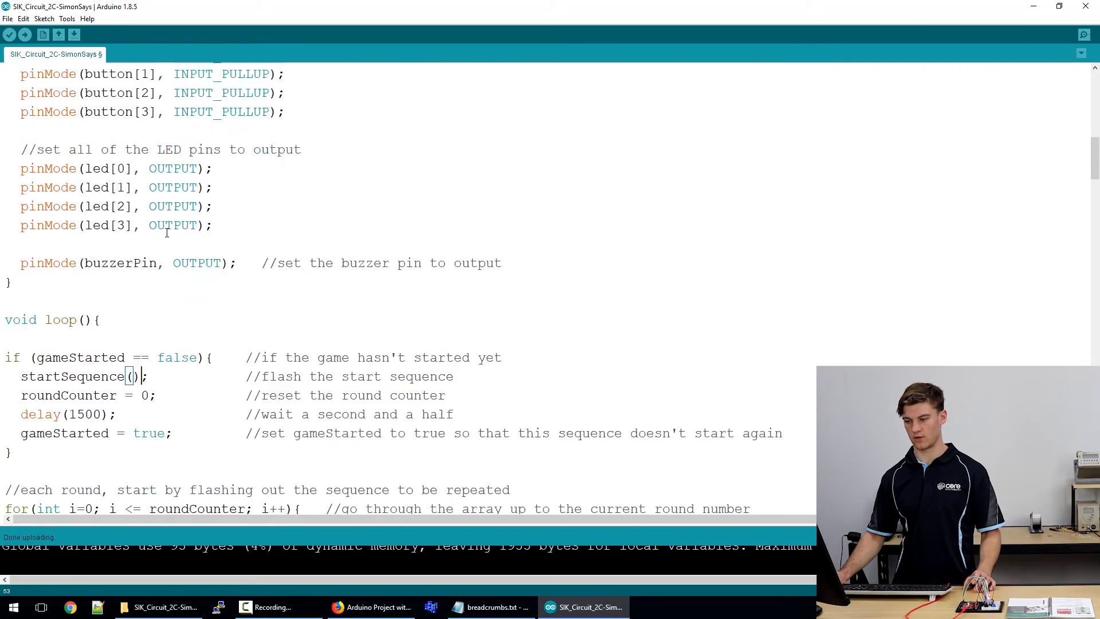
scroll(down, 3)
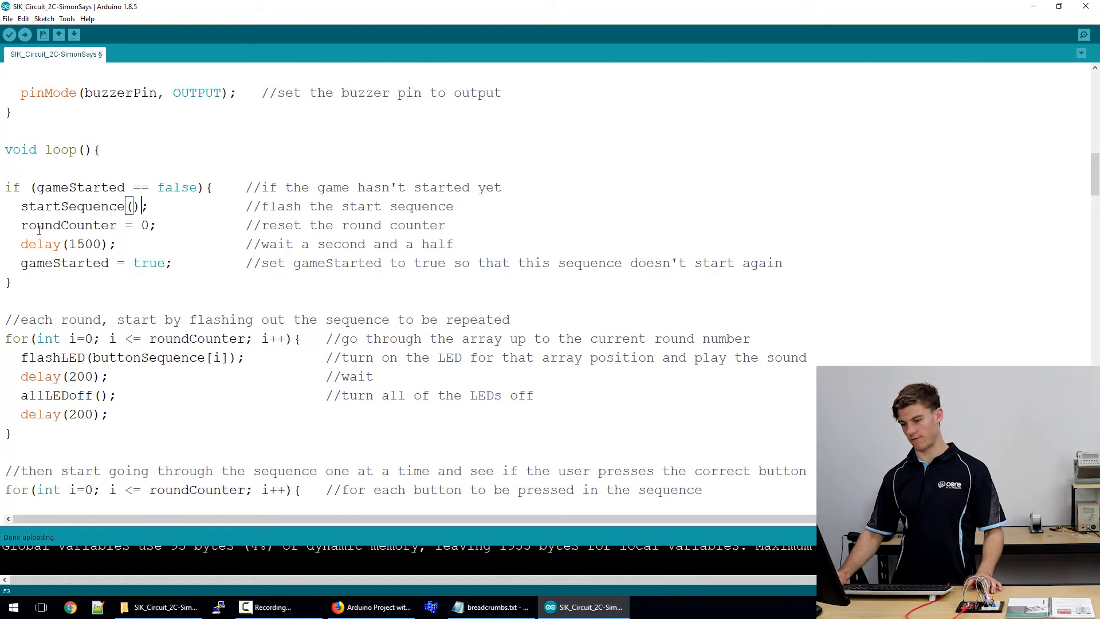
double_click(70, 224)
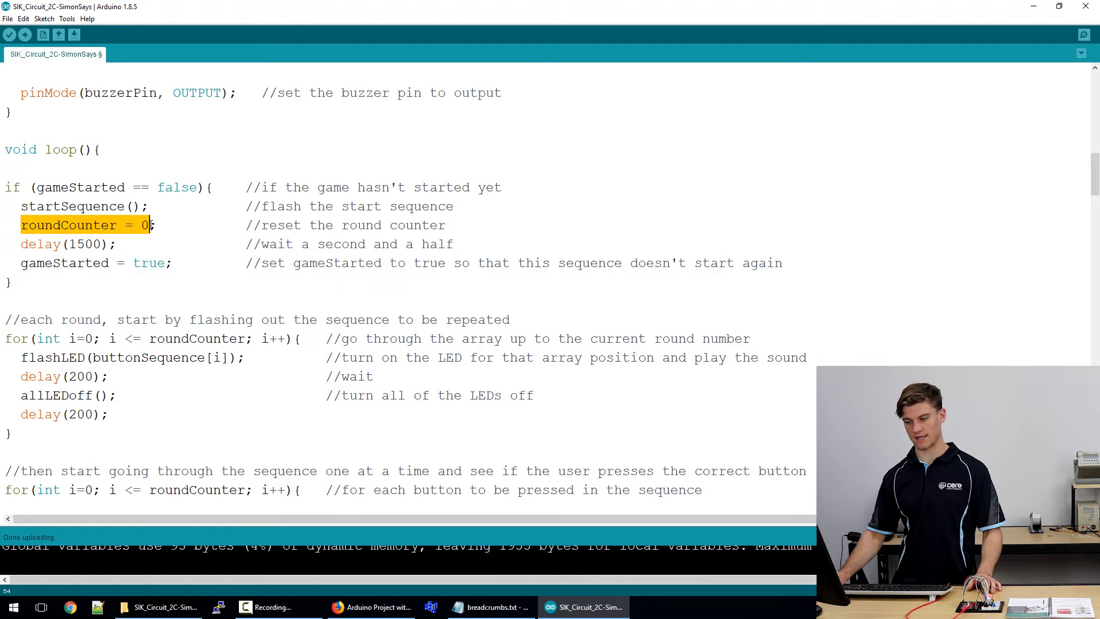
scroll(up, 3)
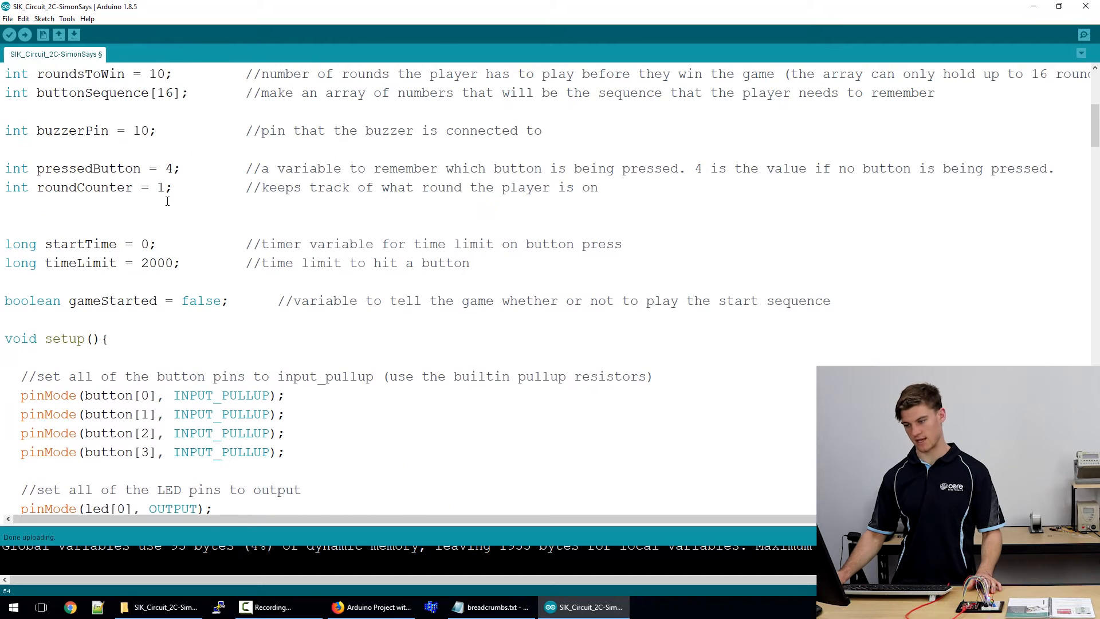
double_click(84, 187)
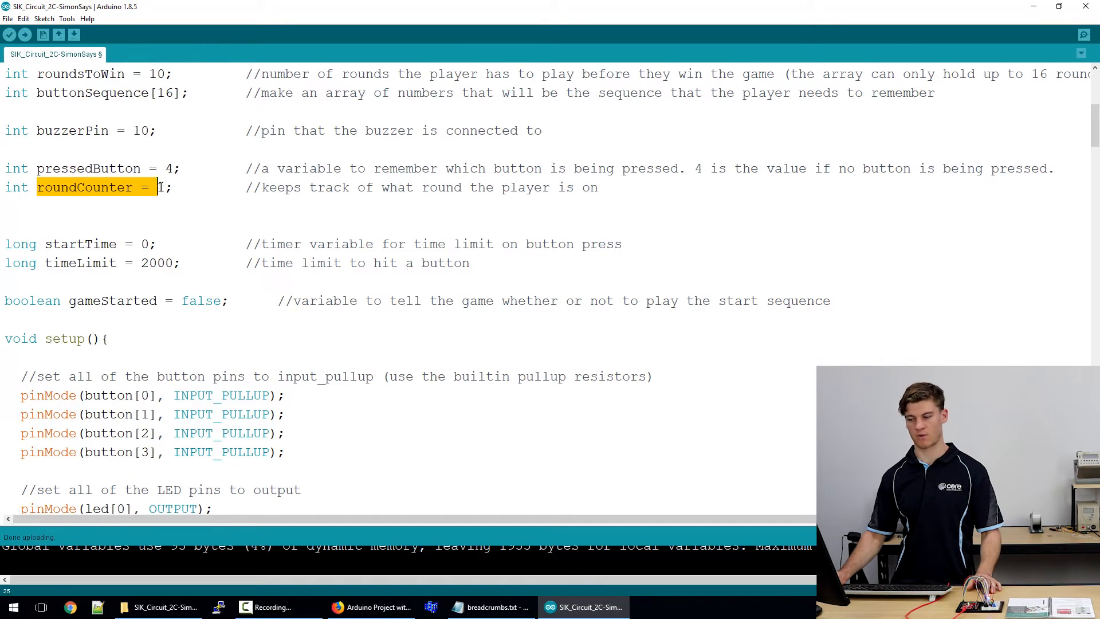
scroll(down, 3)
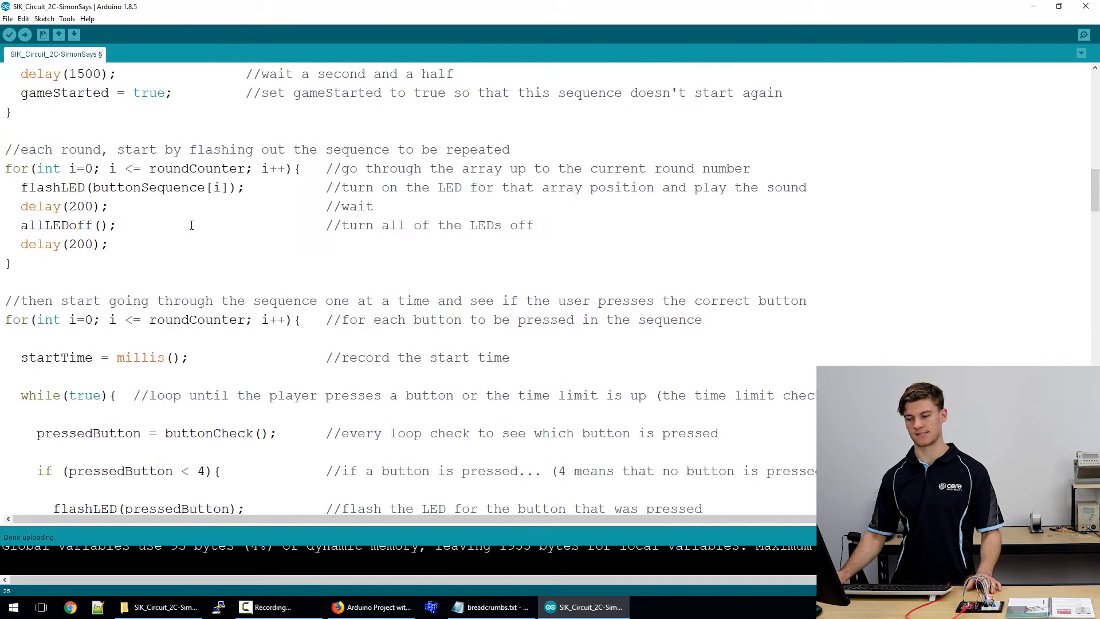
scroll(up, 3)
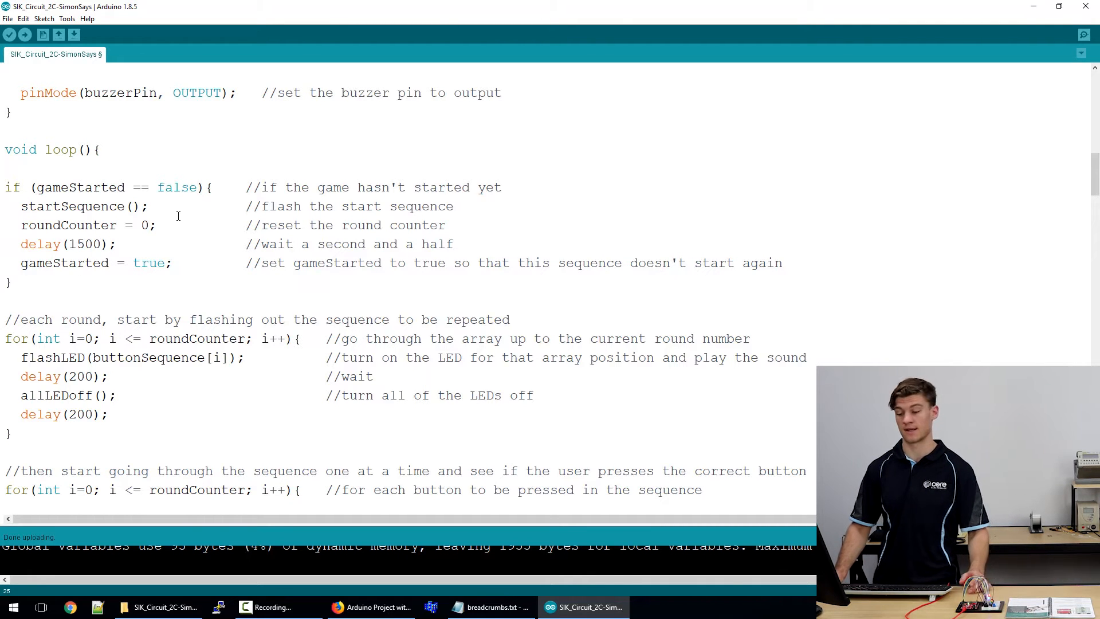
scroll(down, 3)
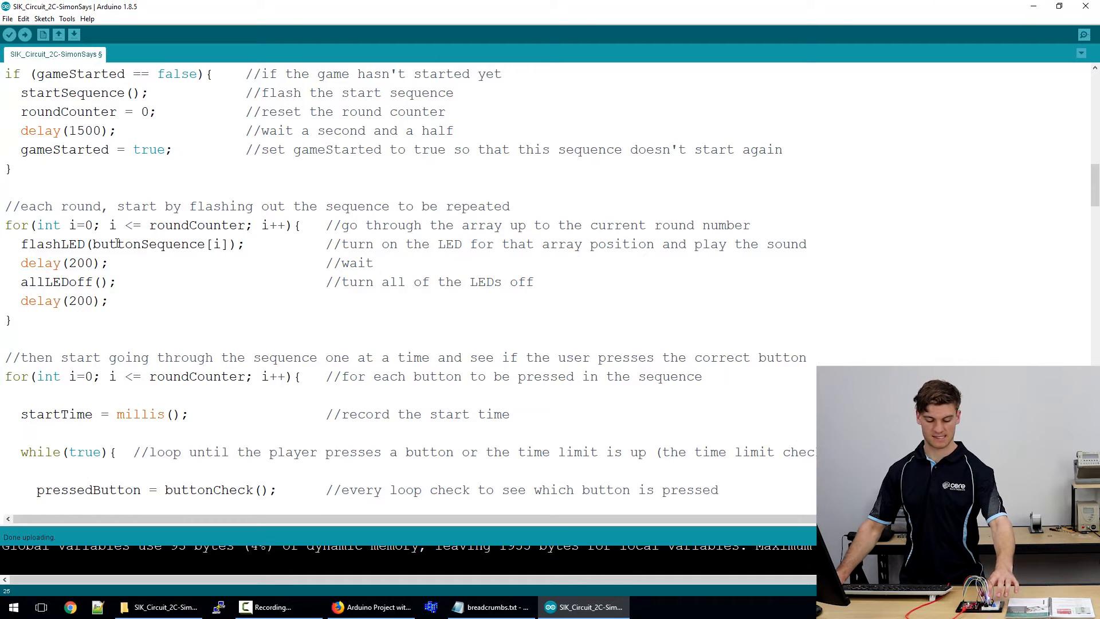
scroll(down, 3)
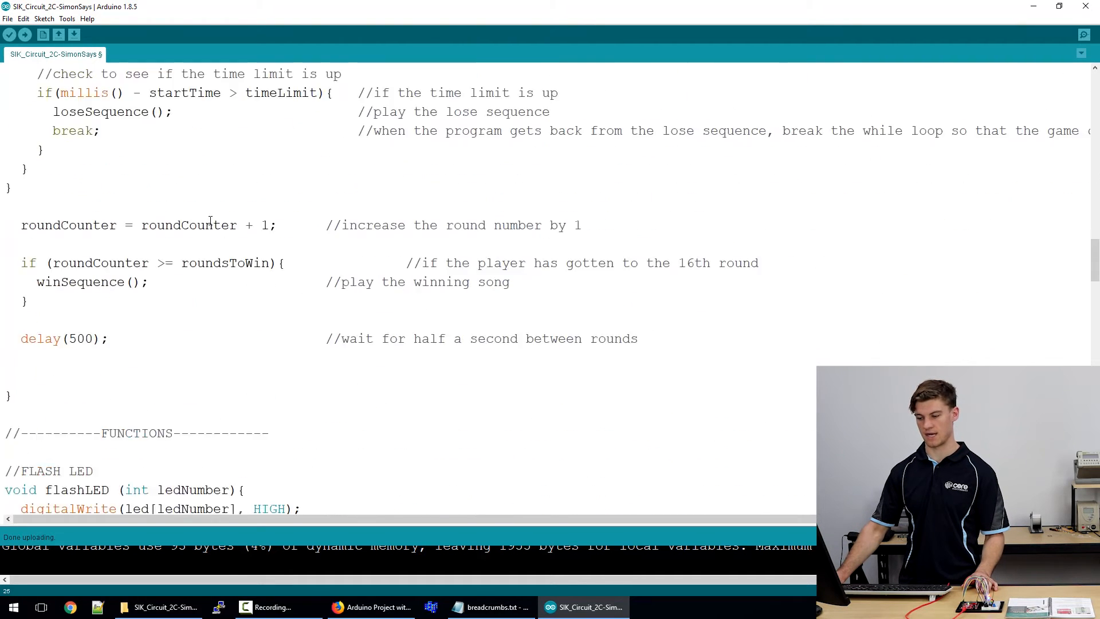
scroll(down, 3)
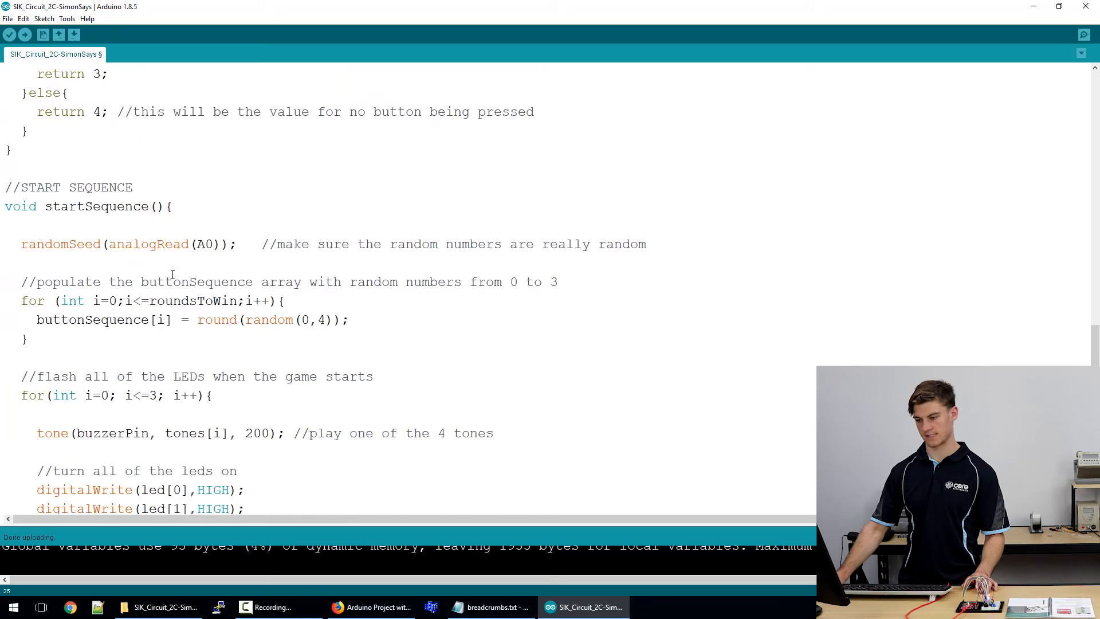
scroll(down, 3)
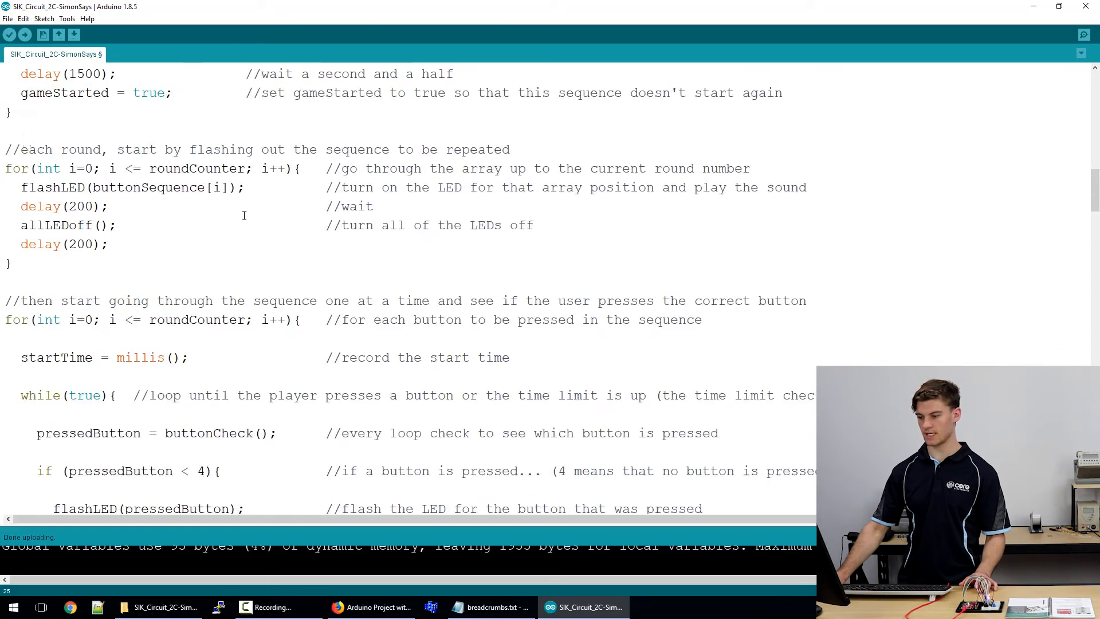
scroll(up, 3)
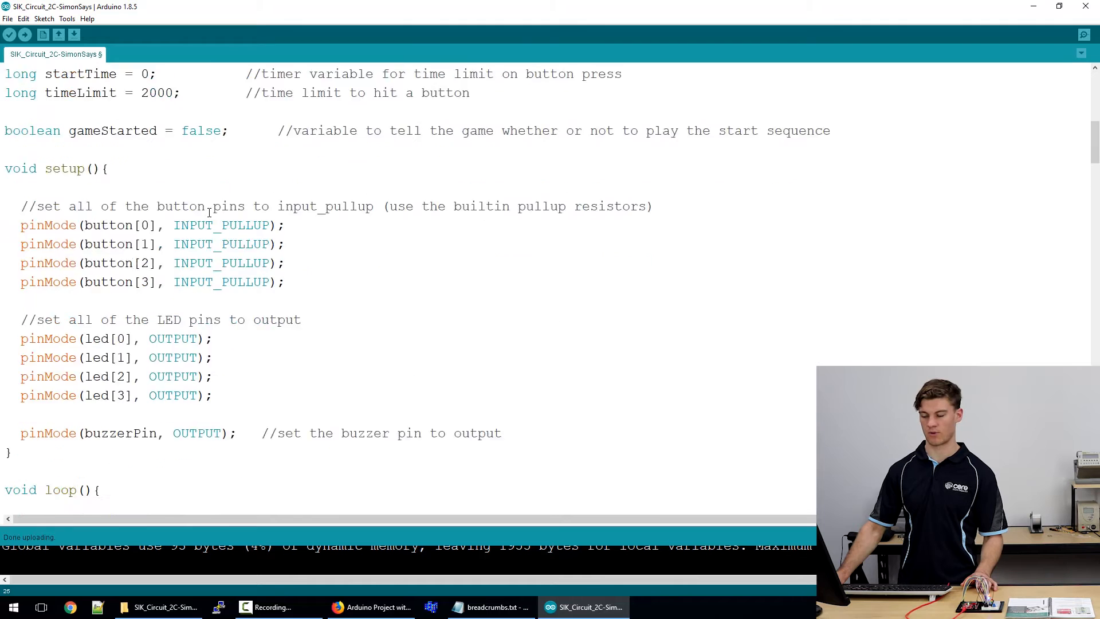
scroll(down, 3)
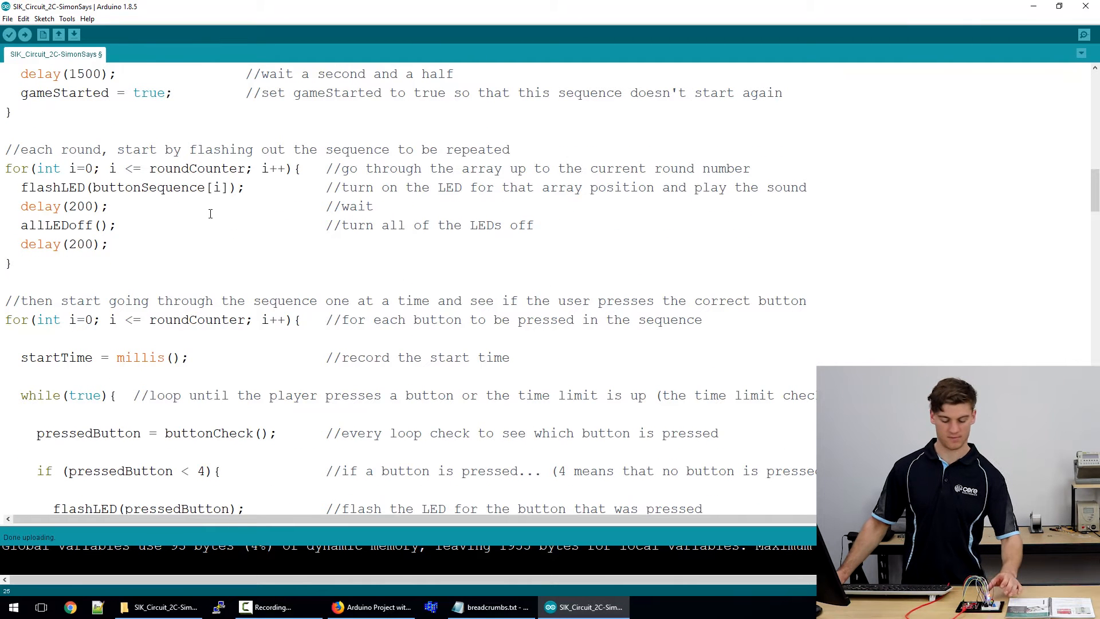
mouse_move(206, 218)
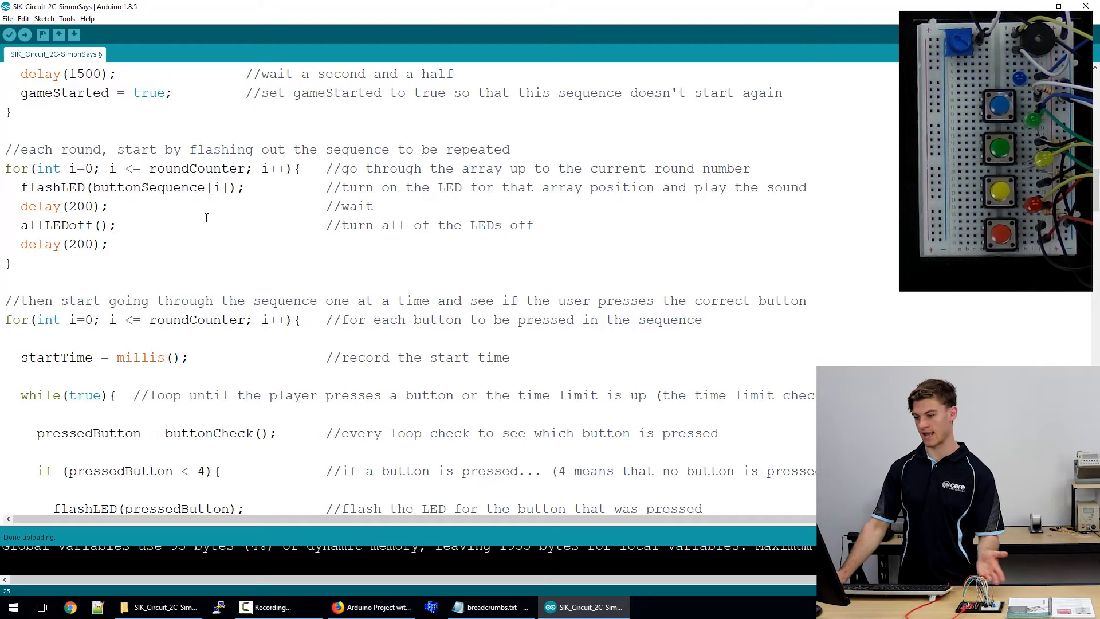
scroll(up, 3)
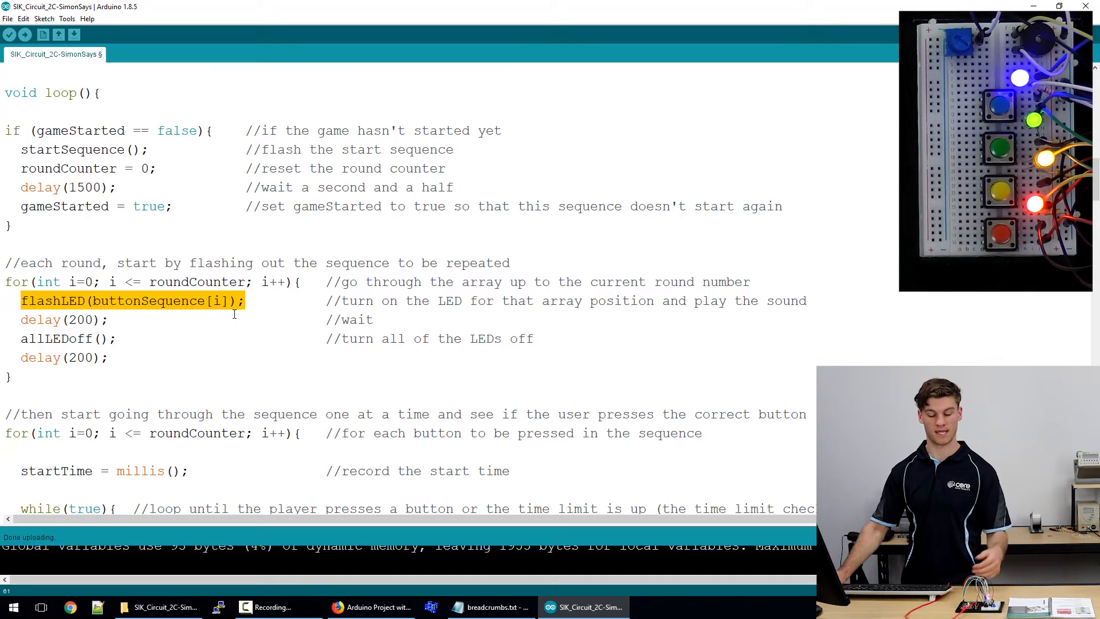
click(244, 319)
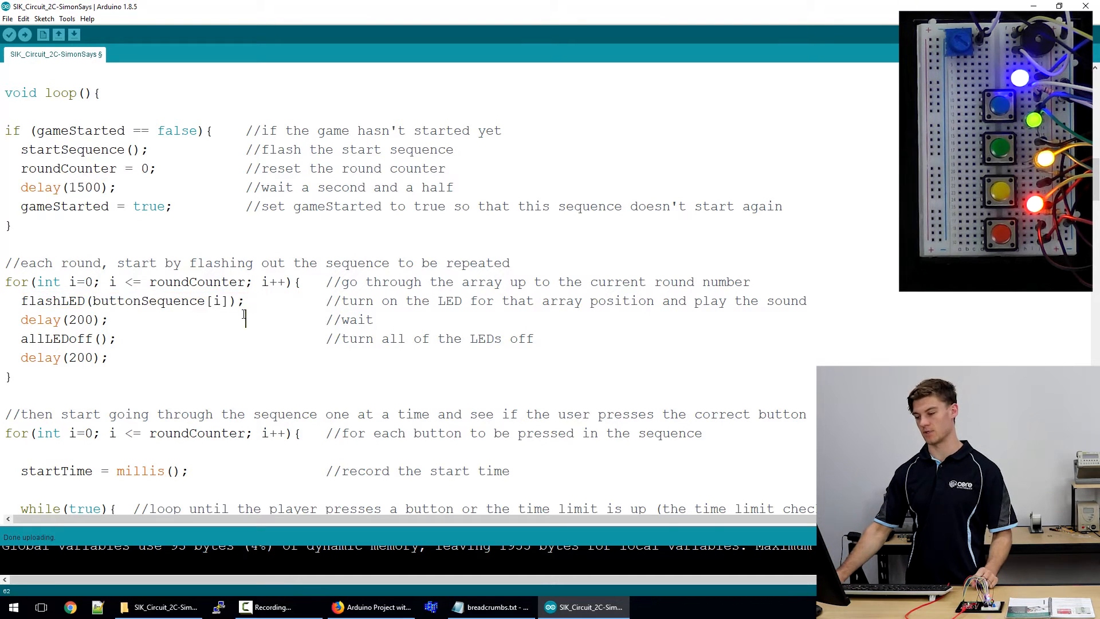
scroll(down, 3)
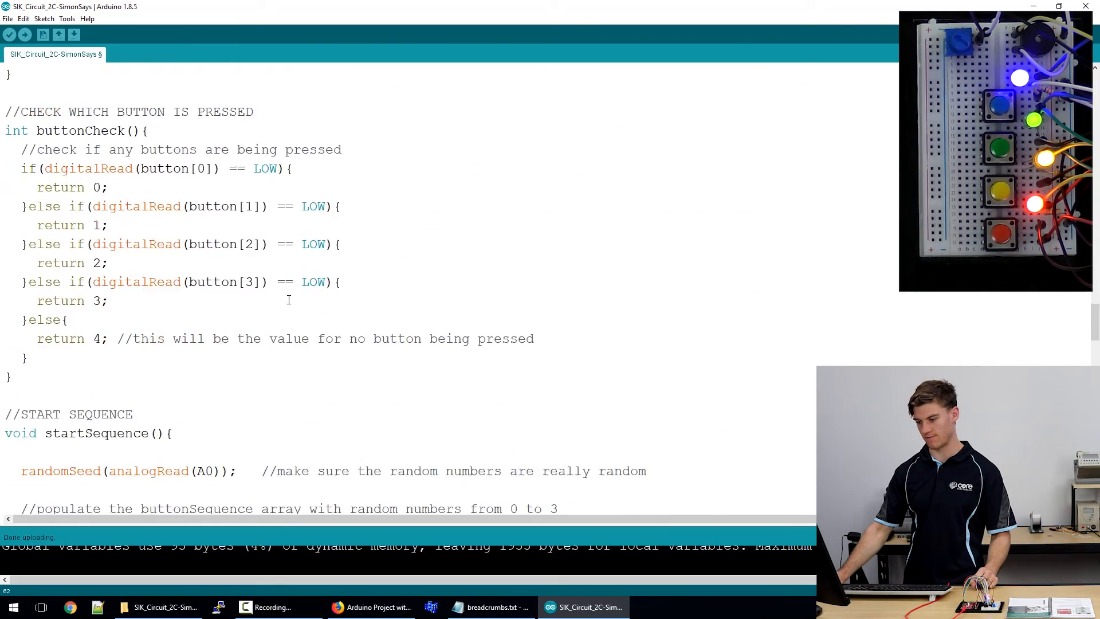
scroll(down, 3)
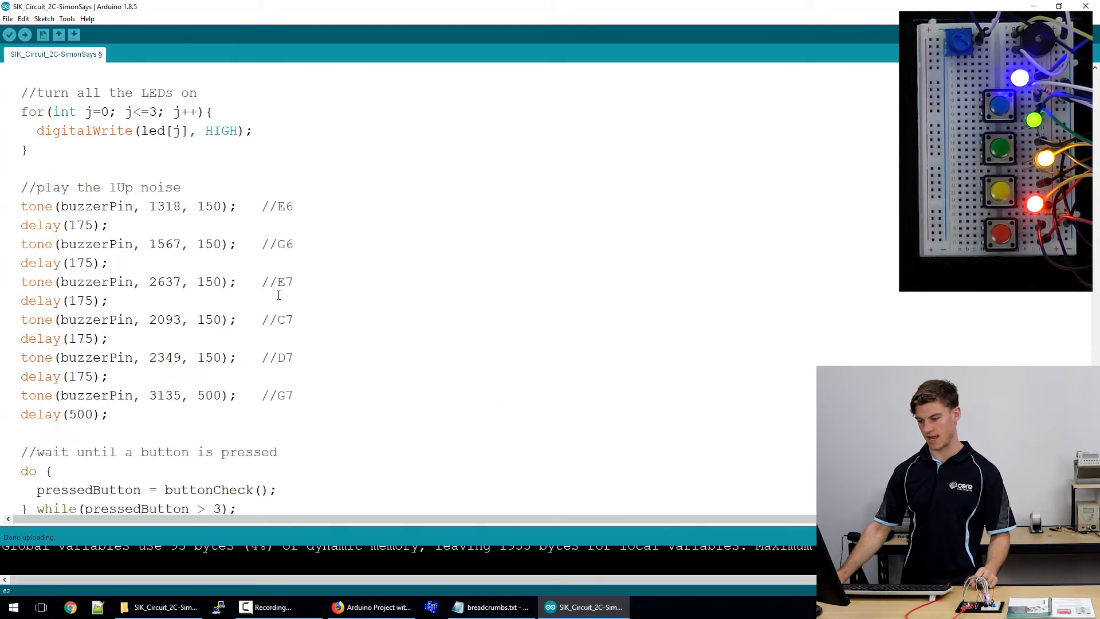
scroll(down, 3)
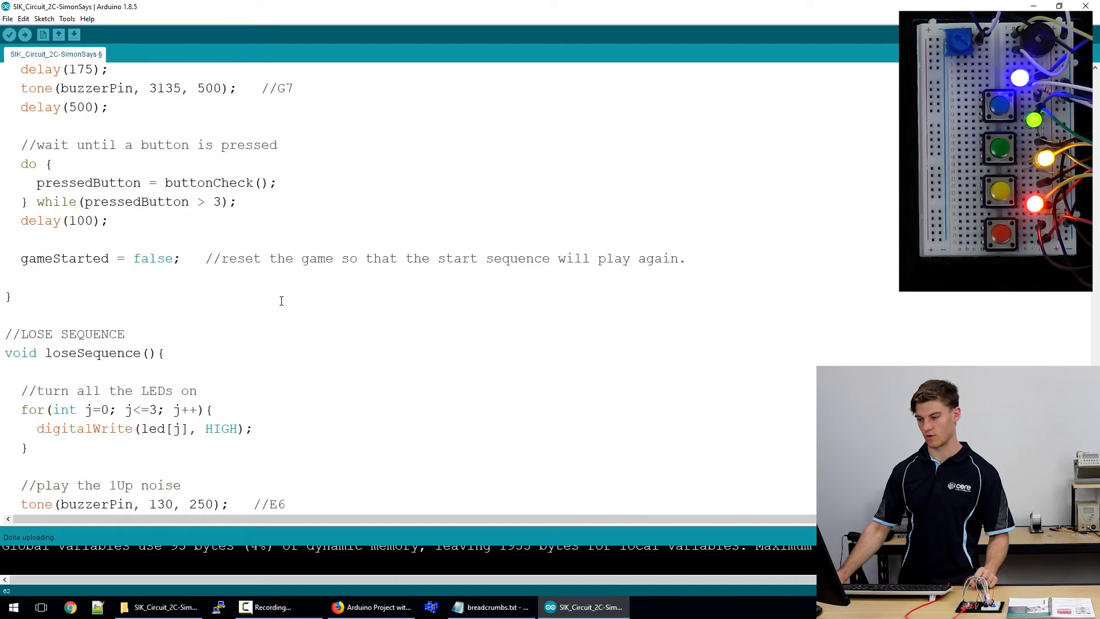
scroll(up, 3)
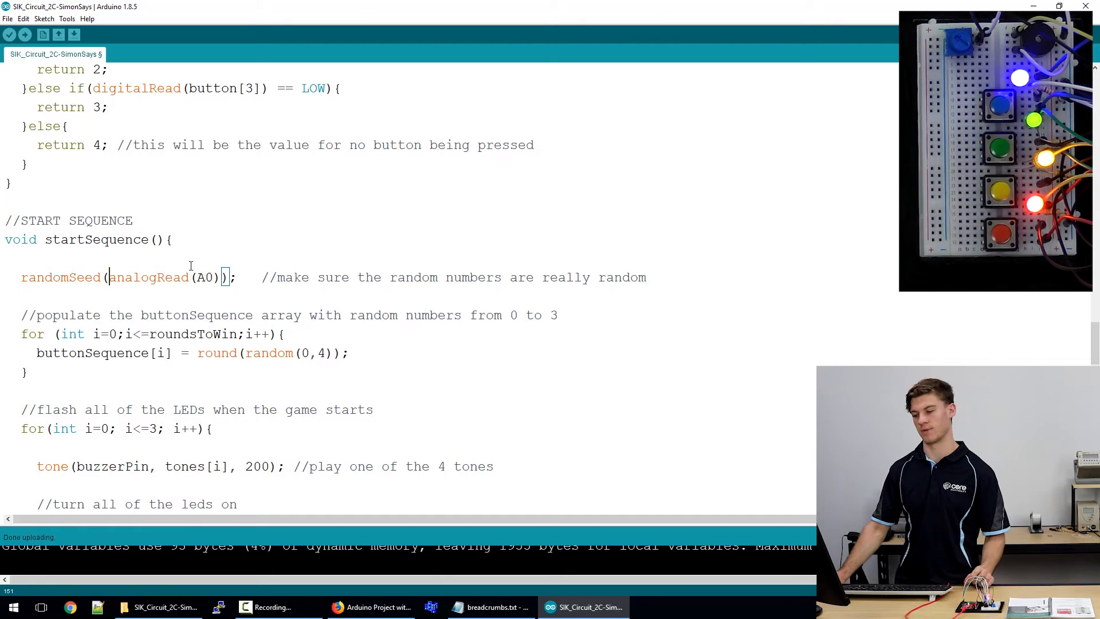
scroll(down, 3)
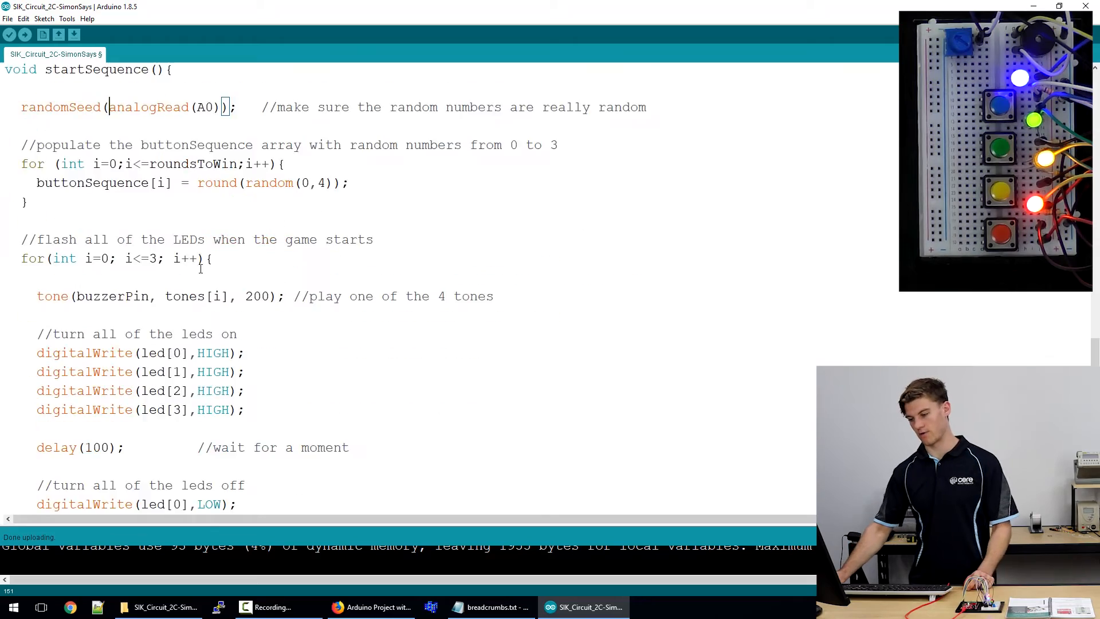
scroll(down, 3)
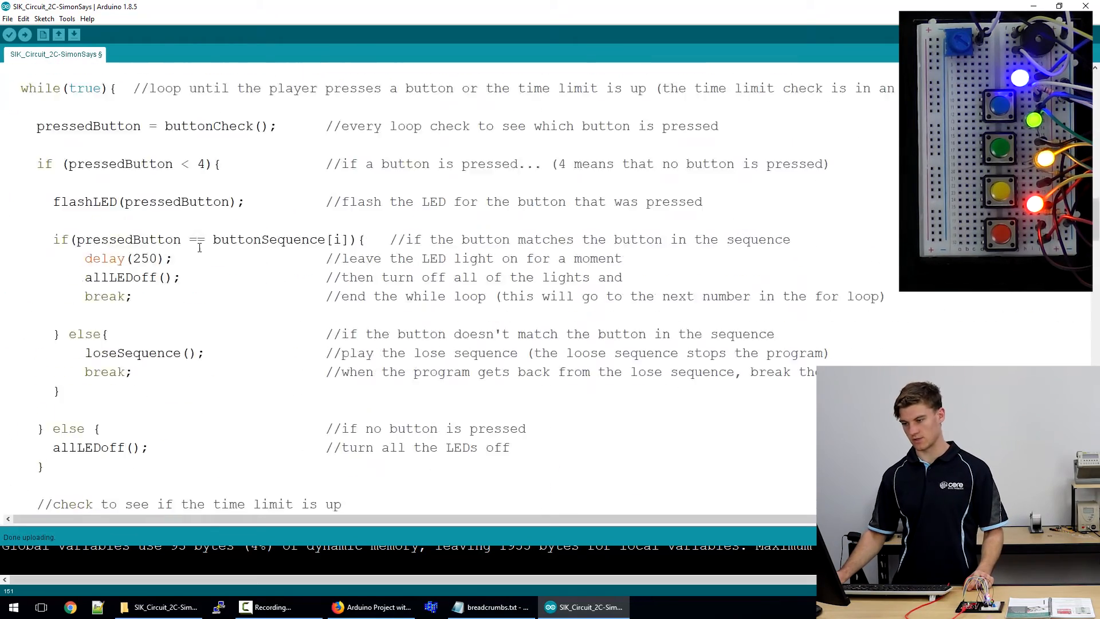
scroll(up, 3)
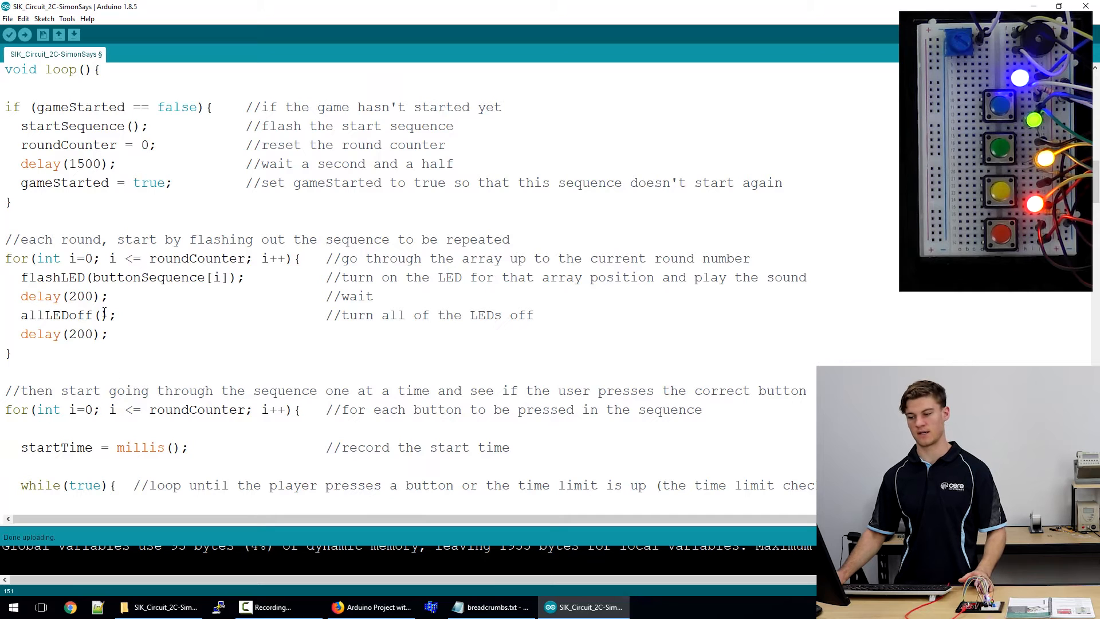
double_click(185, 259)
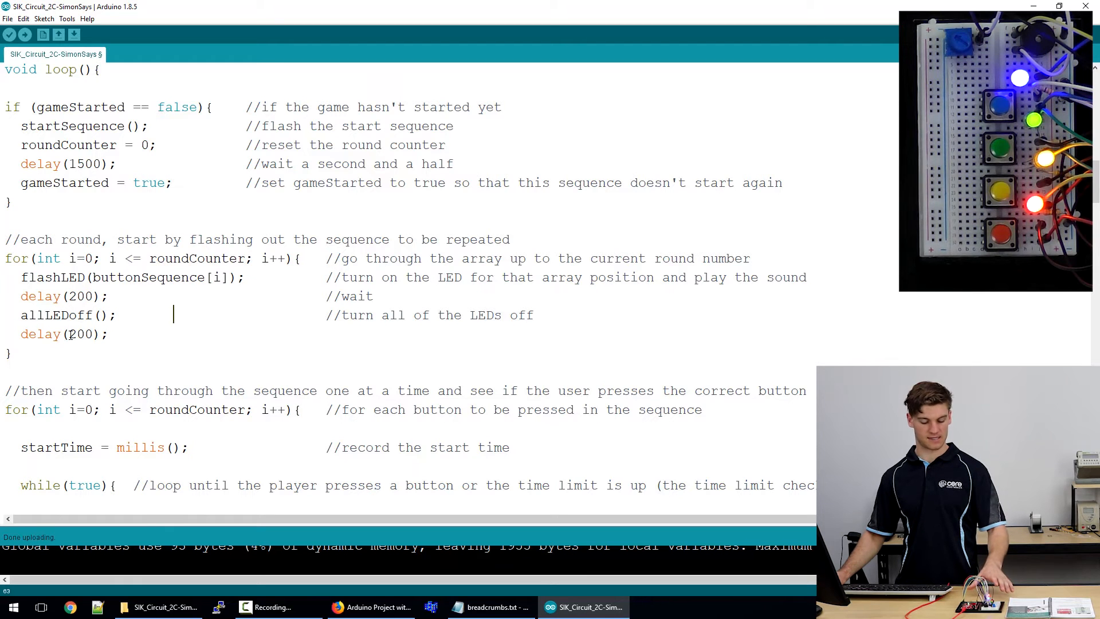
scroll(down, 3)
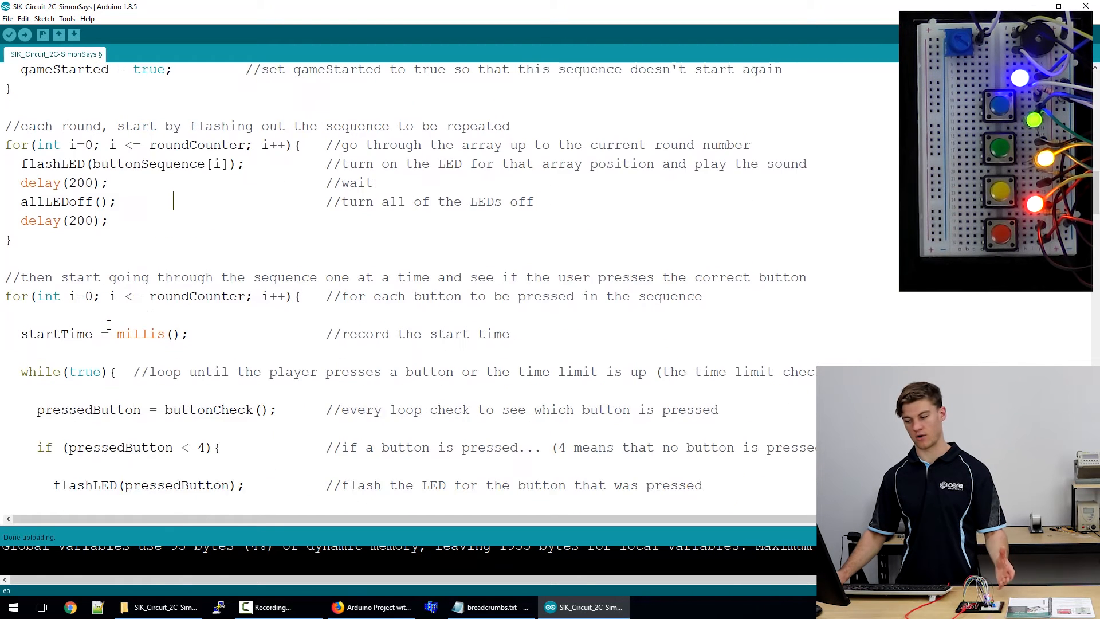
scroll(down, 3)
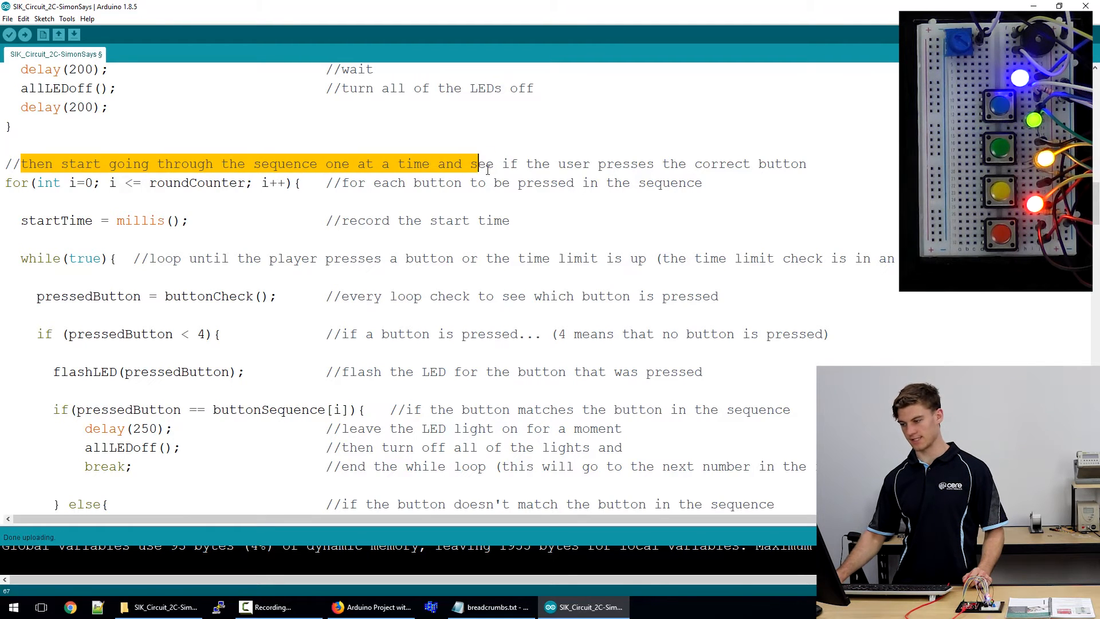
click(583, 163)
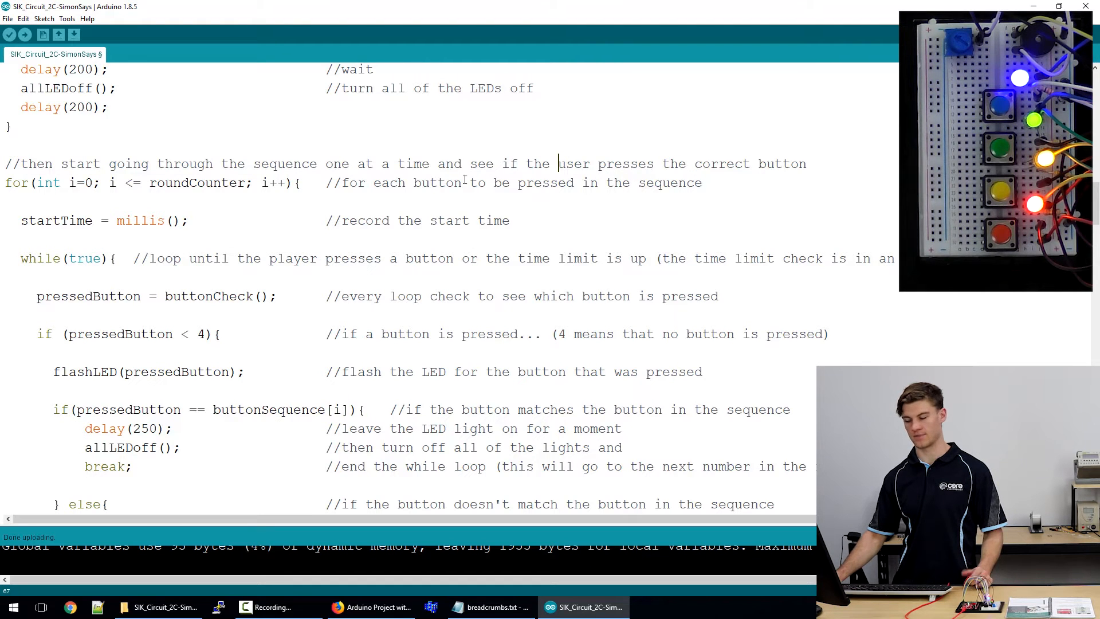
click(109, 220)
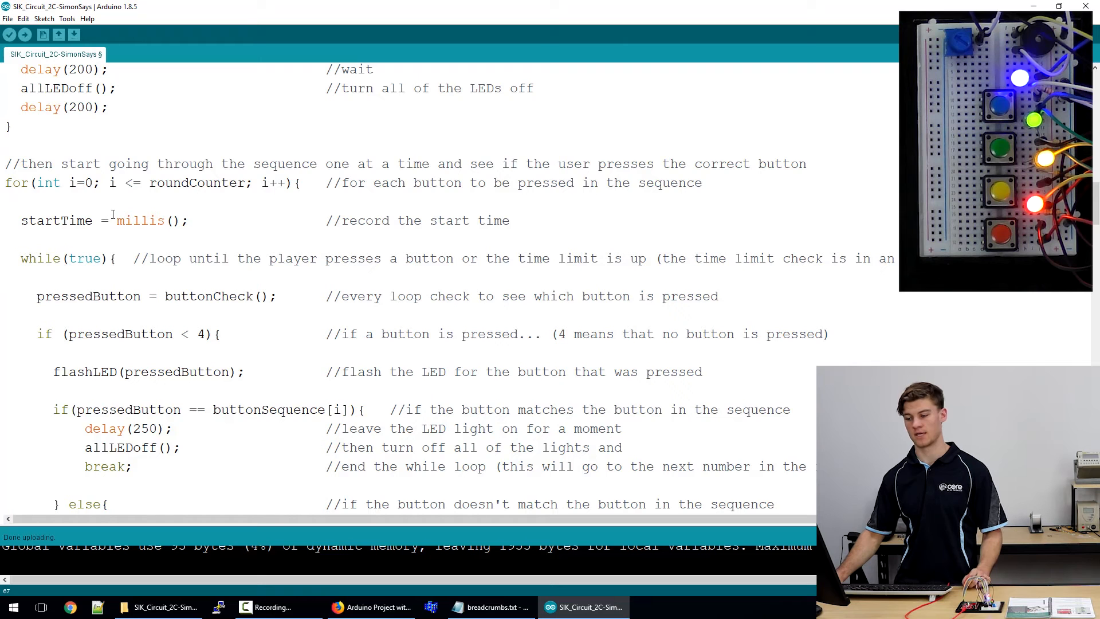
double_click(140, 220)
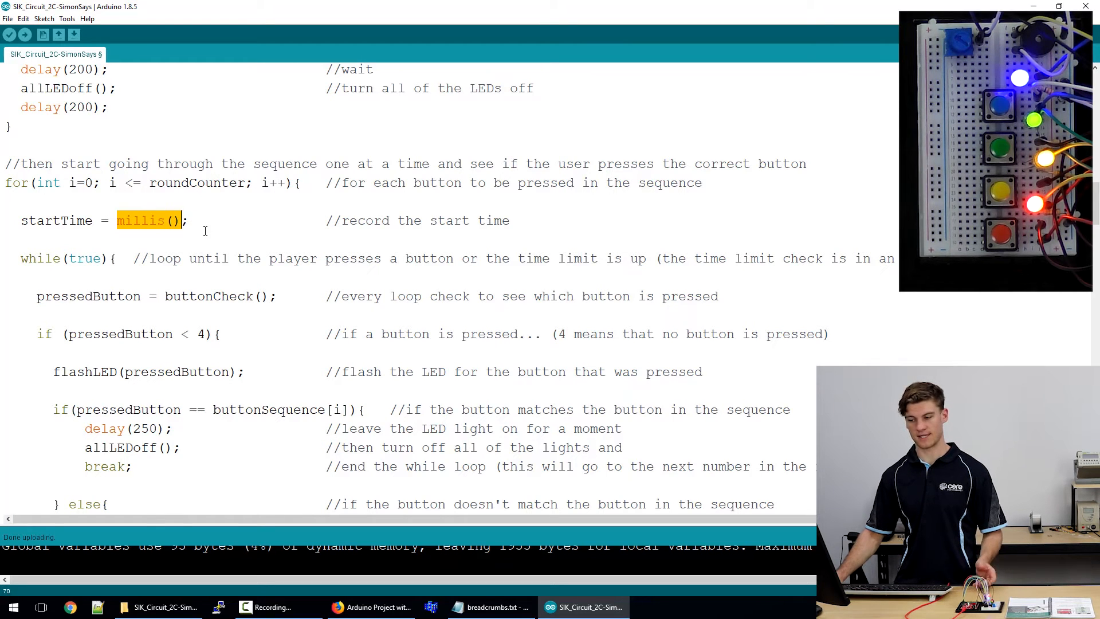
click(199, 220)
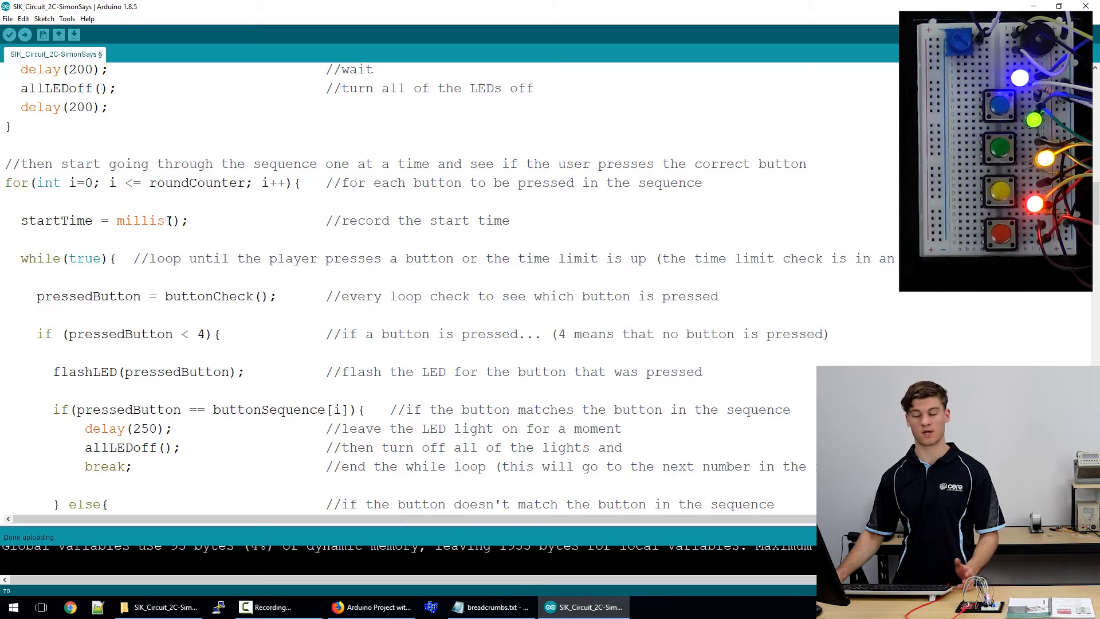
click(172, 220)
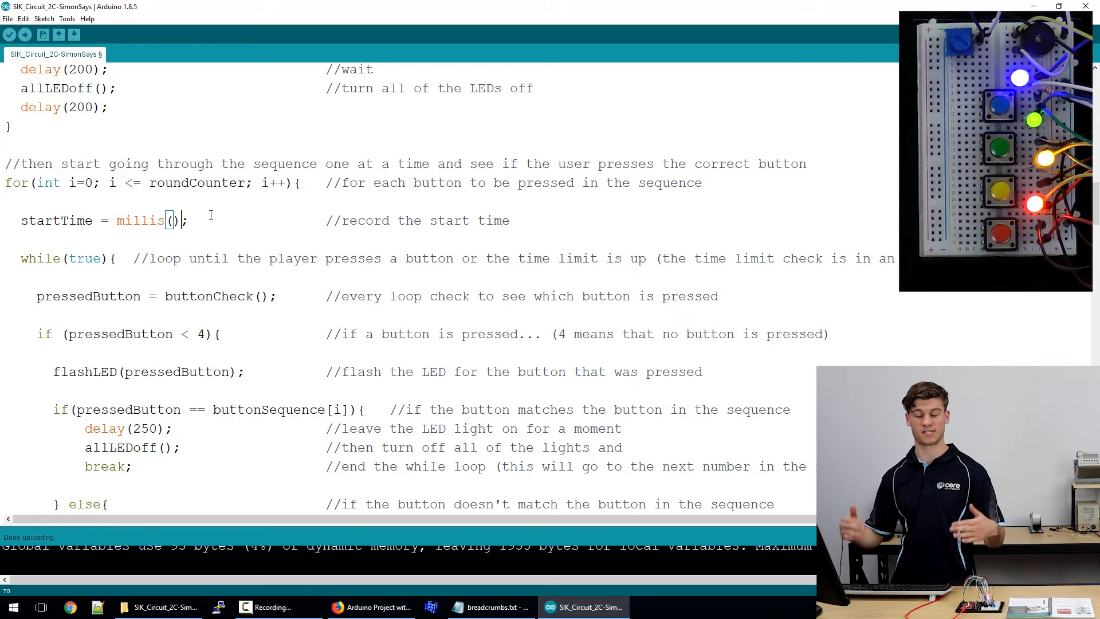
mouse_move(200, 216)
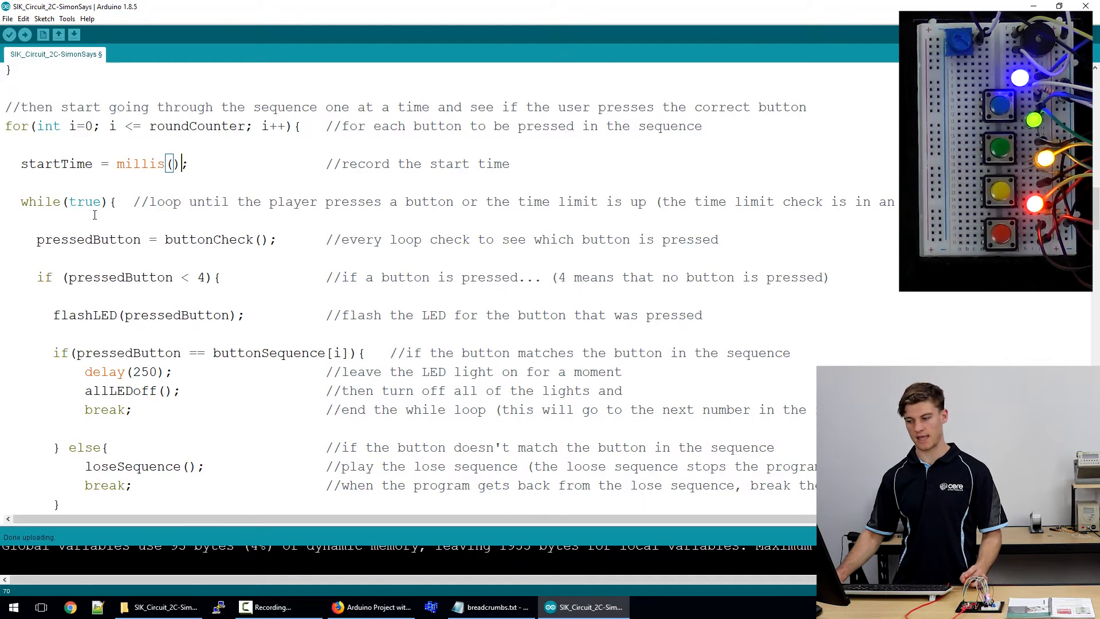
scroll(down, 3)
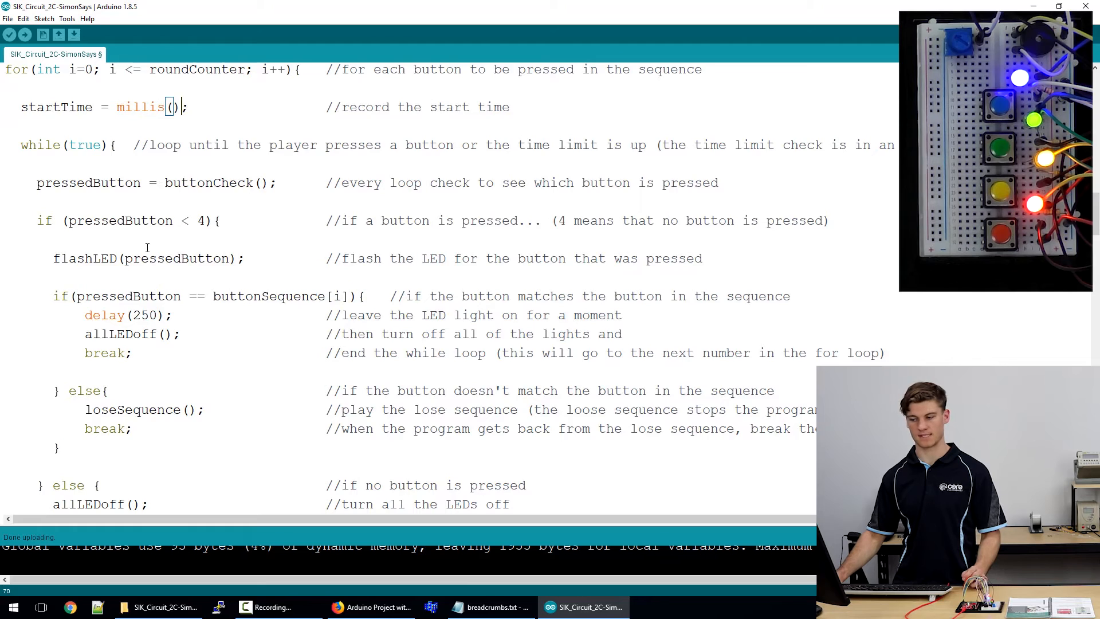
scroll(up, 3)
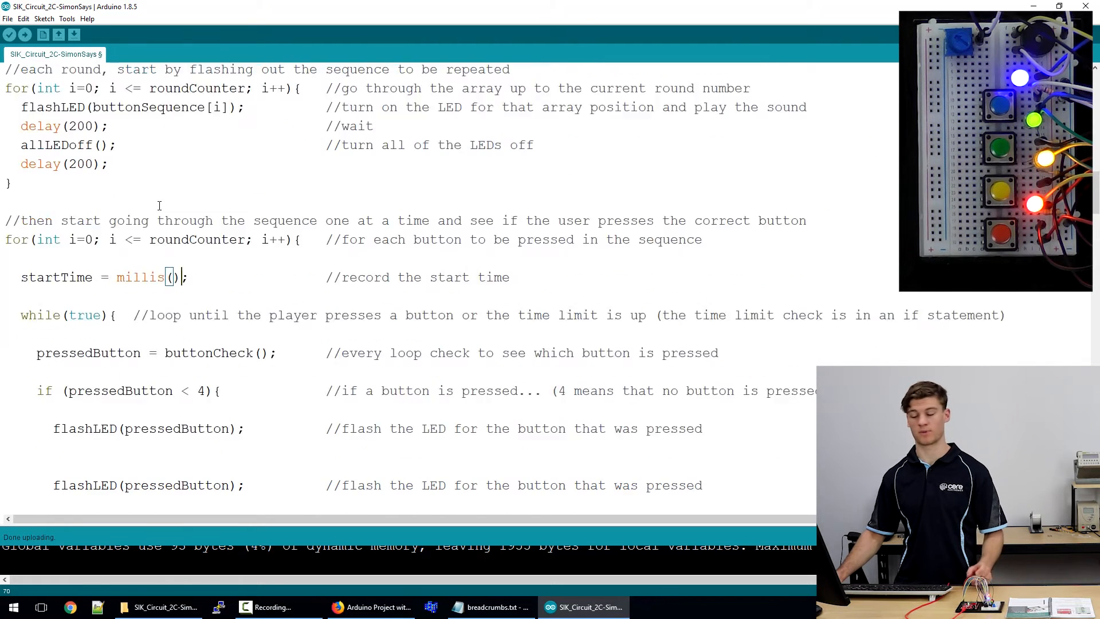
scroll(down, 3)
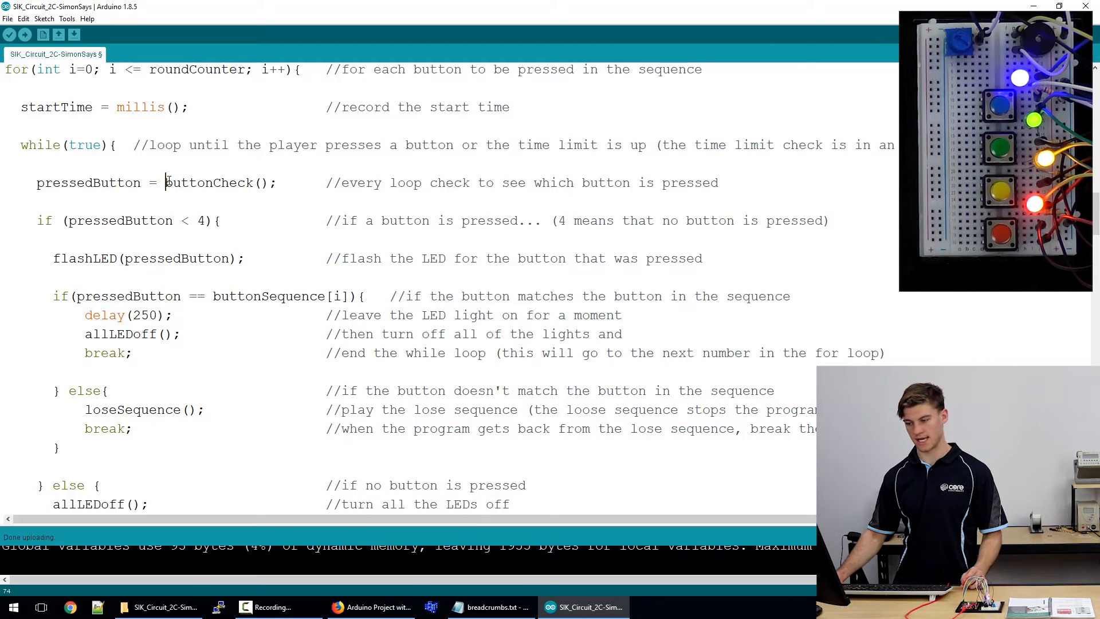
scroll(down, 3)
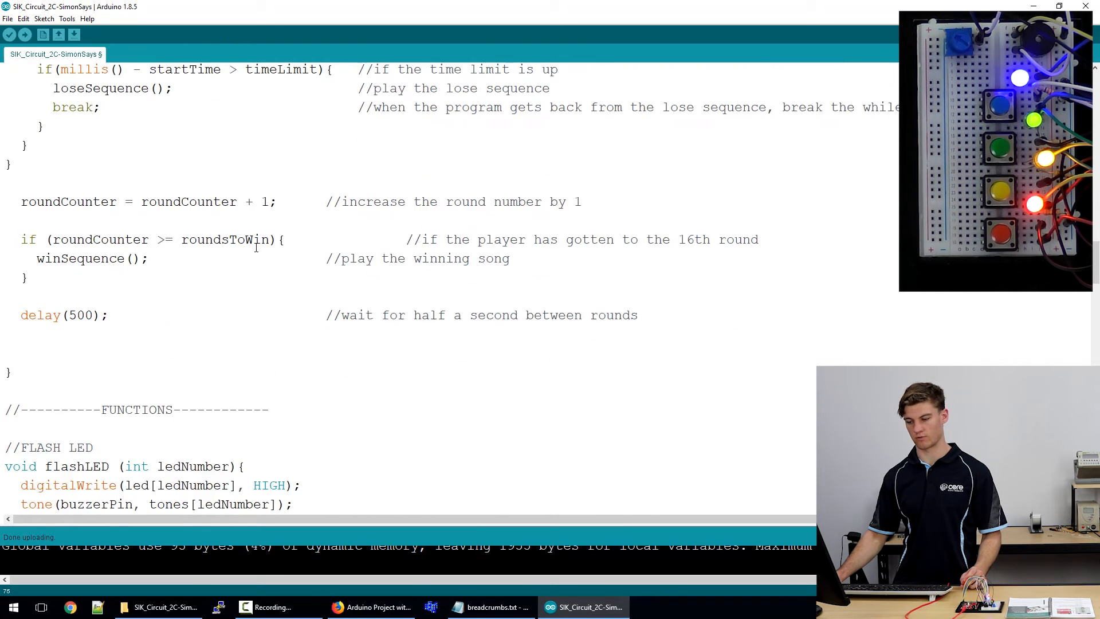
scroll(up, 3)
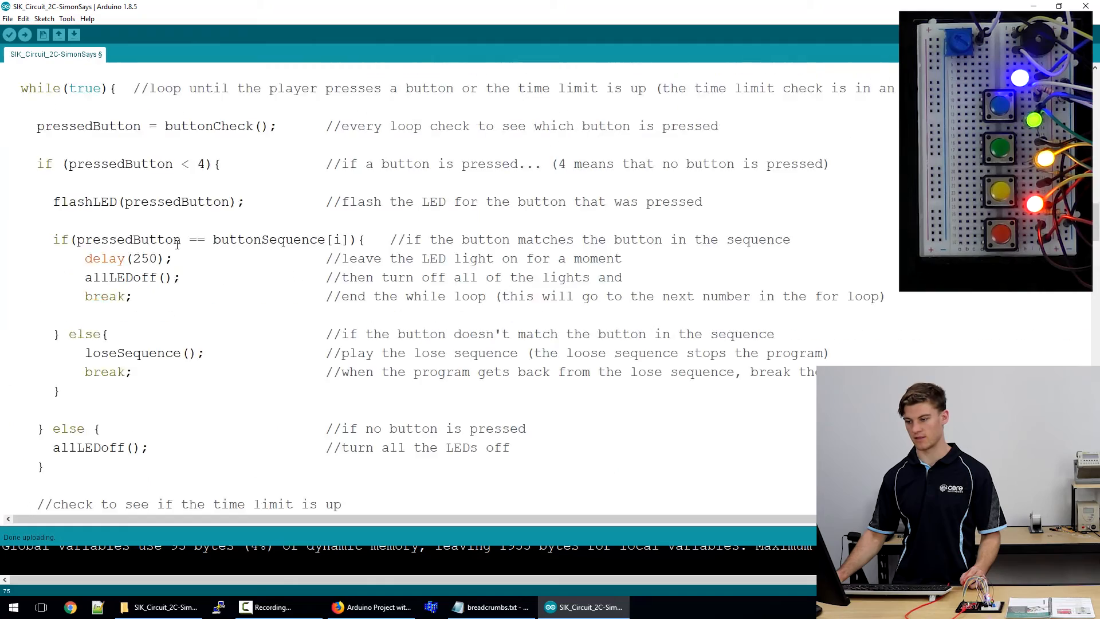
scroll(up, 3)
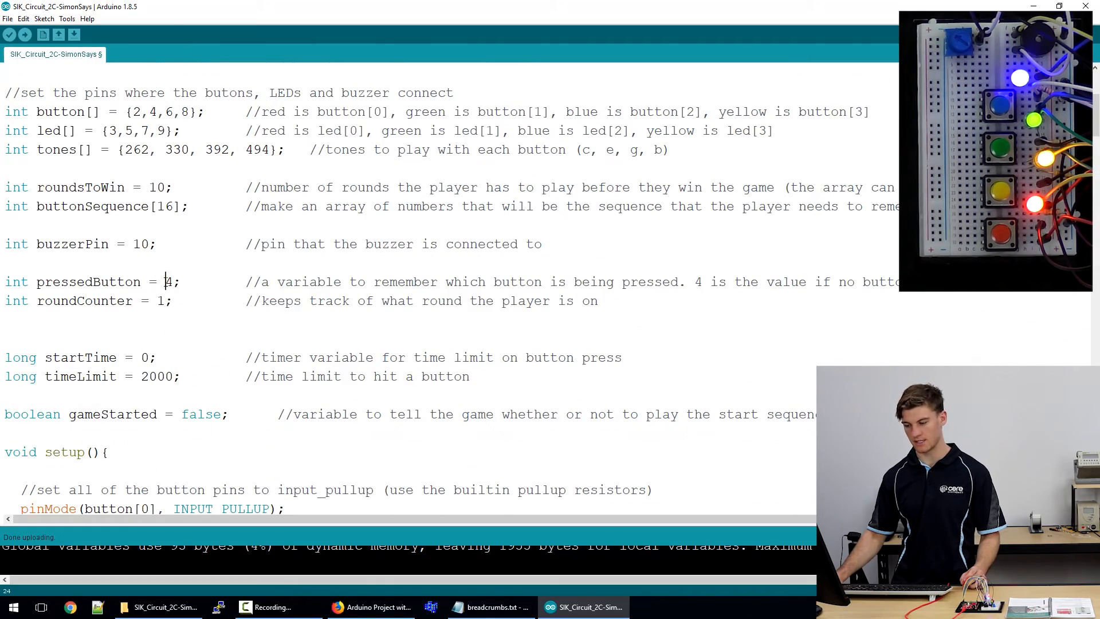
scroll(down, 3)
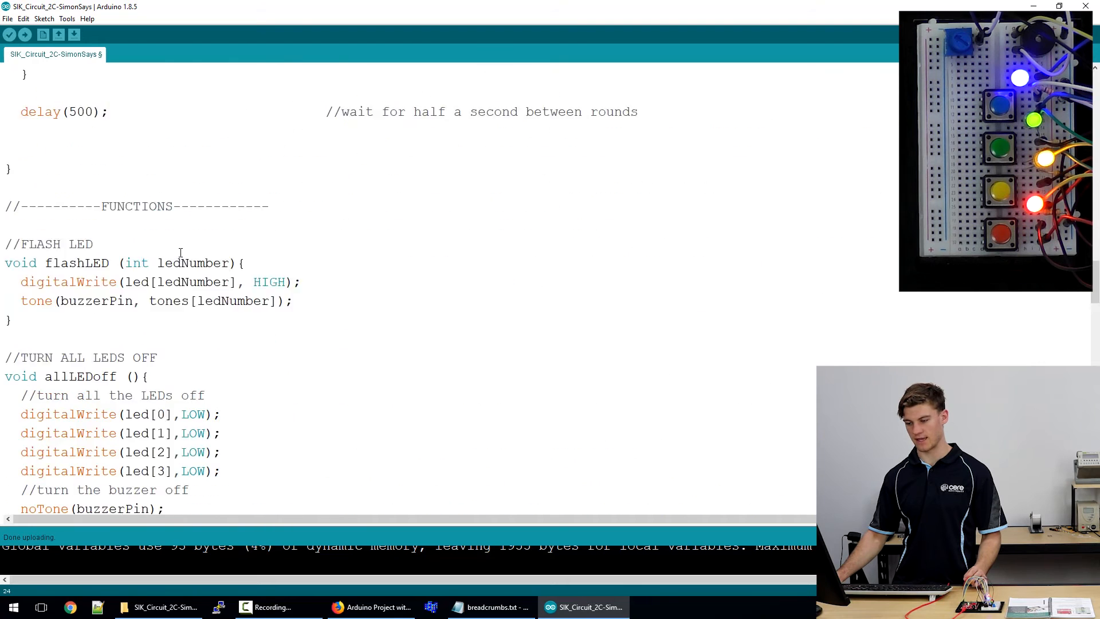
scroll(down, 3)
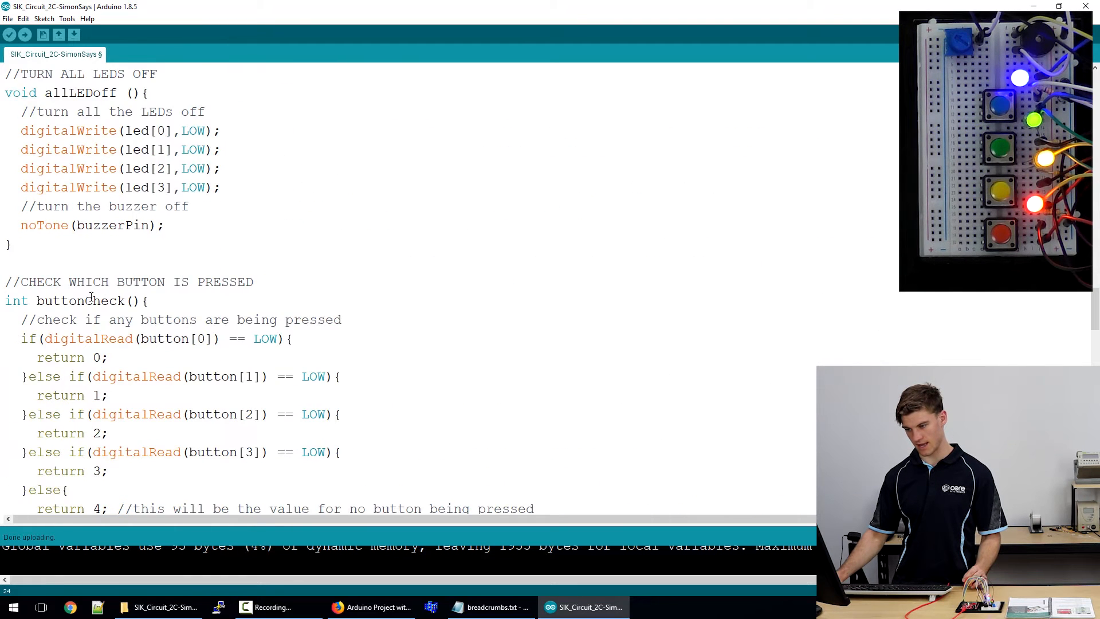
scroll(down, 3)
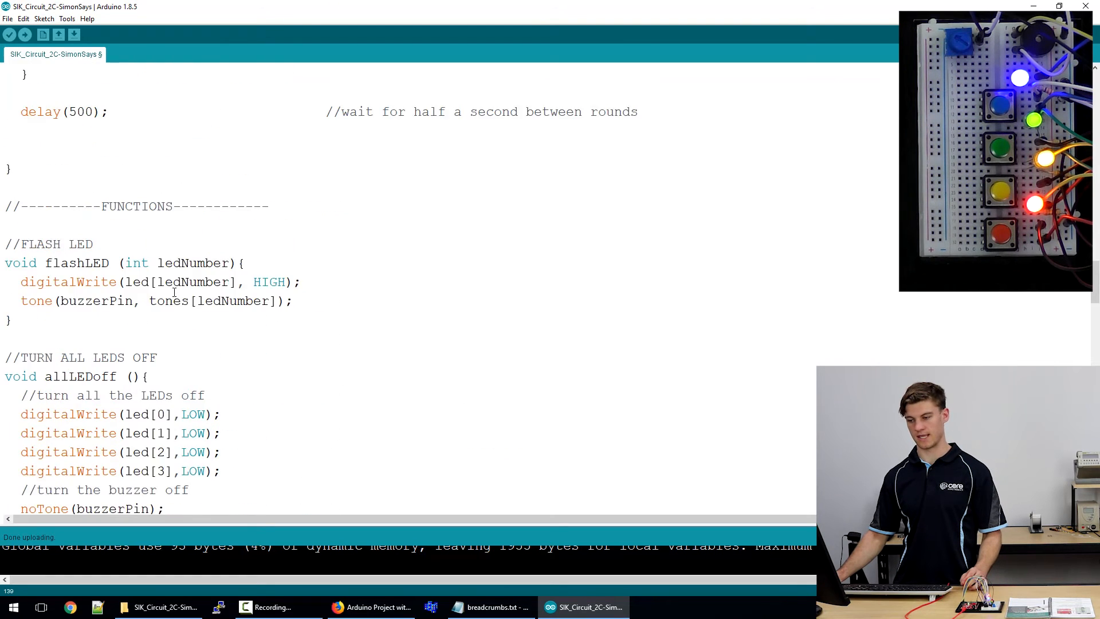
scroll(down, 3)
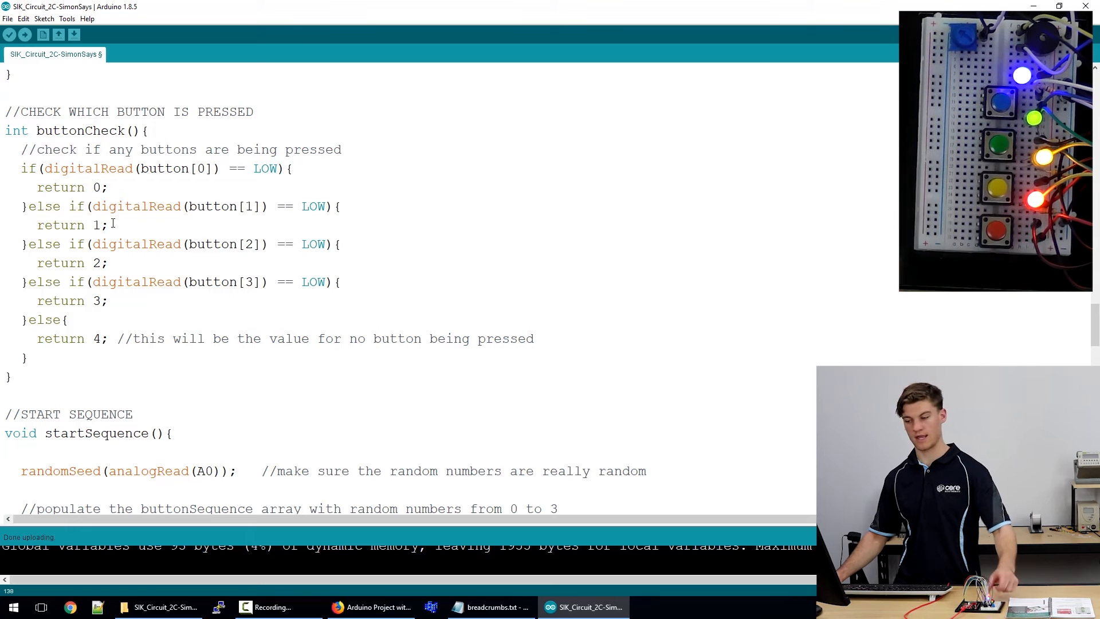
double_click(95, 338)
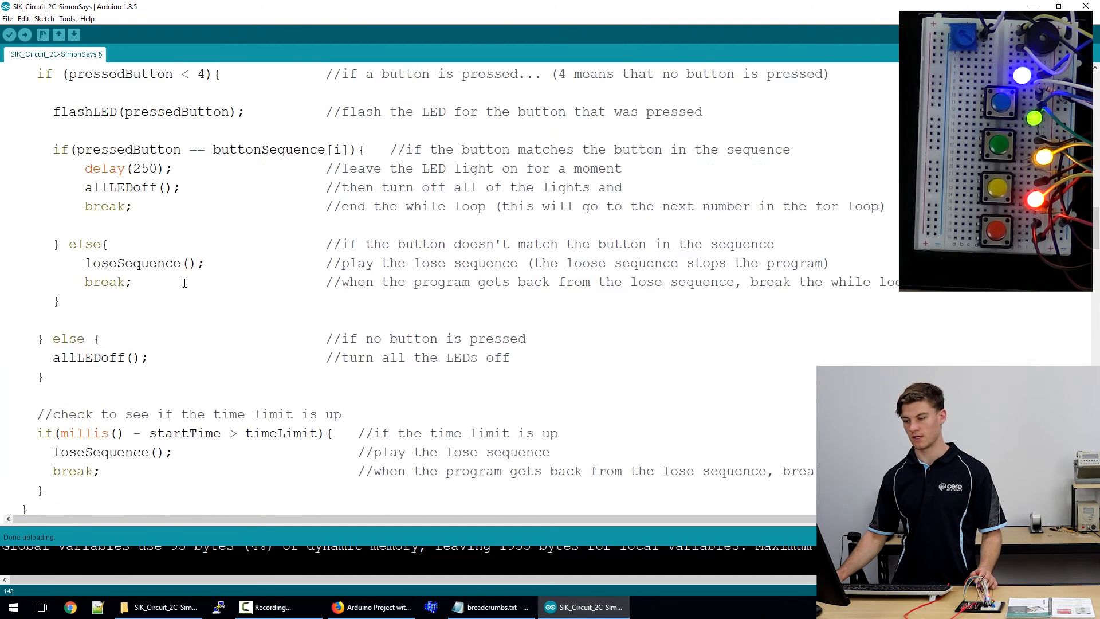
scroll(up, 3)
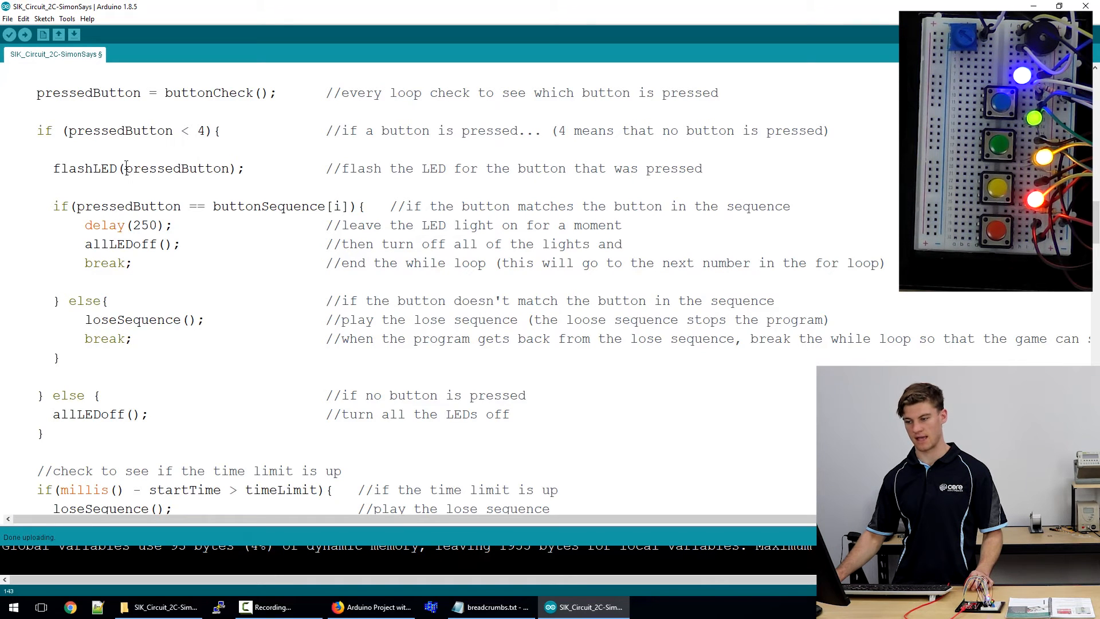
scroll(up, 3)
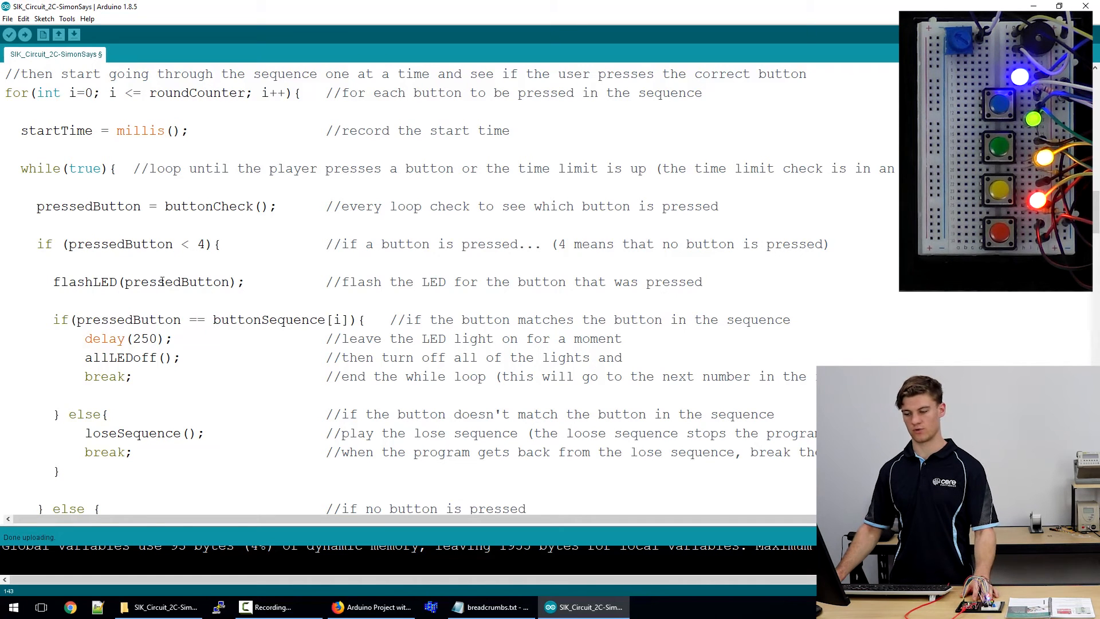
scroll(down, 3)
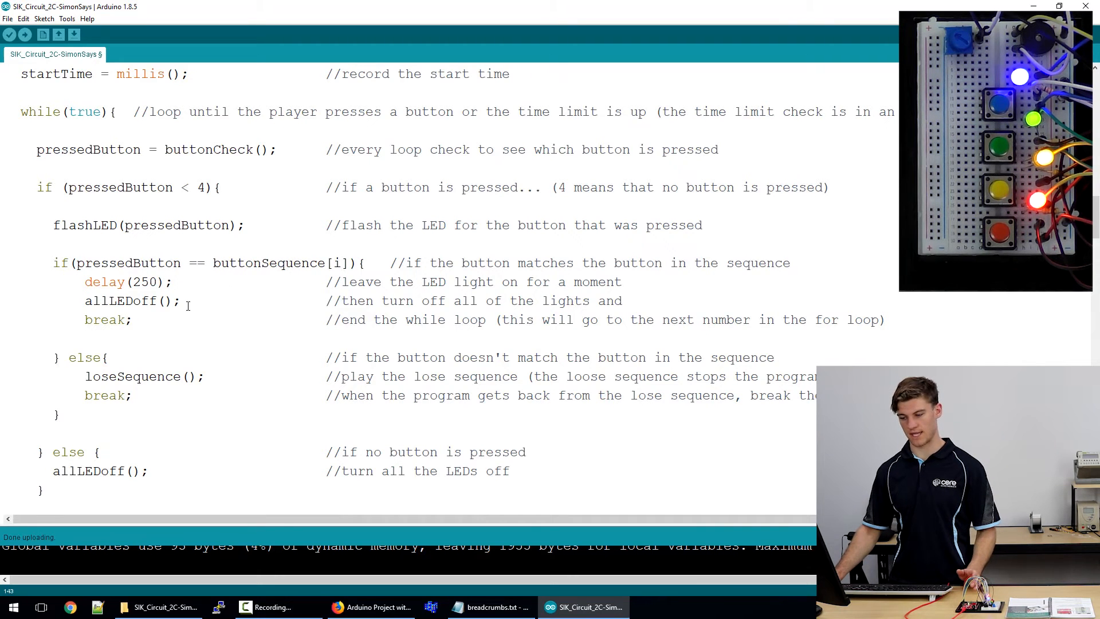
scroll(down, 3)
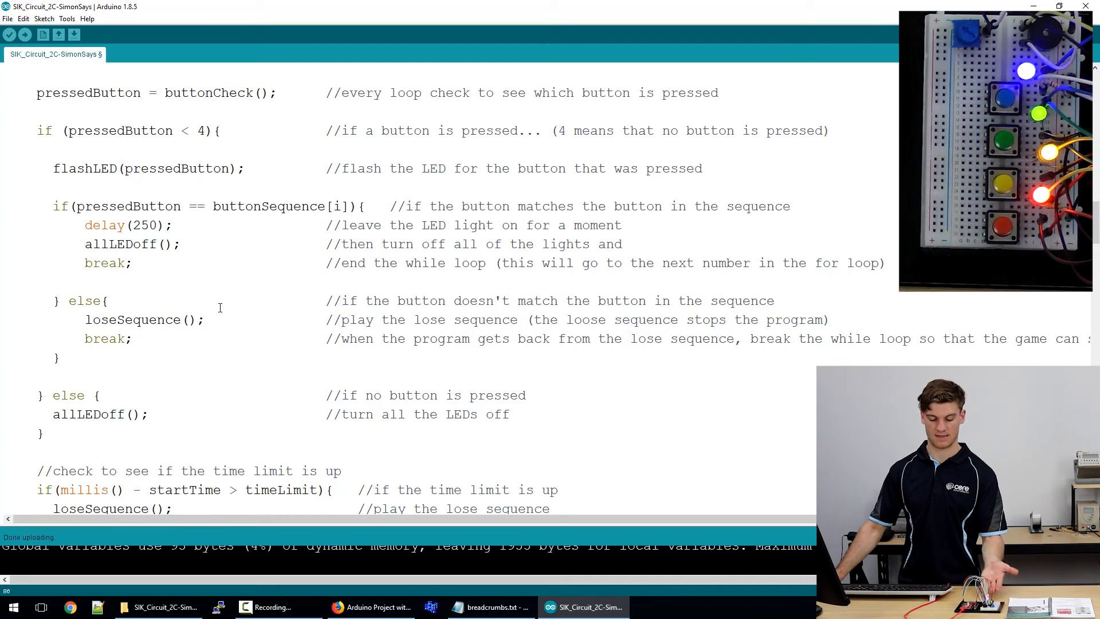
scroll(down, 3)
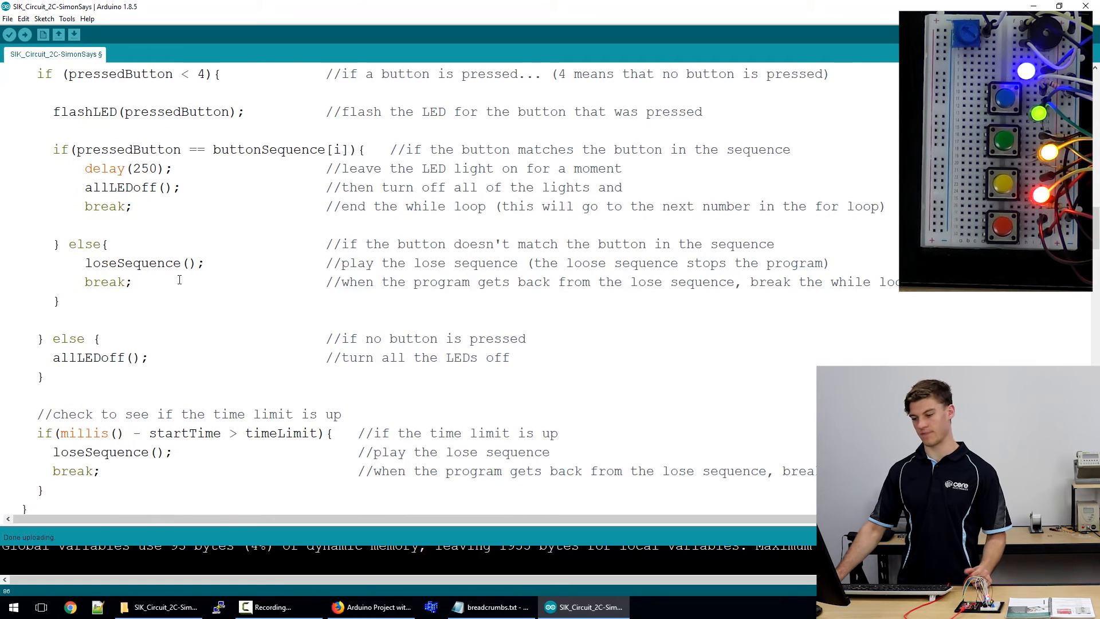
scroll(down, 3)
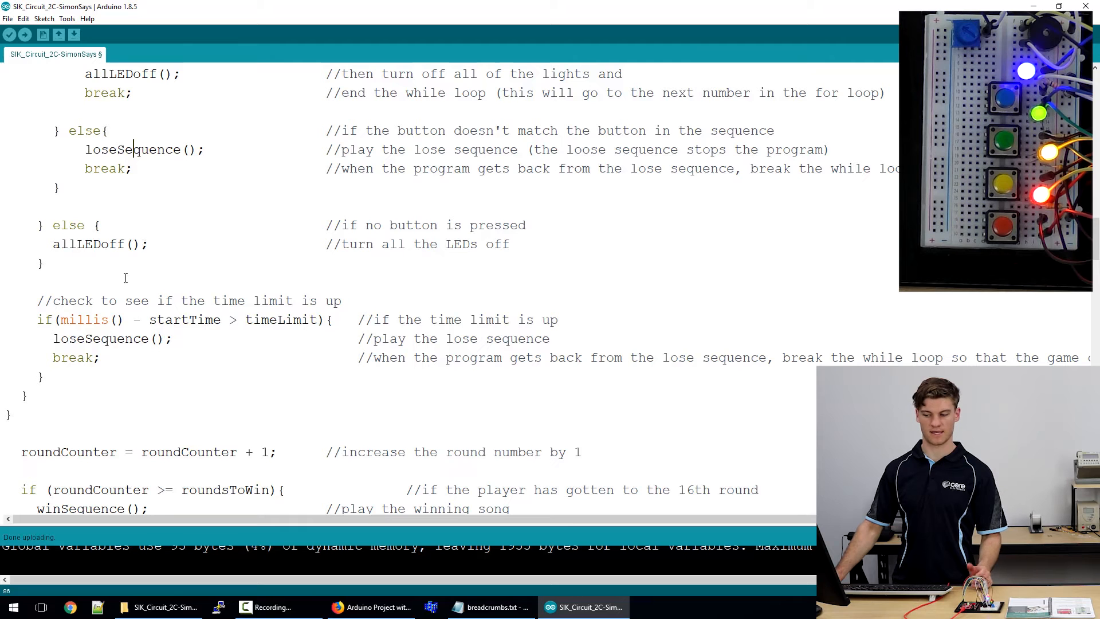
scroll(down, 3)
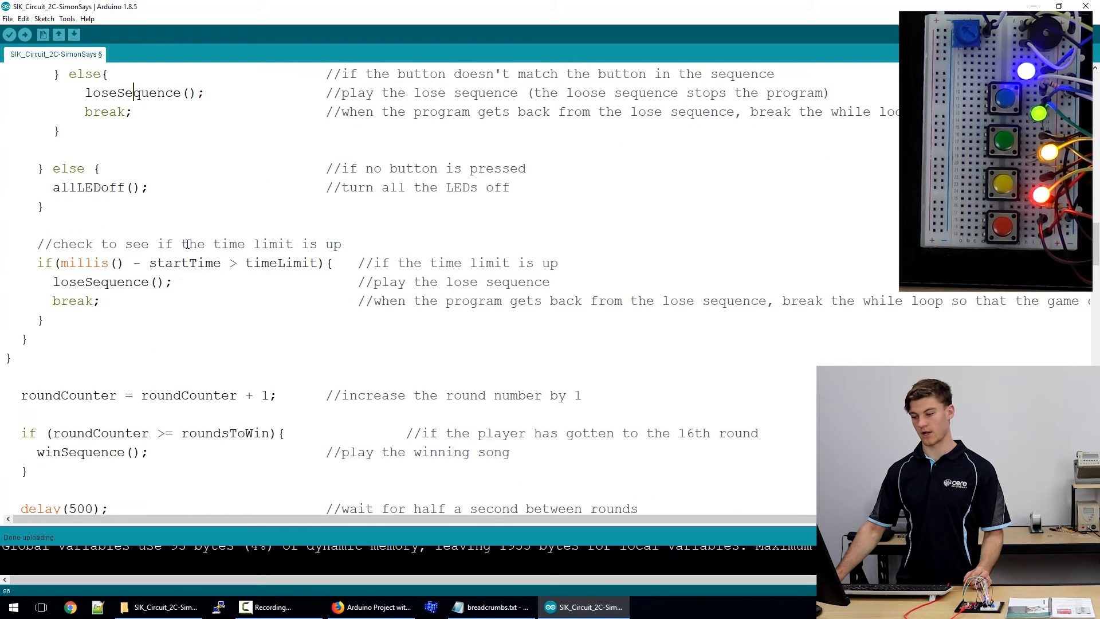
scroll(down, 3)
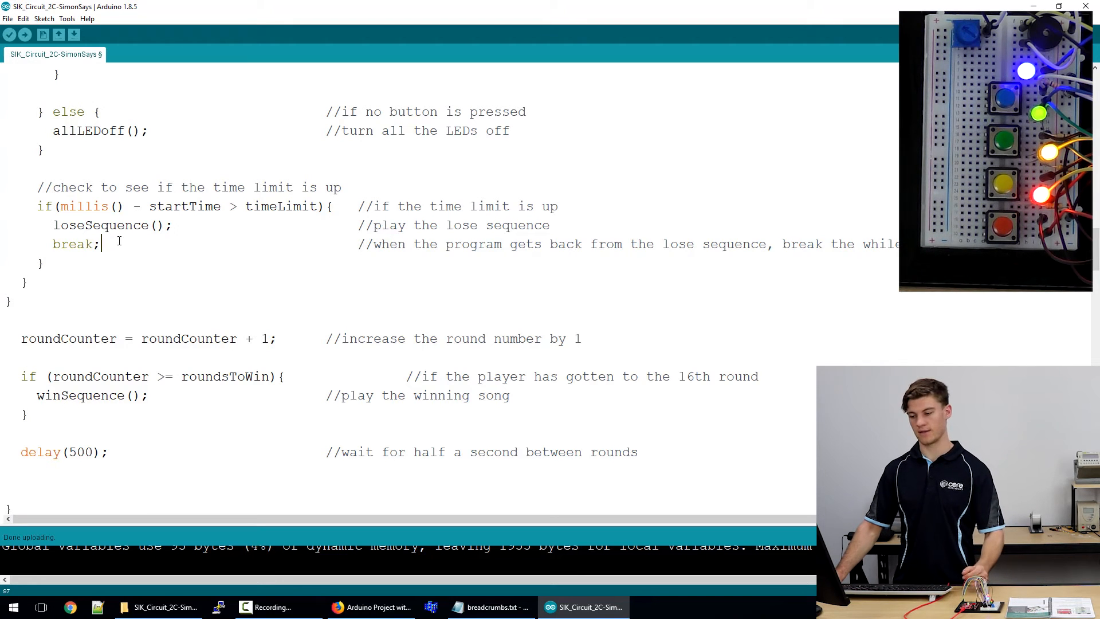
double_click(81, 206)
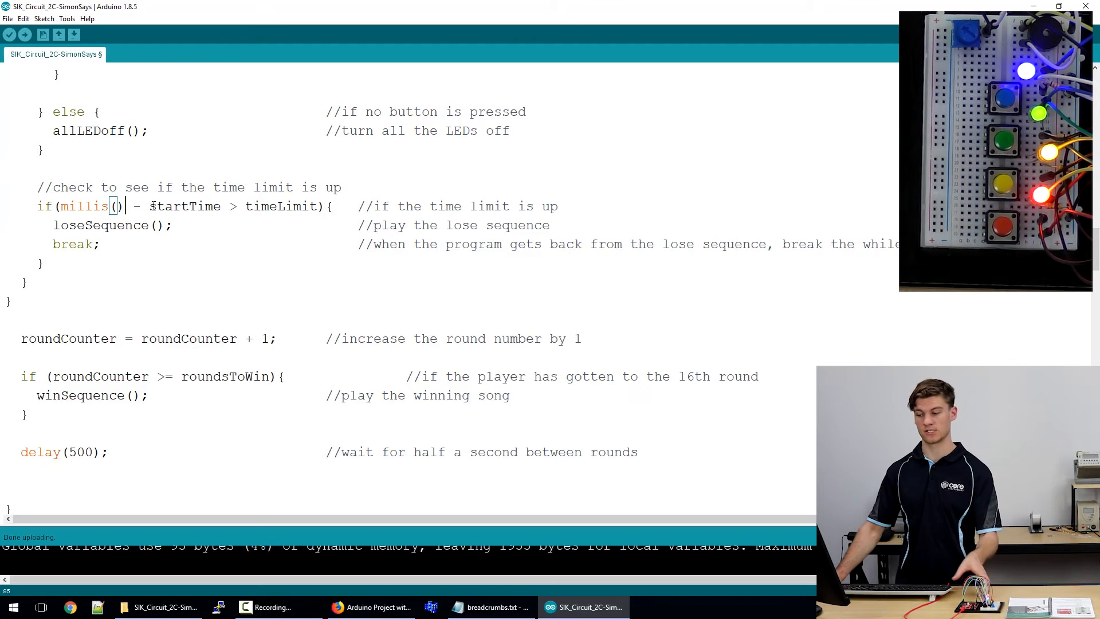
scroll(up, 3)
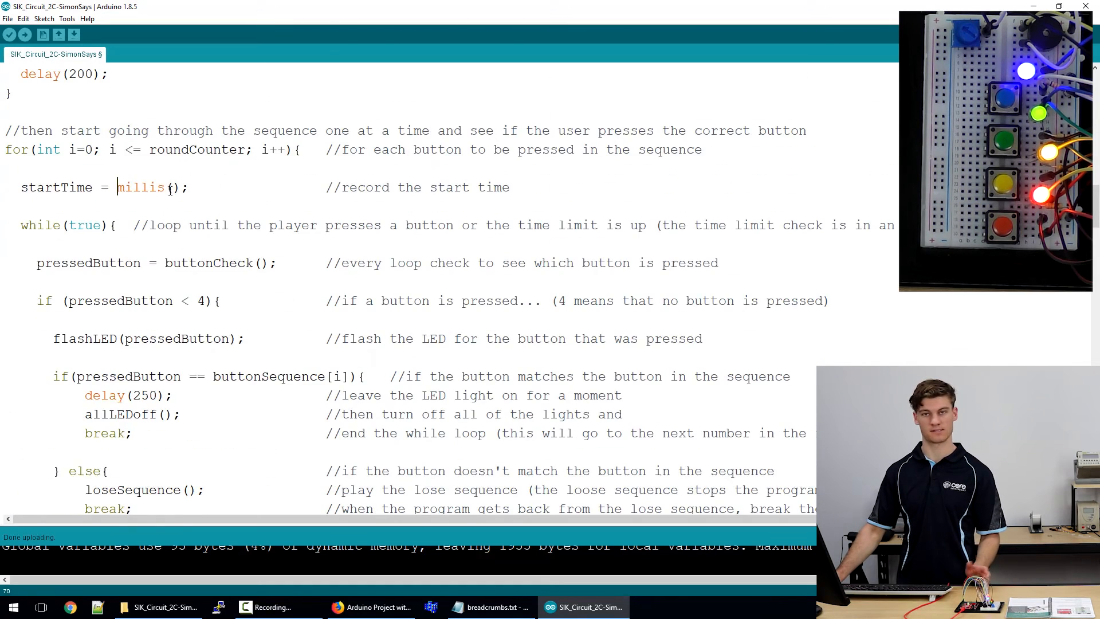
scroll(down, 3)
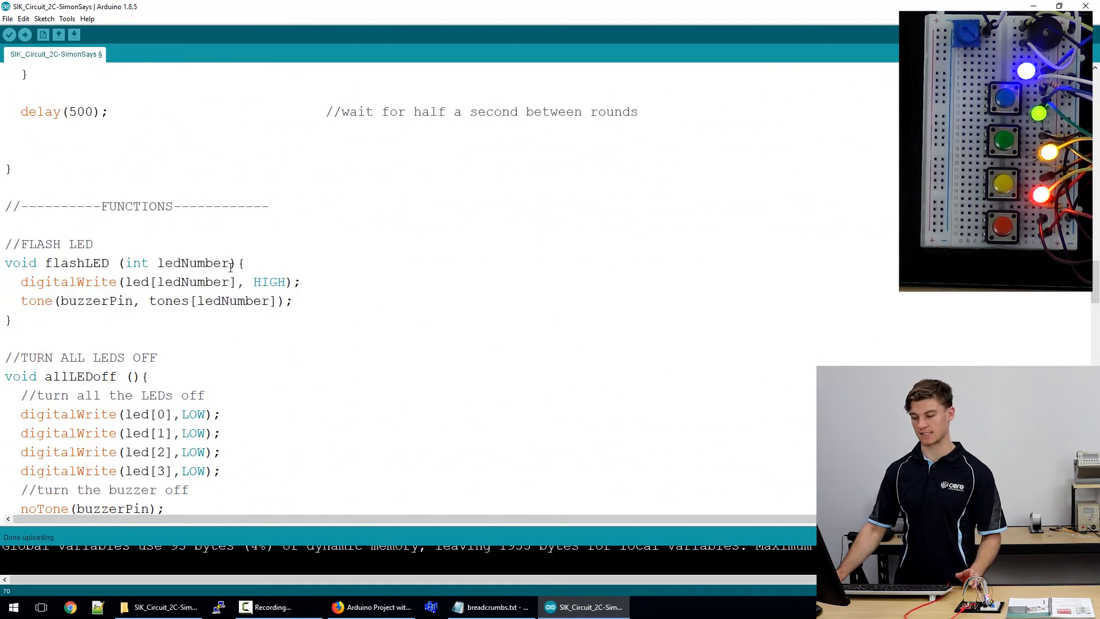
scroll(up, 3)
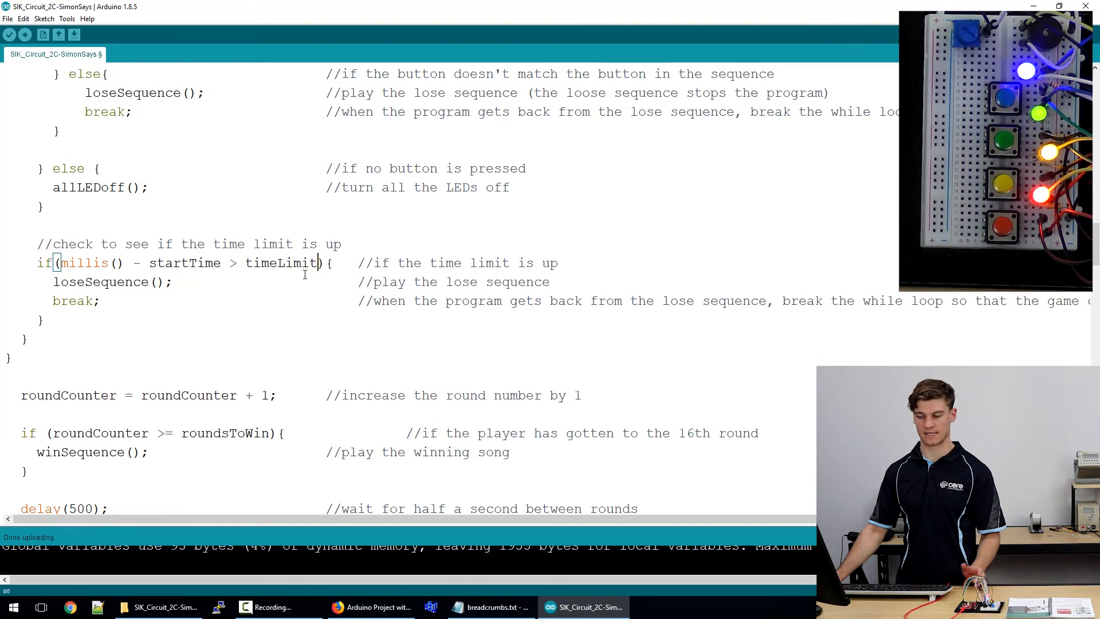
scroll(up, 3)
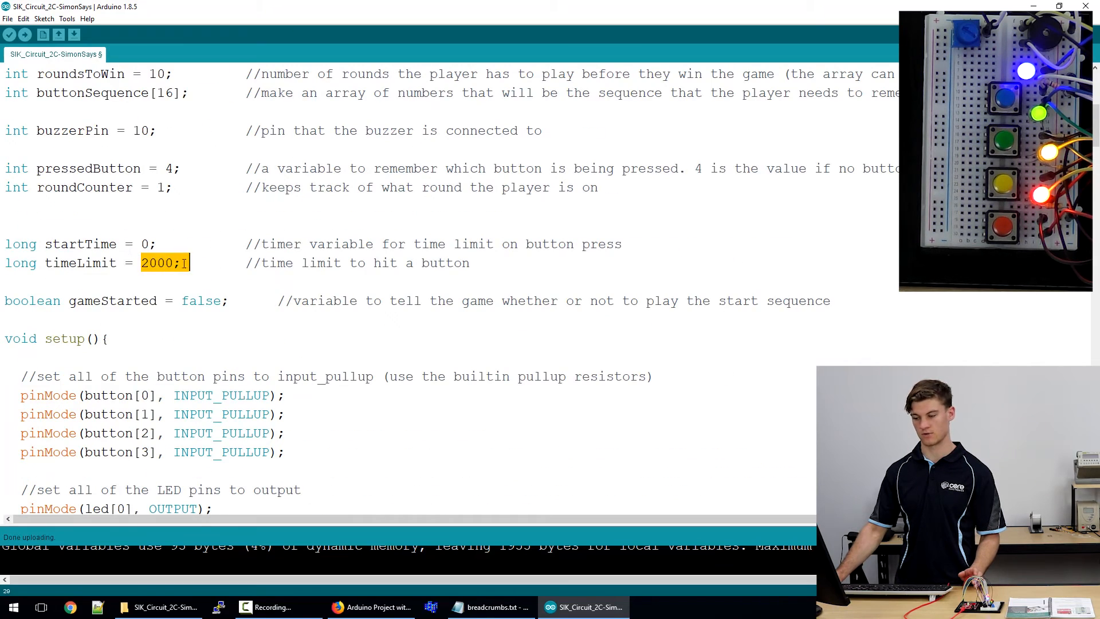
scroll(down, 3)
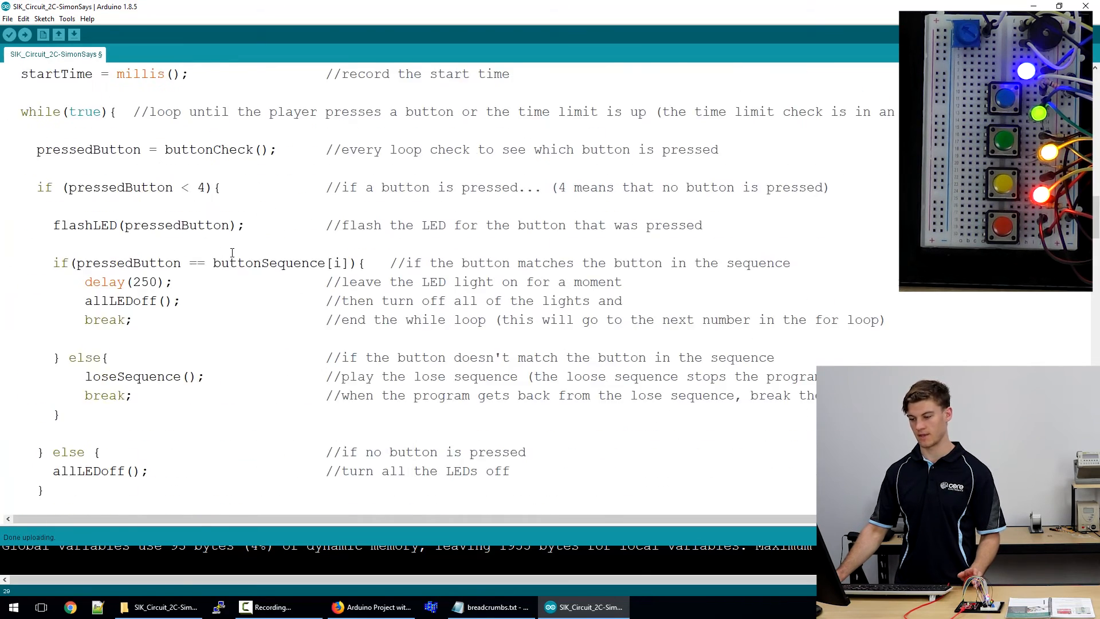
scroll(down, 3)
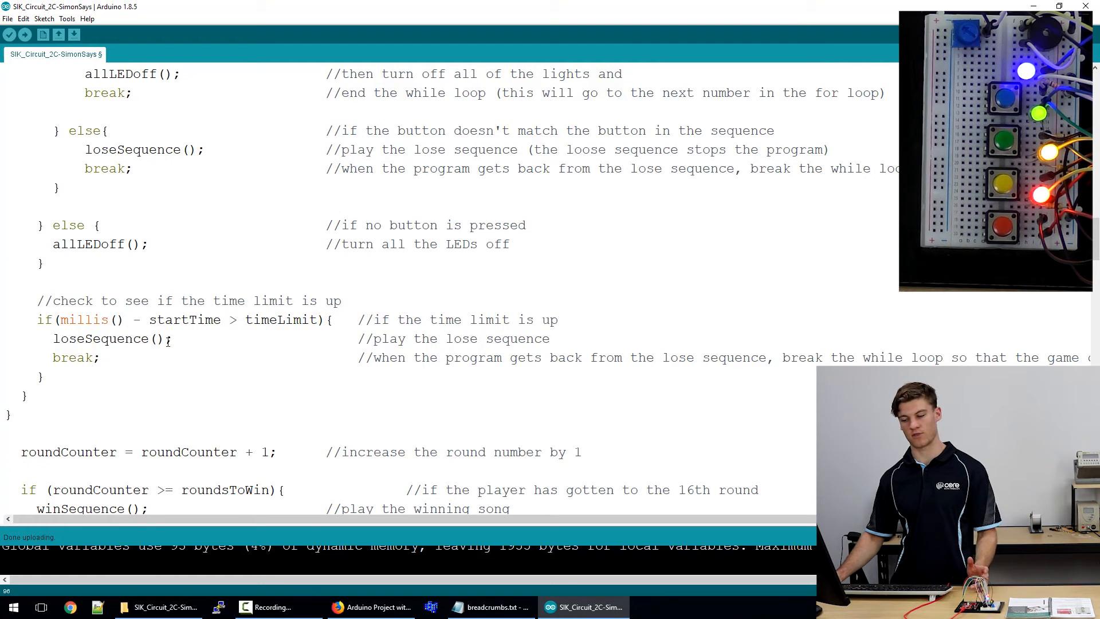
scroll(down, 3)
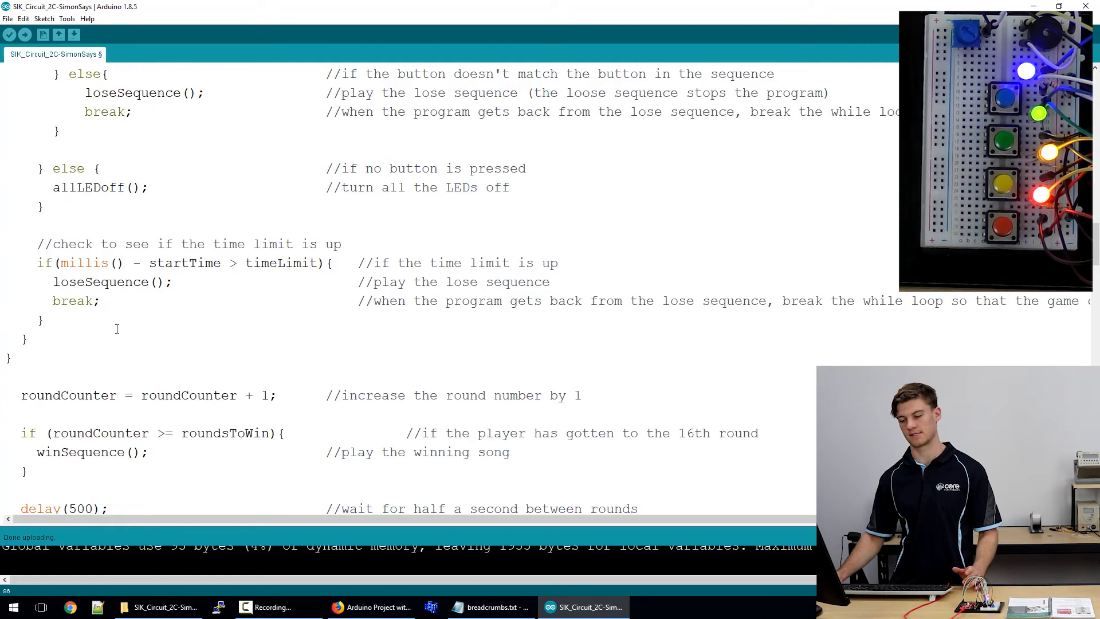
scroll(down, 3)
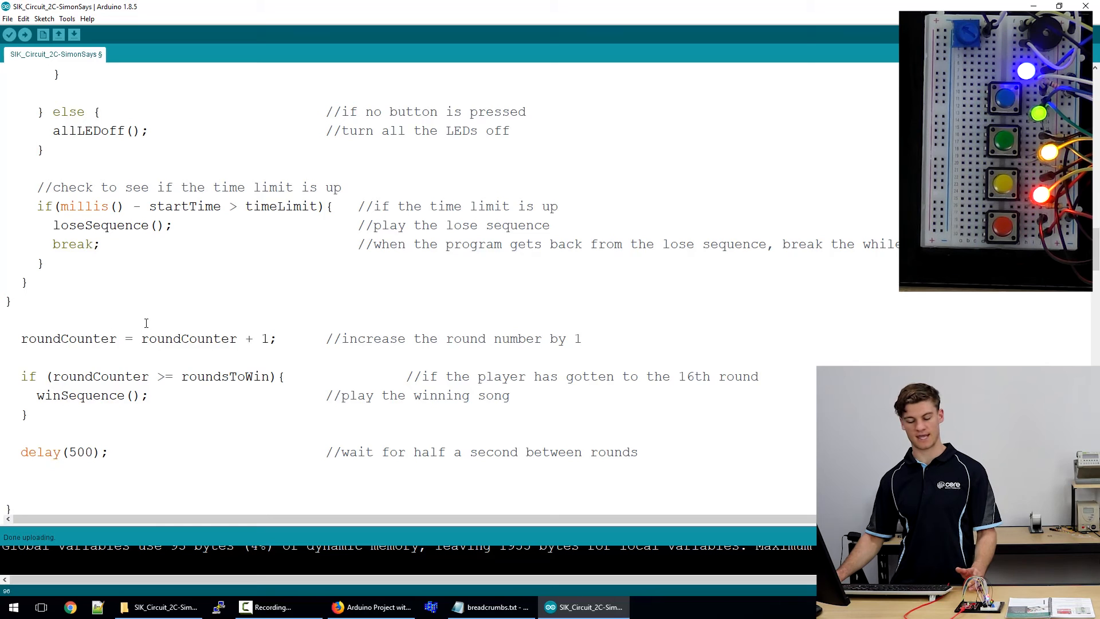
scroll(up, 3)
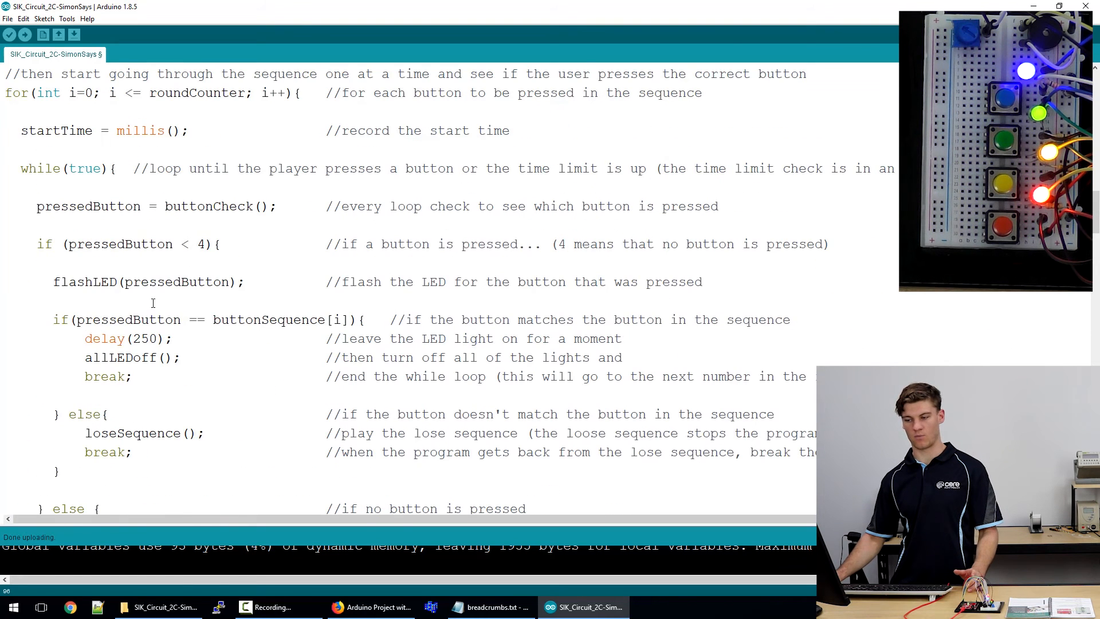
double_click(206, 206)
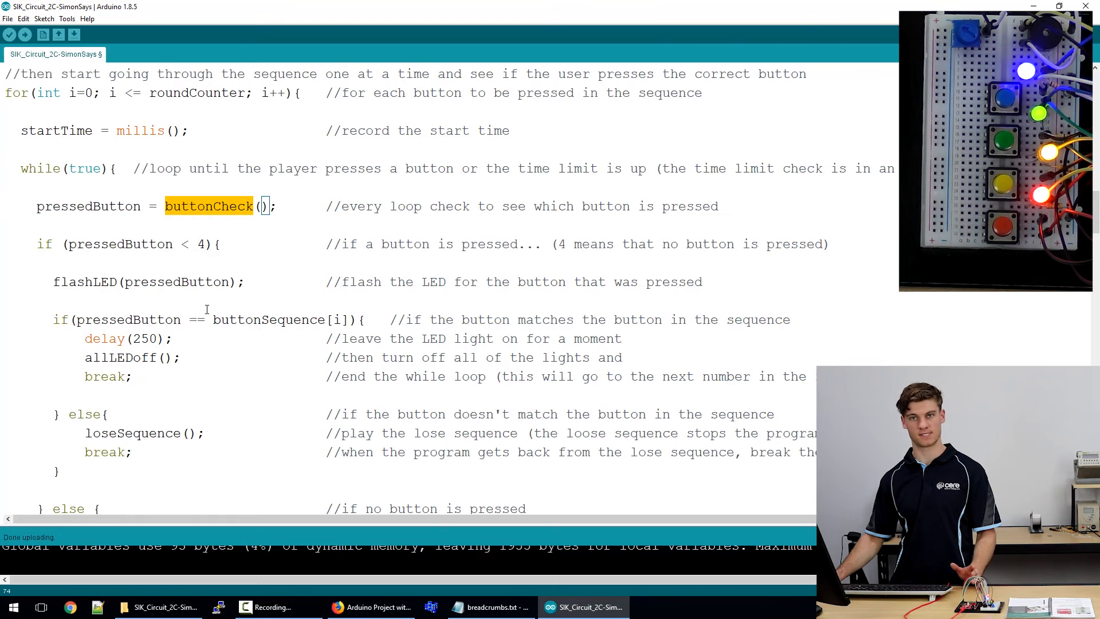
scroll(down, 3)
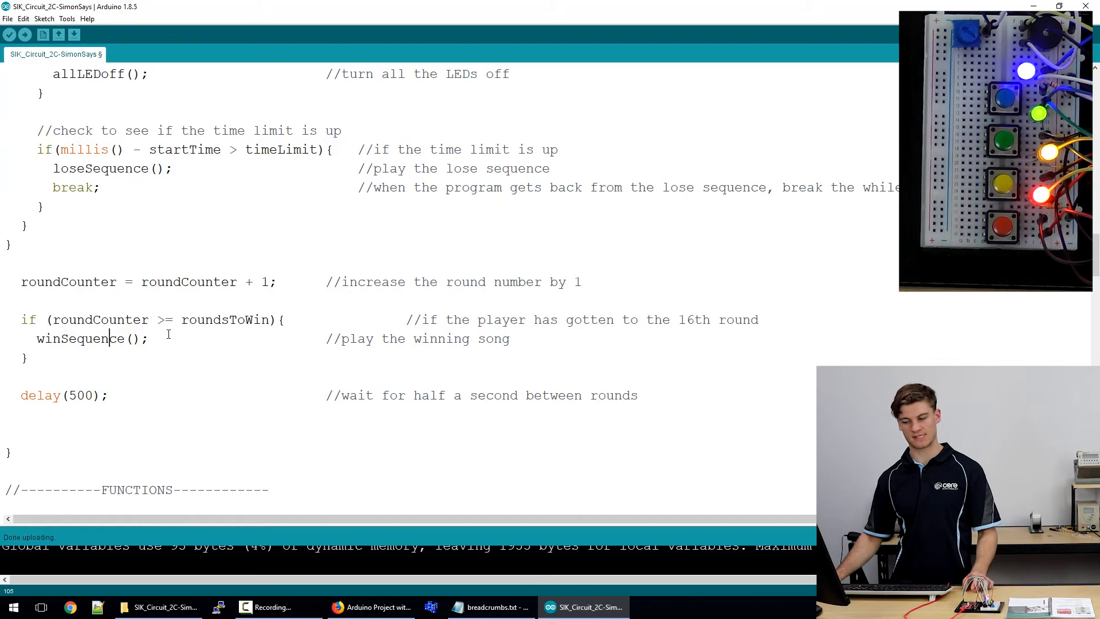
scroll(down, 3)
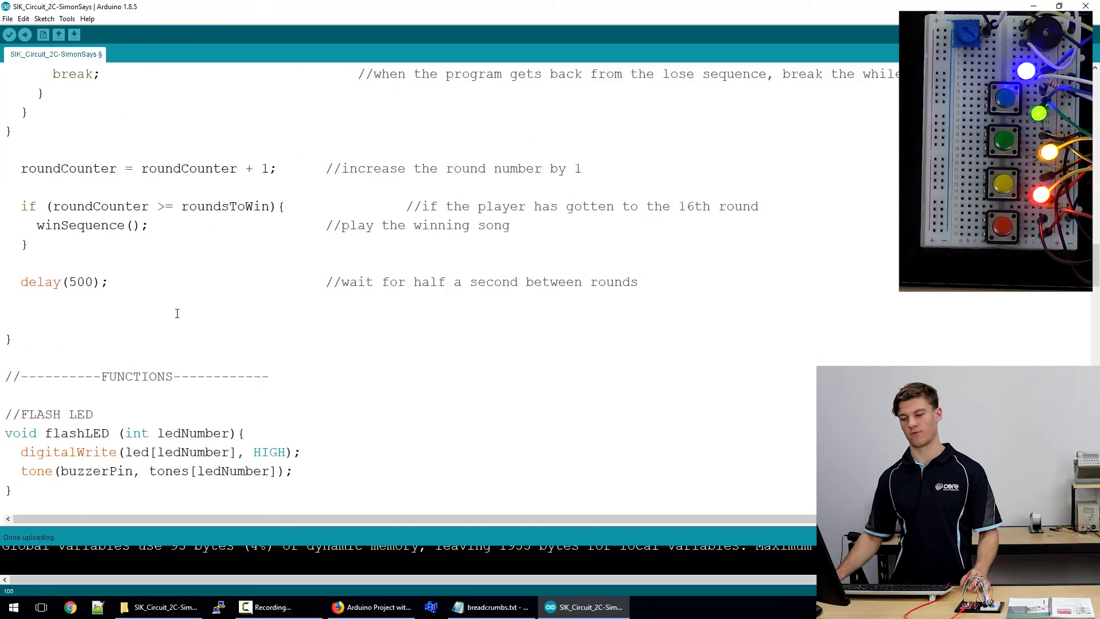
scroll(down, 3)
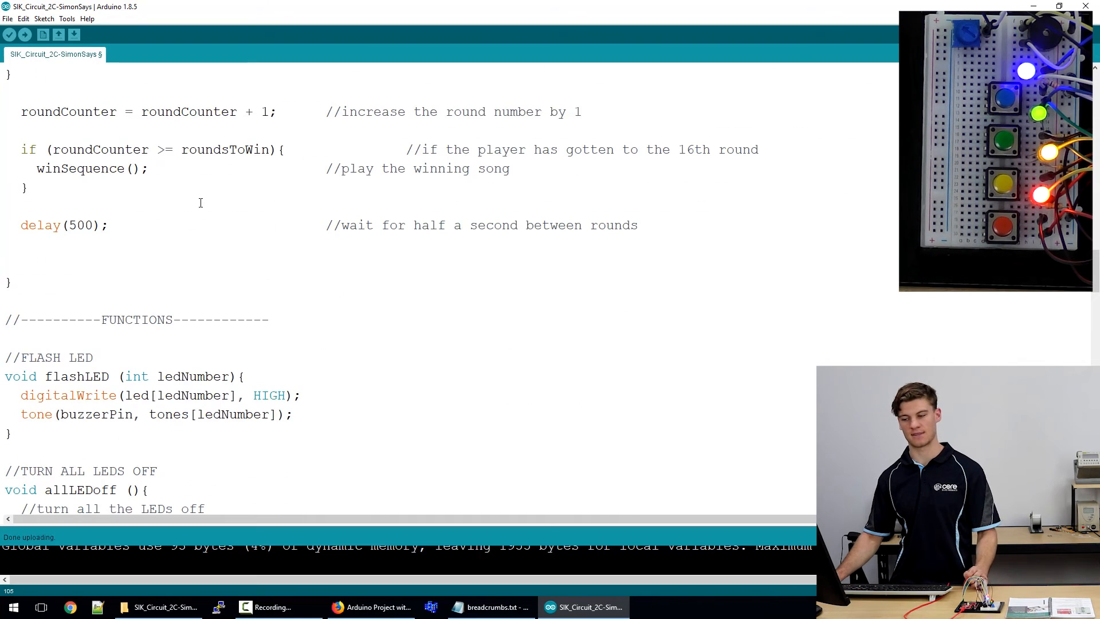
scroll(up, 3)
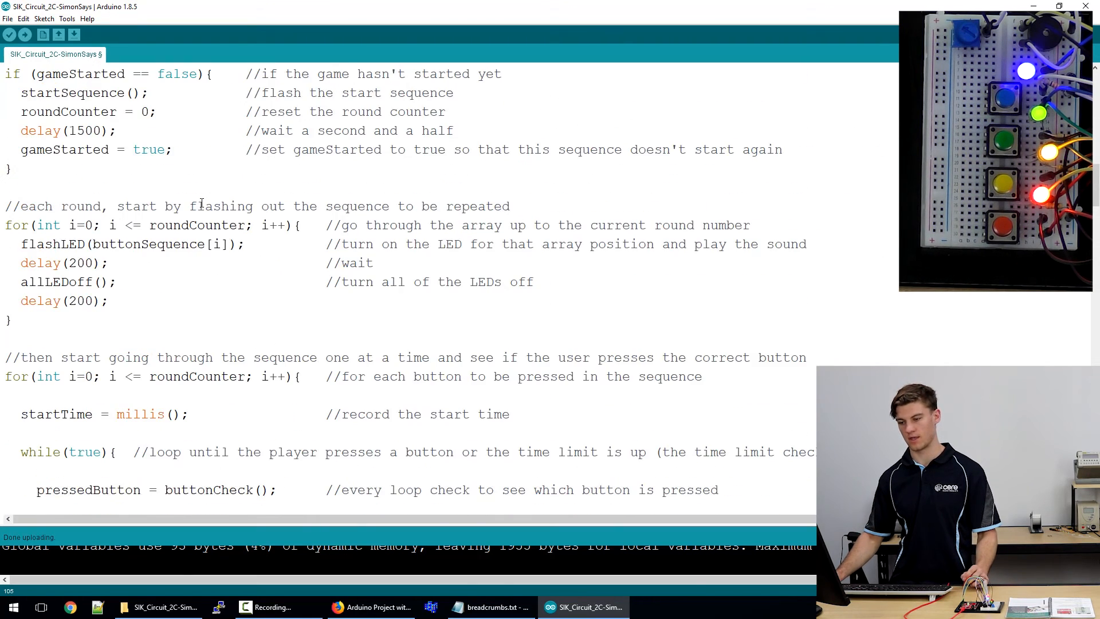
scroll(up, 3)
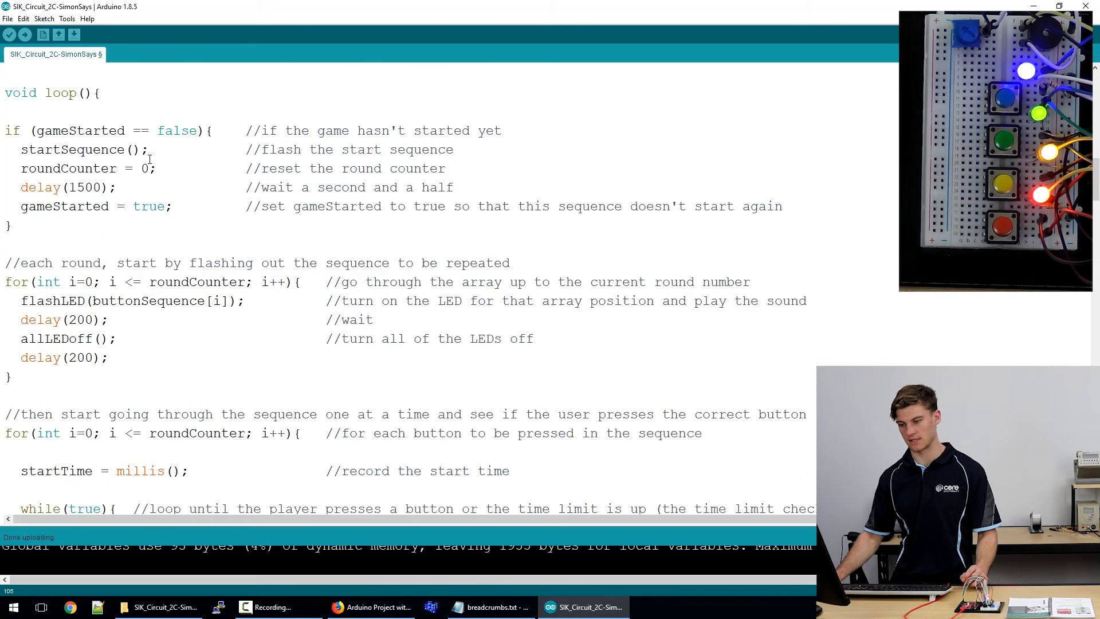
scroll(down, 3)
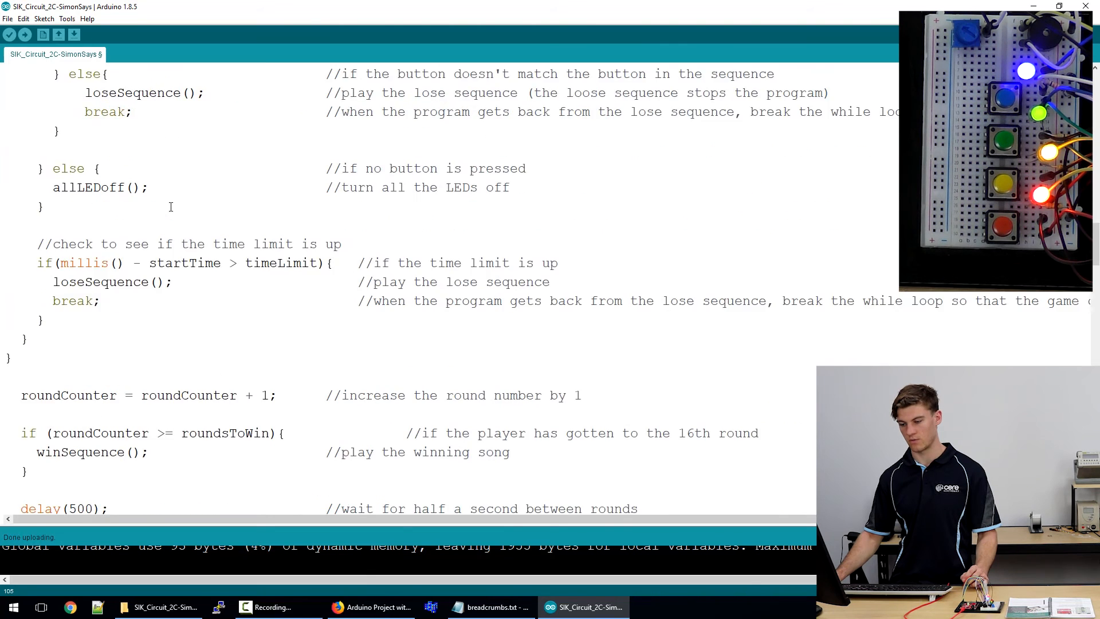
scroll(down, 3)
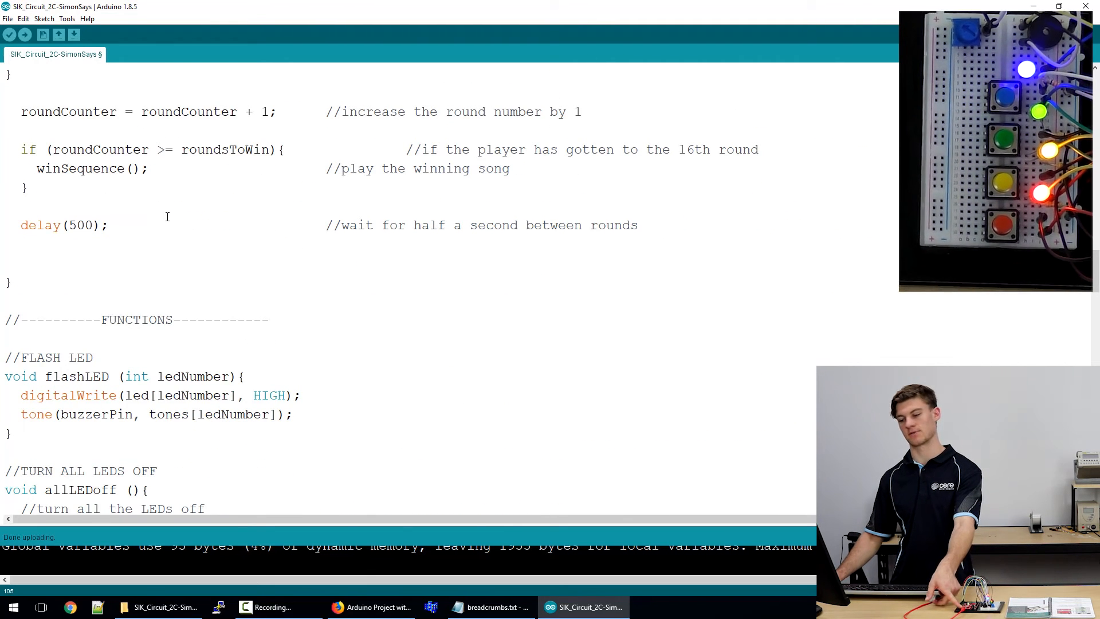
scroll(down, 3)
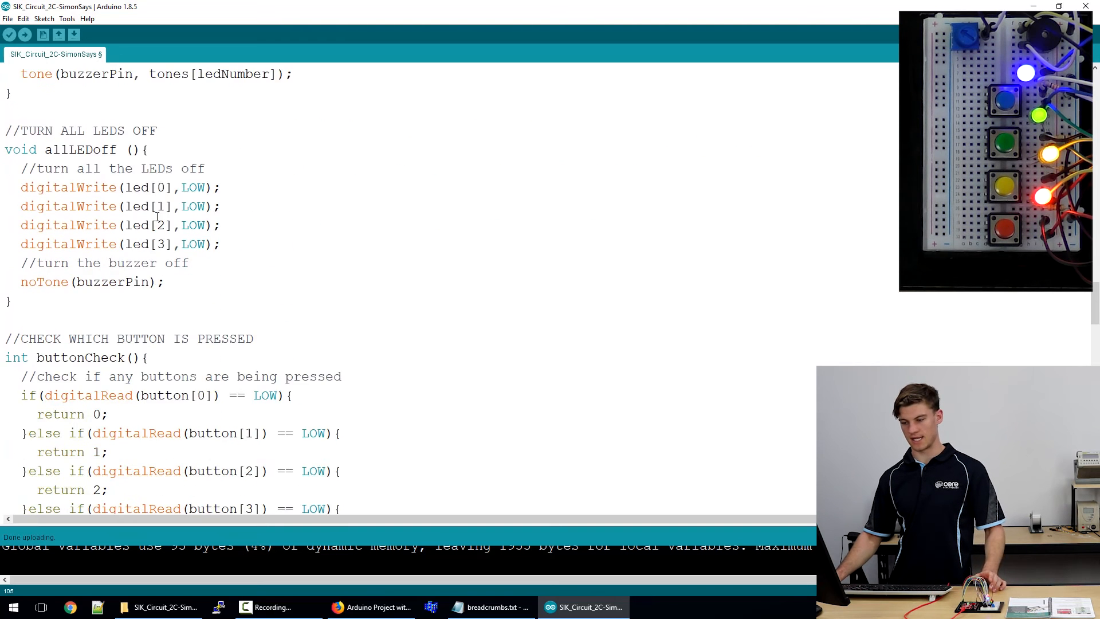
scroll(up, 3)
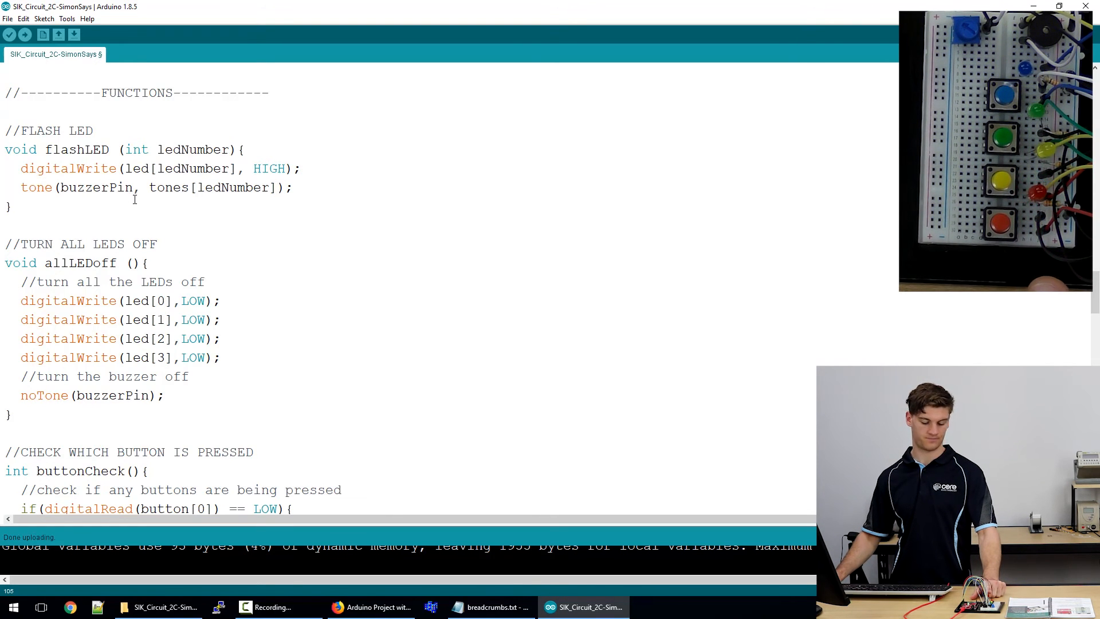
scroll(down, 3)
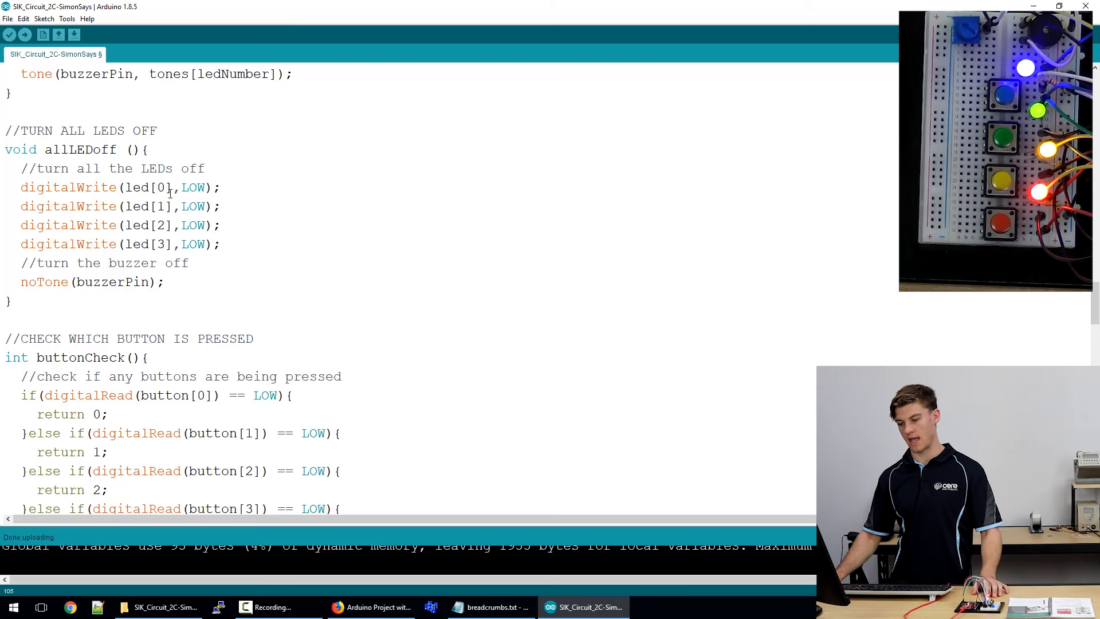
scroll(down, 3)
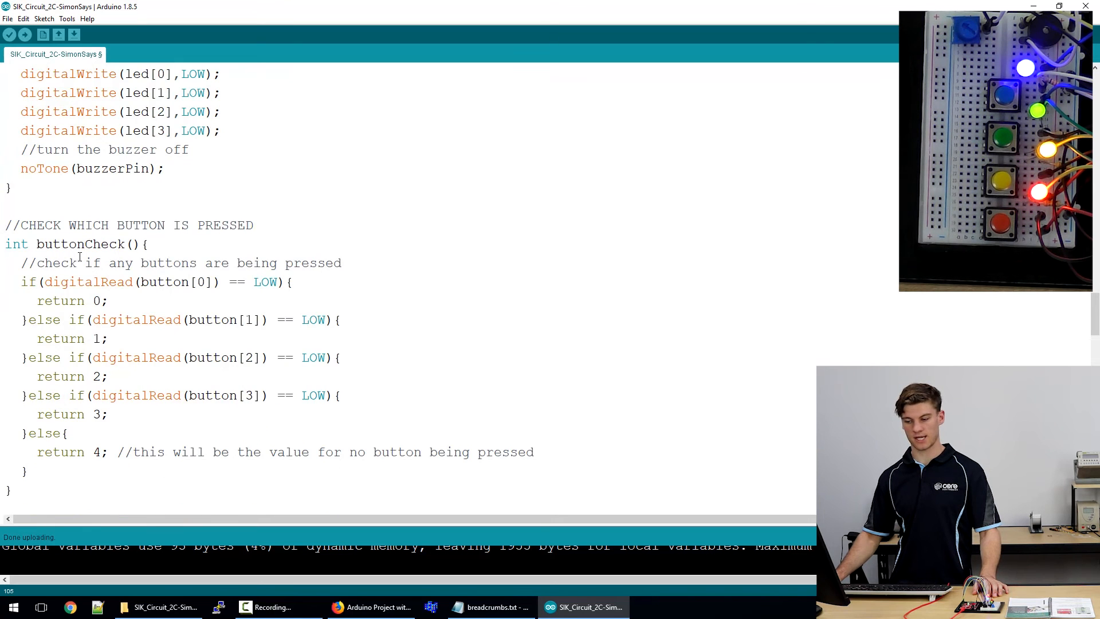
scroll(down, 3)
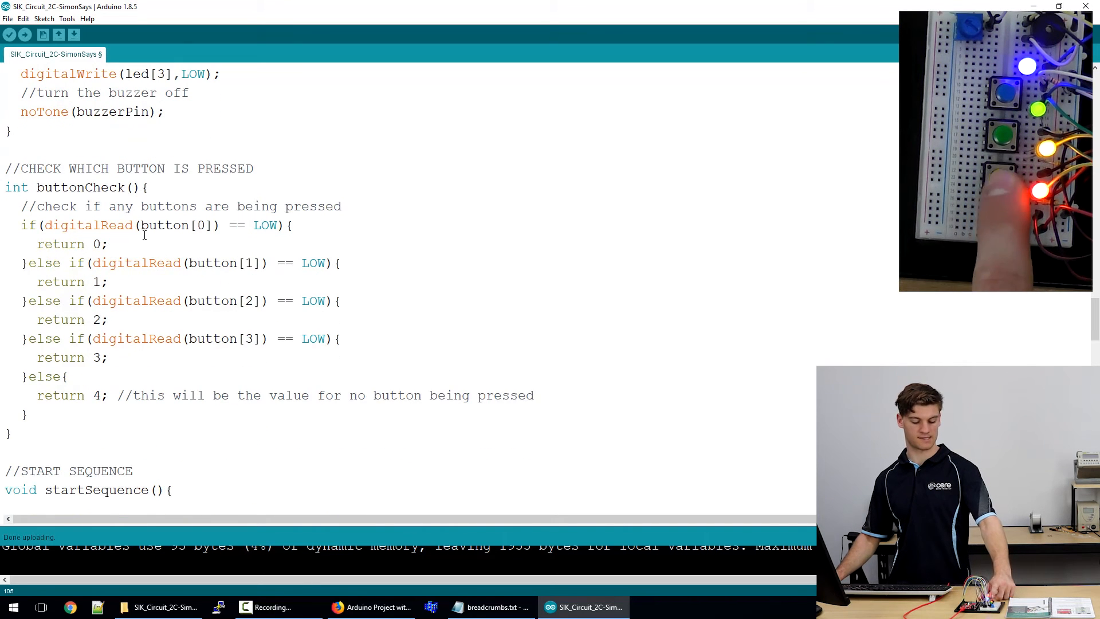
scroll(down, 3)
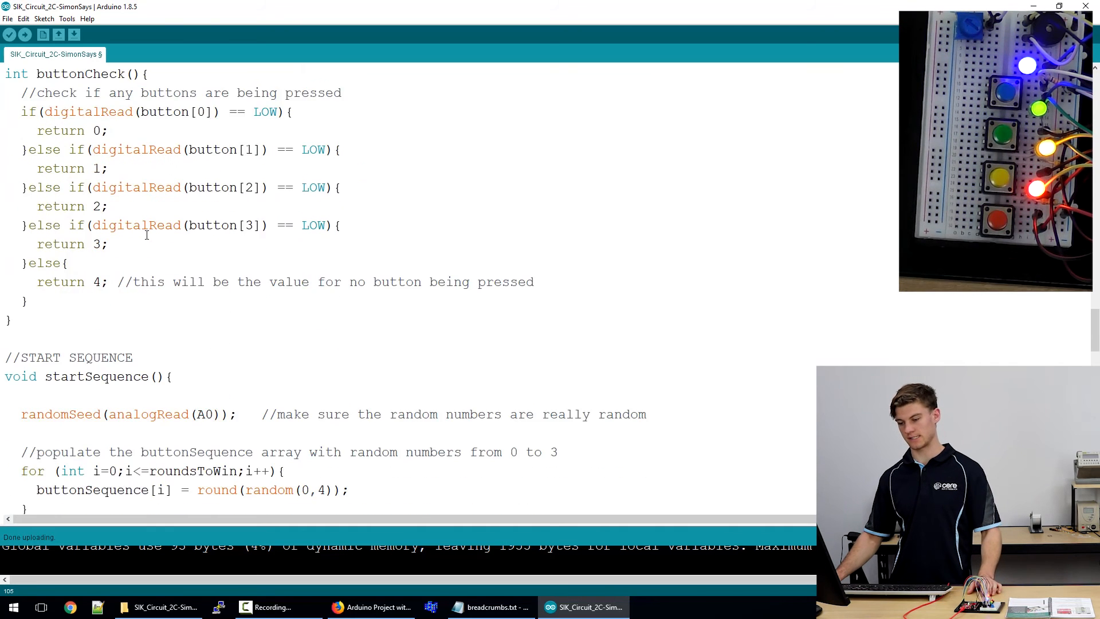
scroll(down, 3)
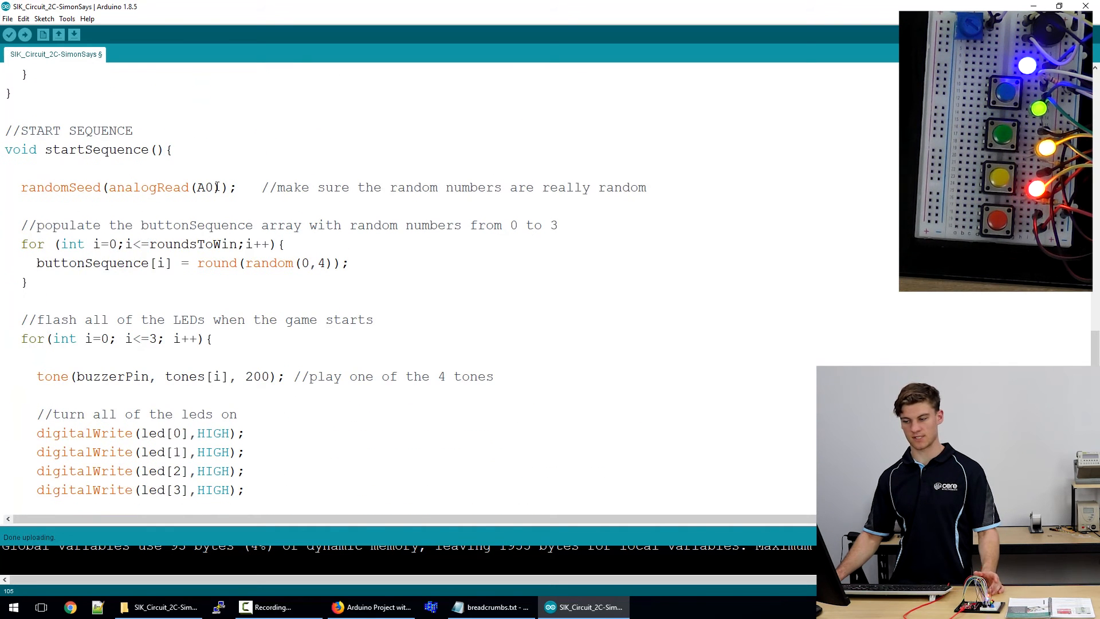
scroll(down, 3)
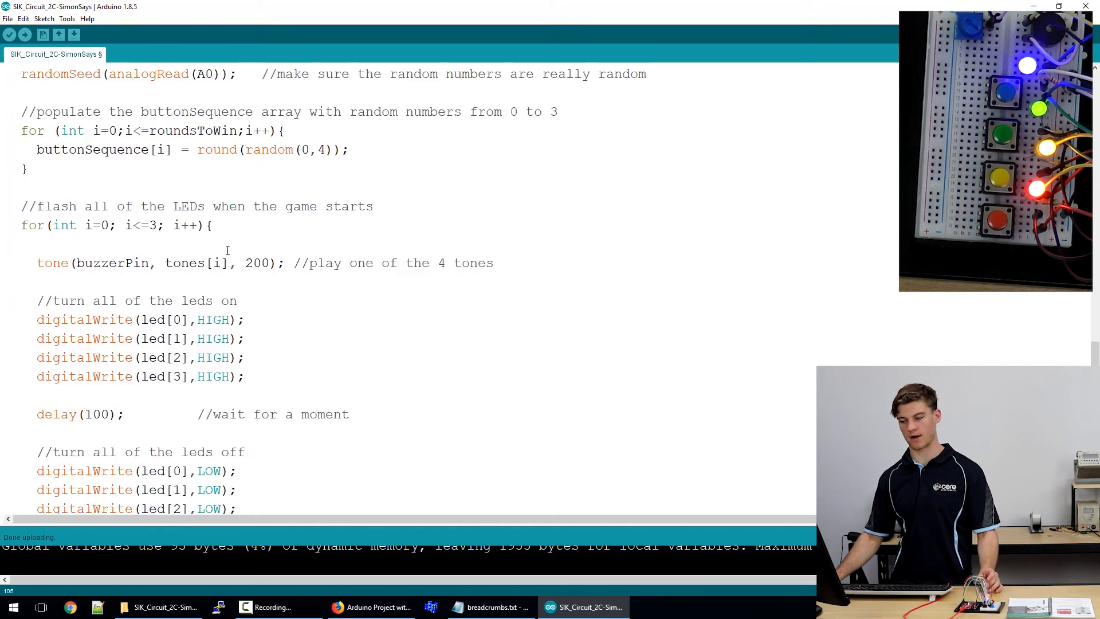
scroll(up, 3)
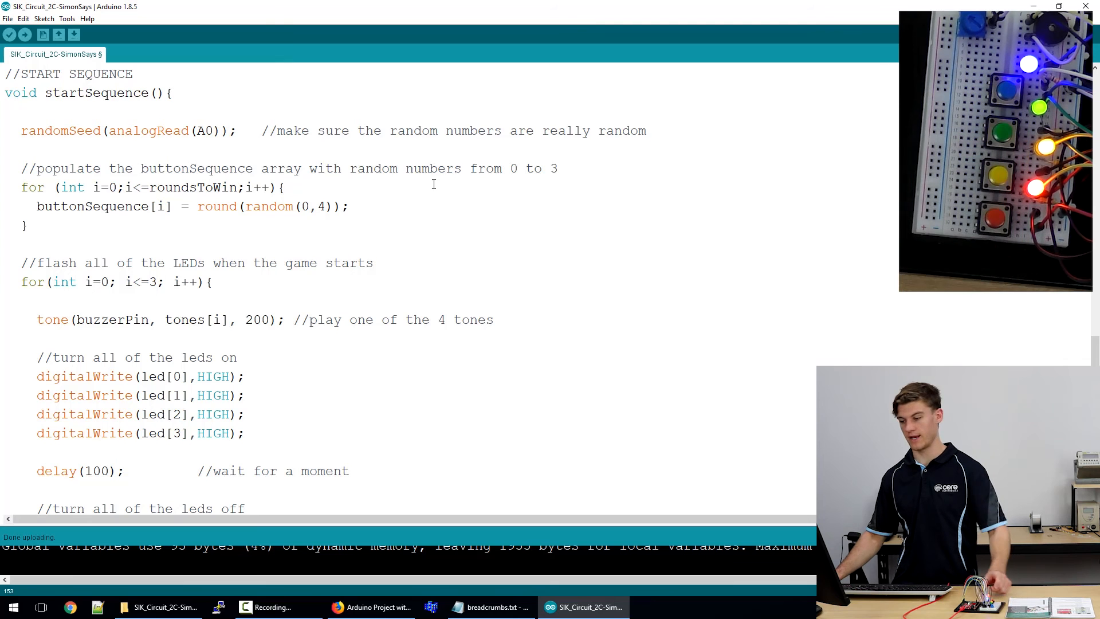
scroll(down, 3)
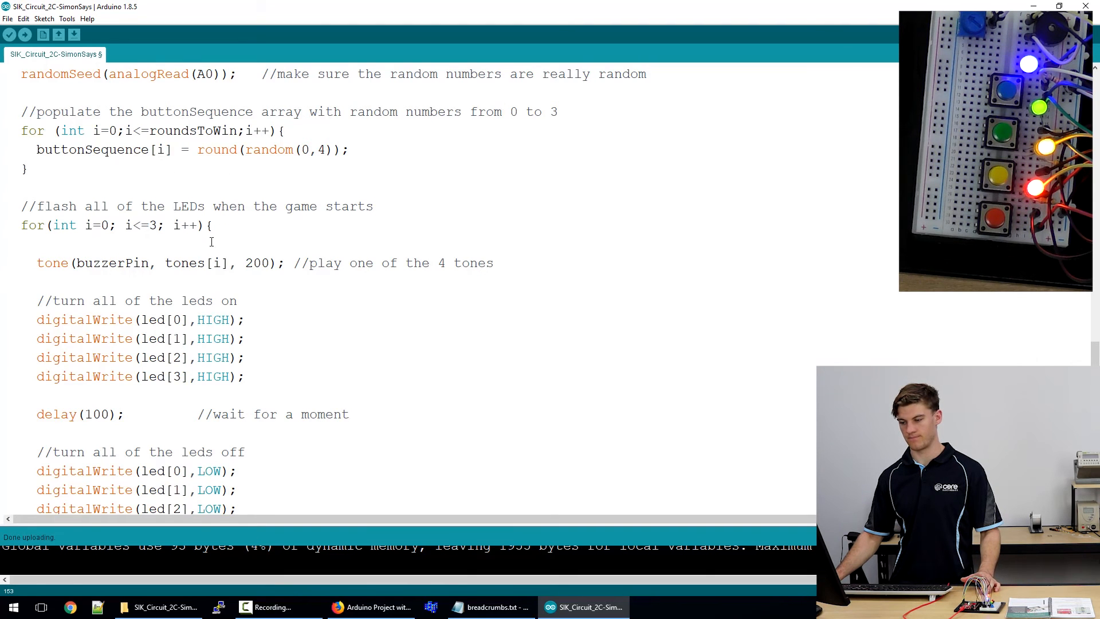
scroll(down, 3)
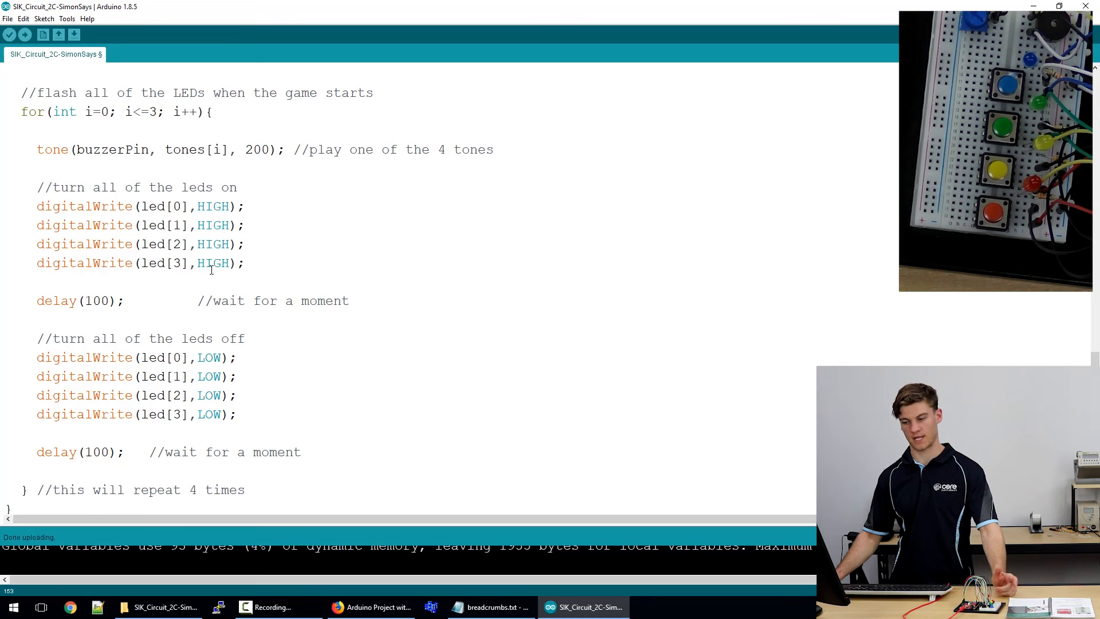
scroll(down, 3)
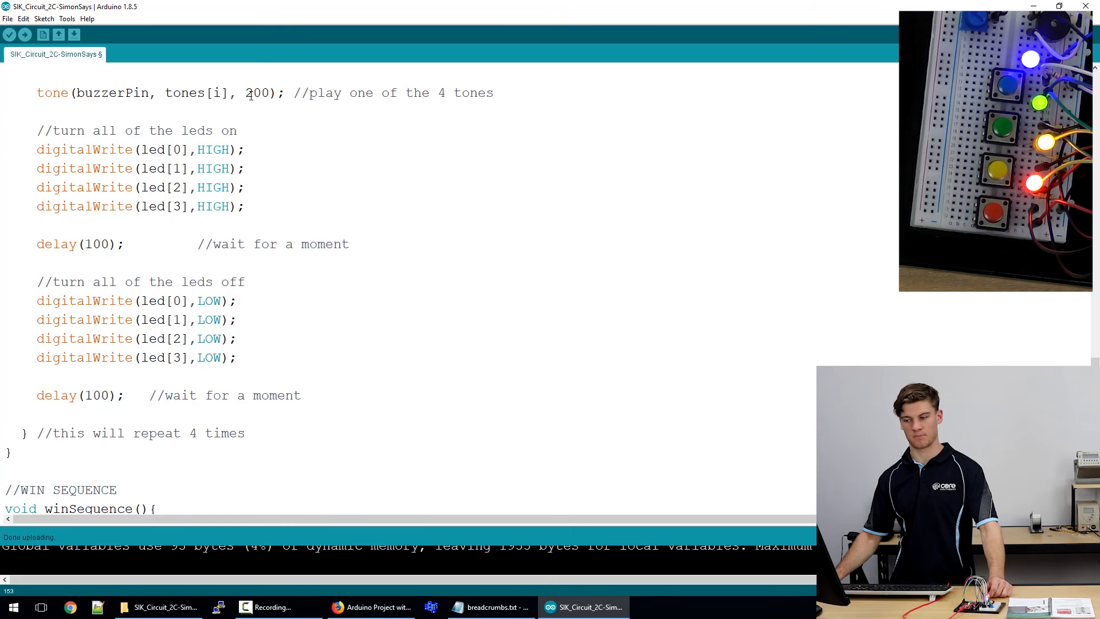
mouse_move(247, 208)
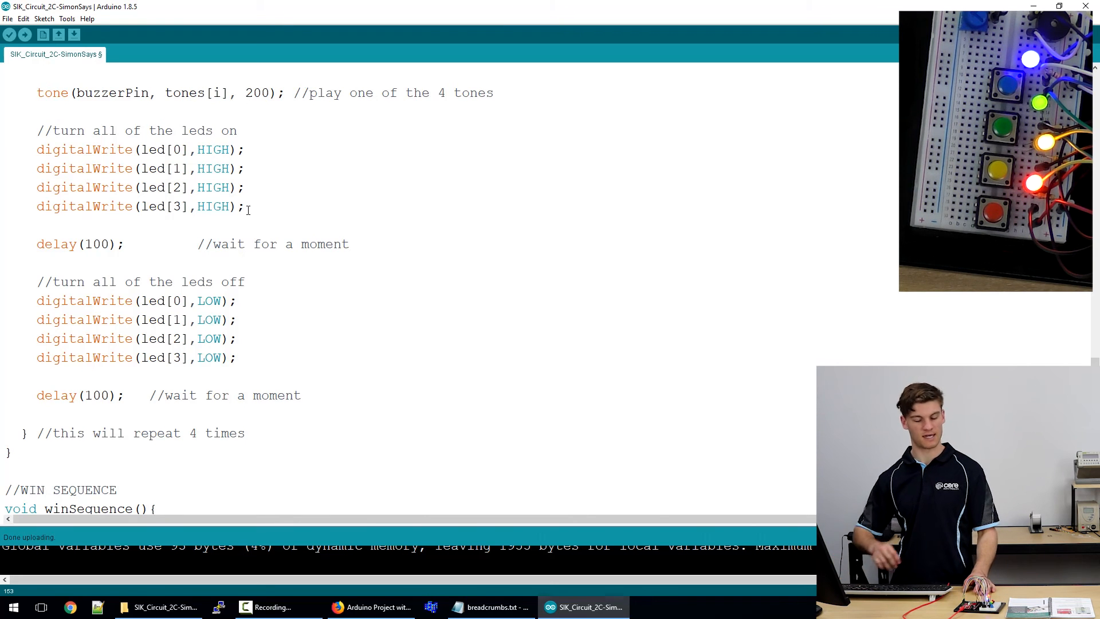
scroll(down, 3)
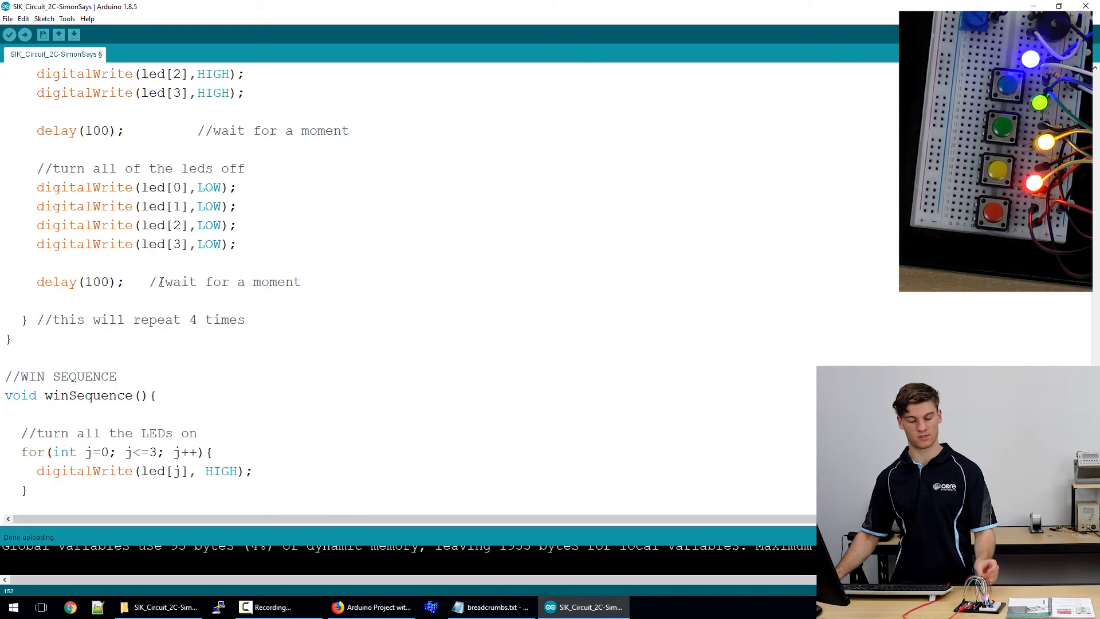
scroll(down, 3)
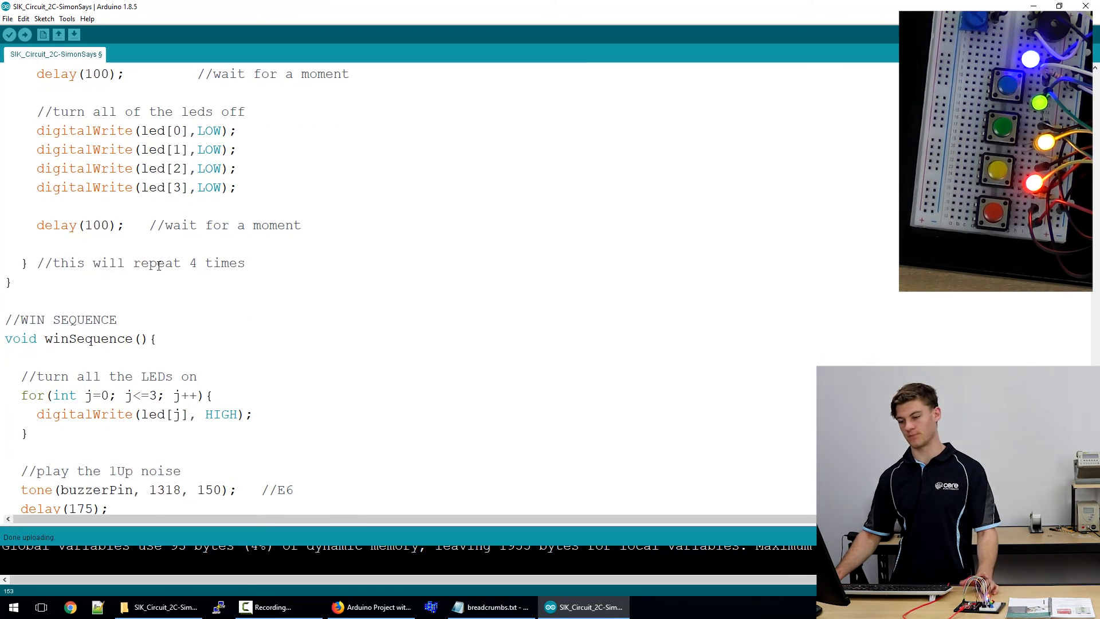
scroll(down, 3)
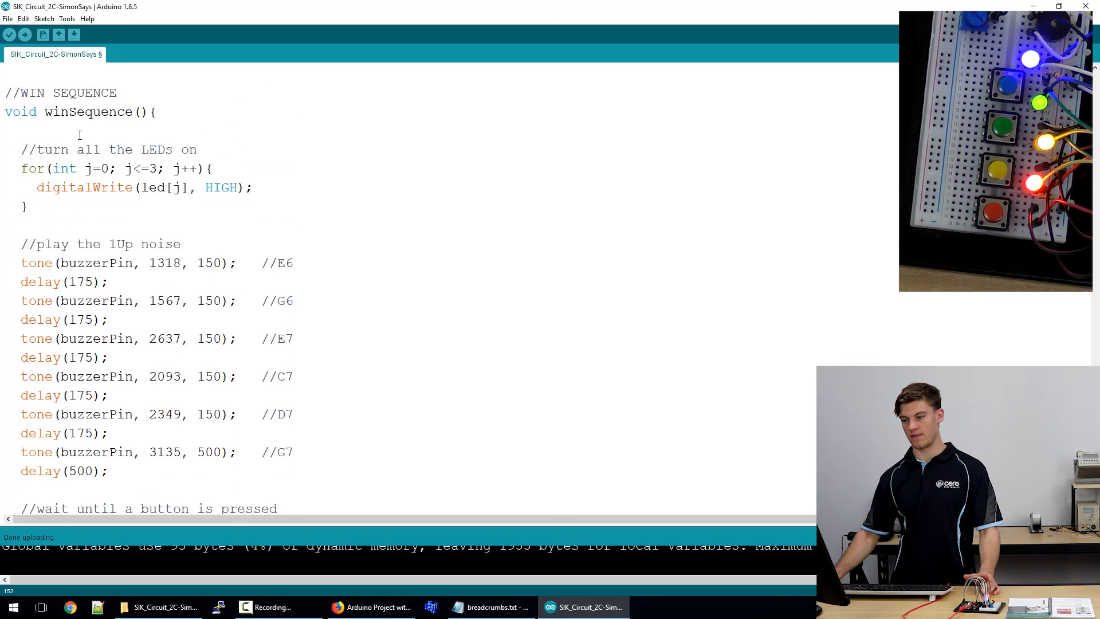
- Change roundsToWin from 10 to 2 and upload the edited Simon Says sketch
scroll(down, 3)
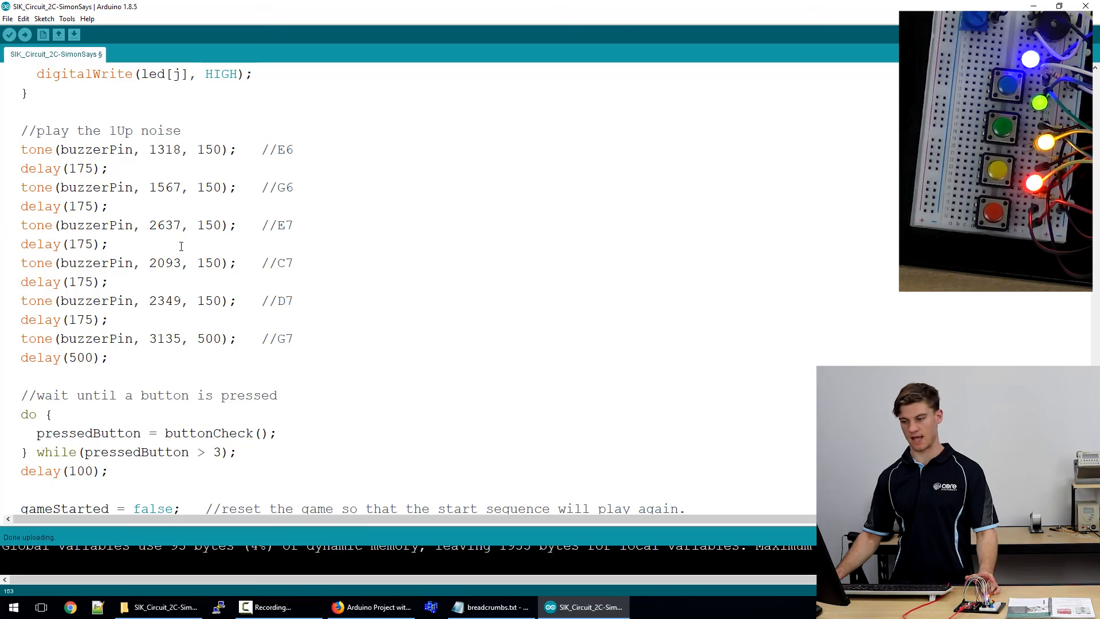
scroll(up, 3)
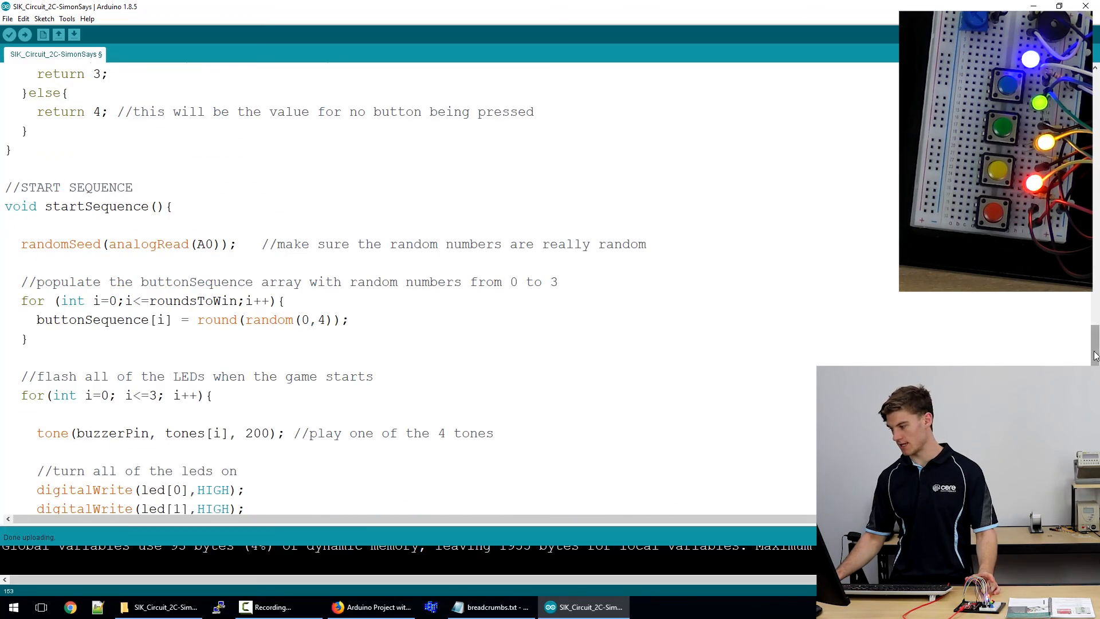
scroll(up, 3)
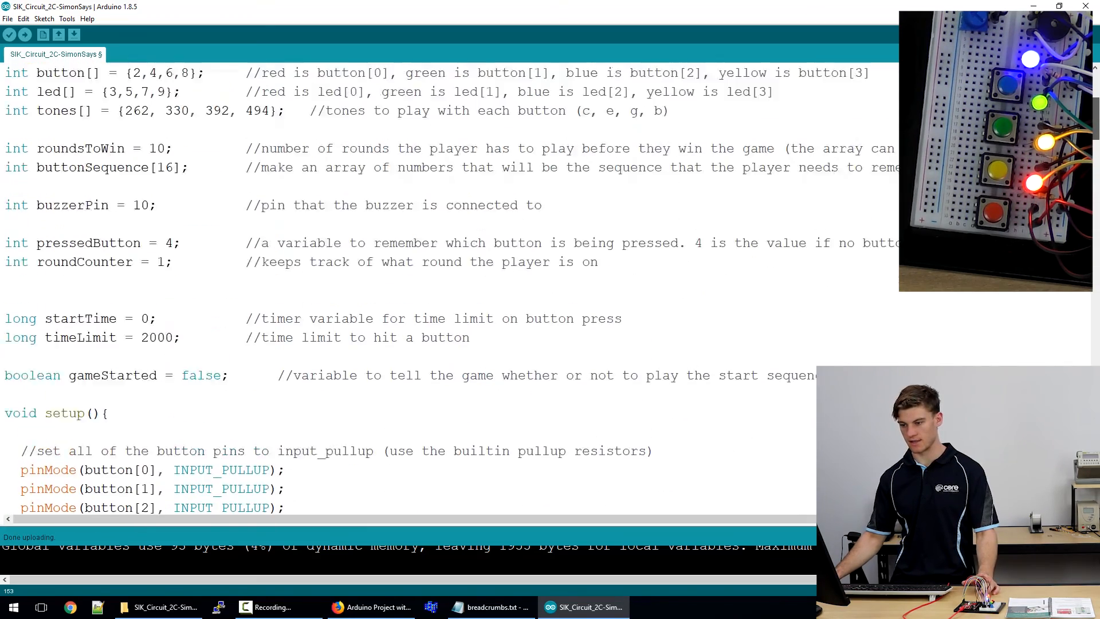
scroll(up, 3)
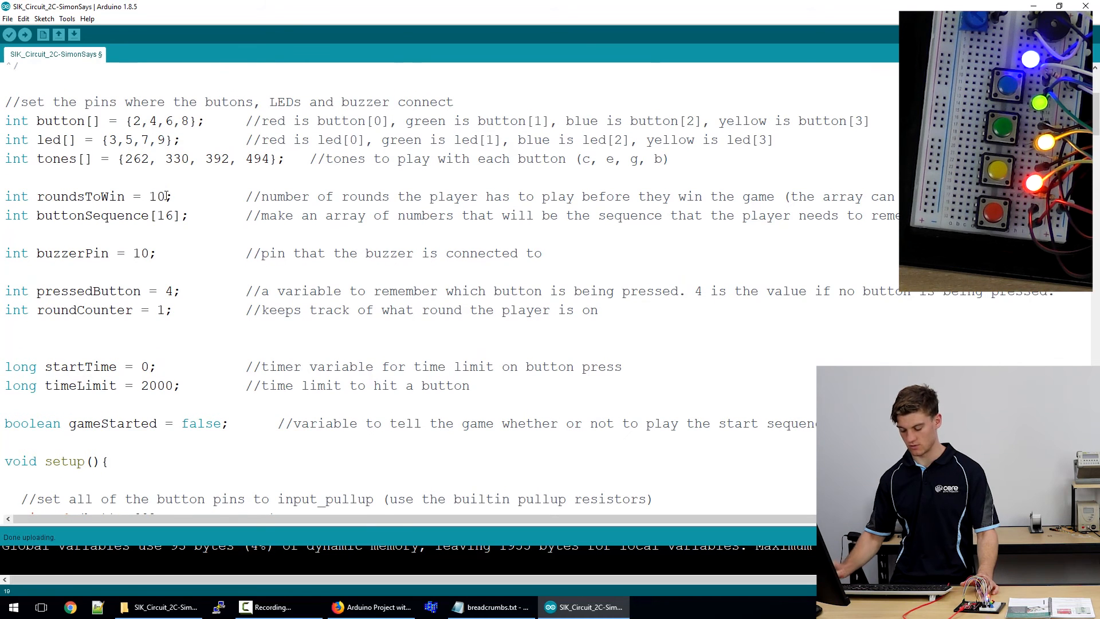
text(2)
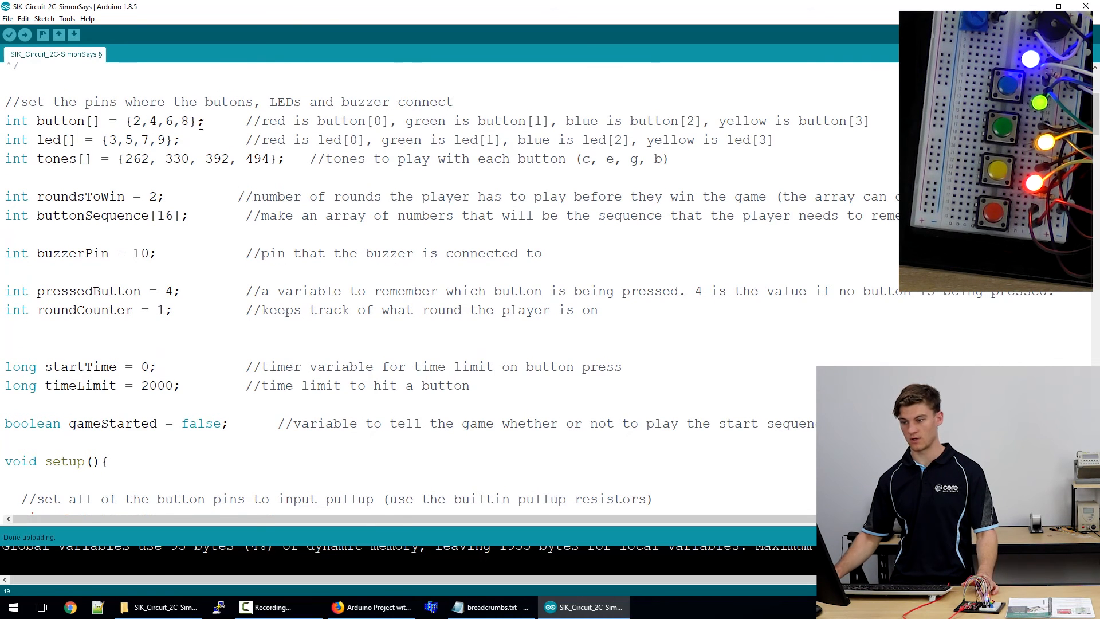
click(25, 35)
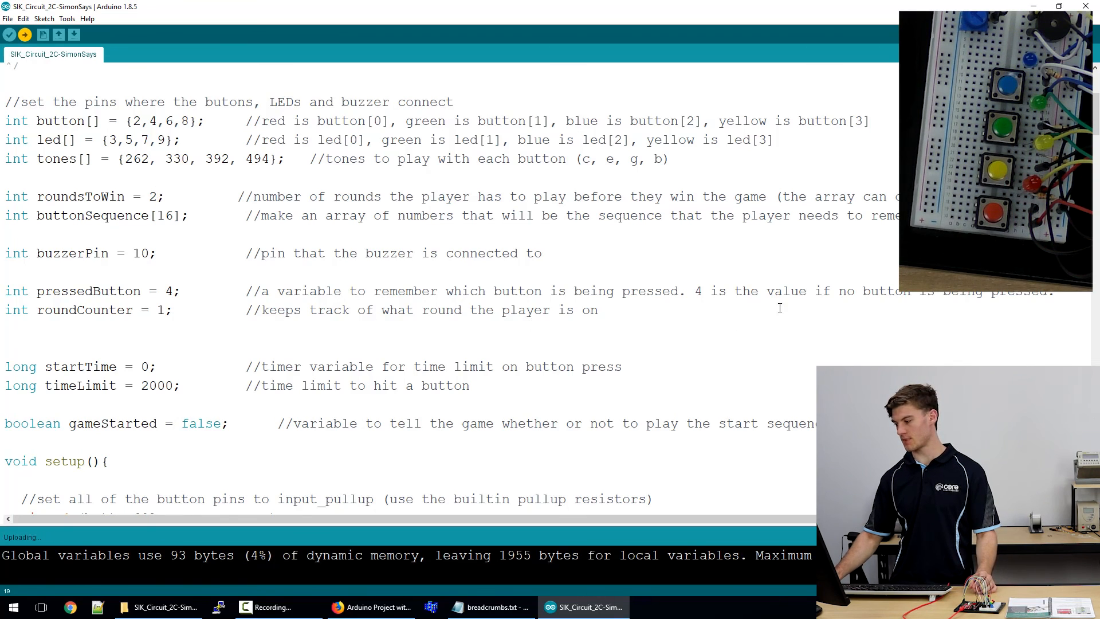
scroll(down, 3)
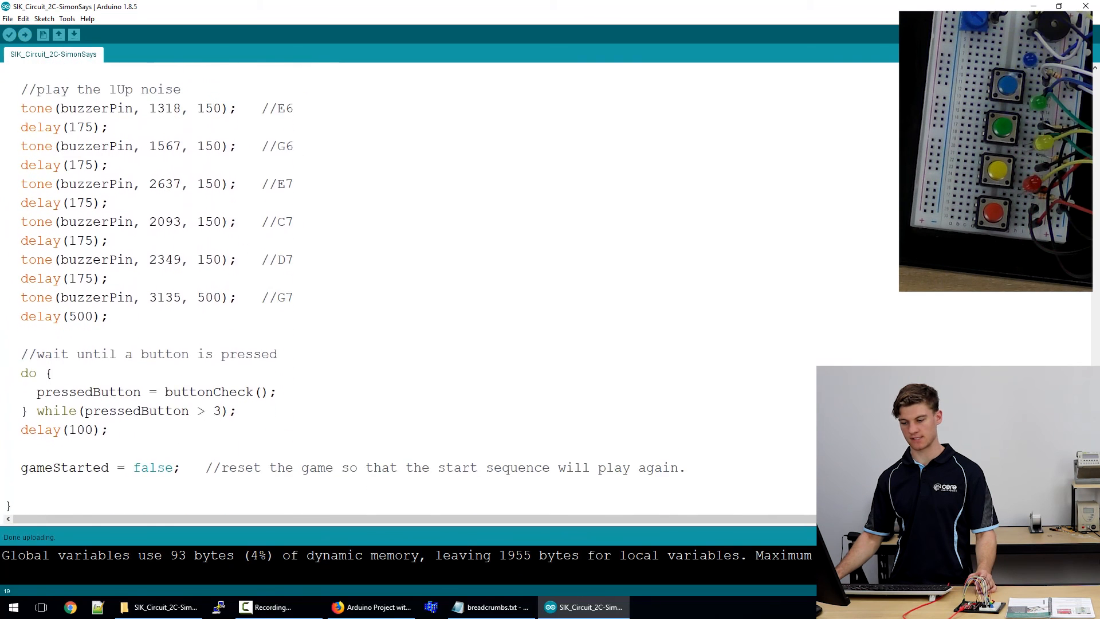
scroll(down, 3)
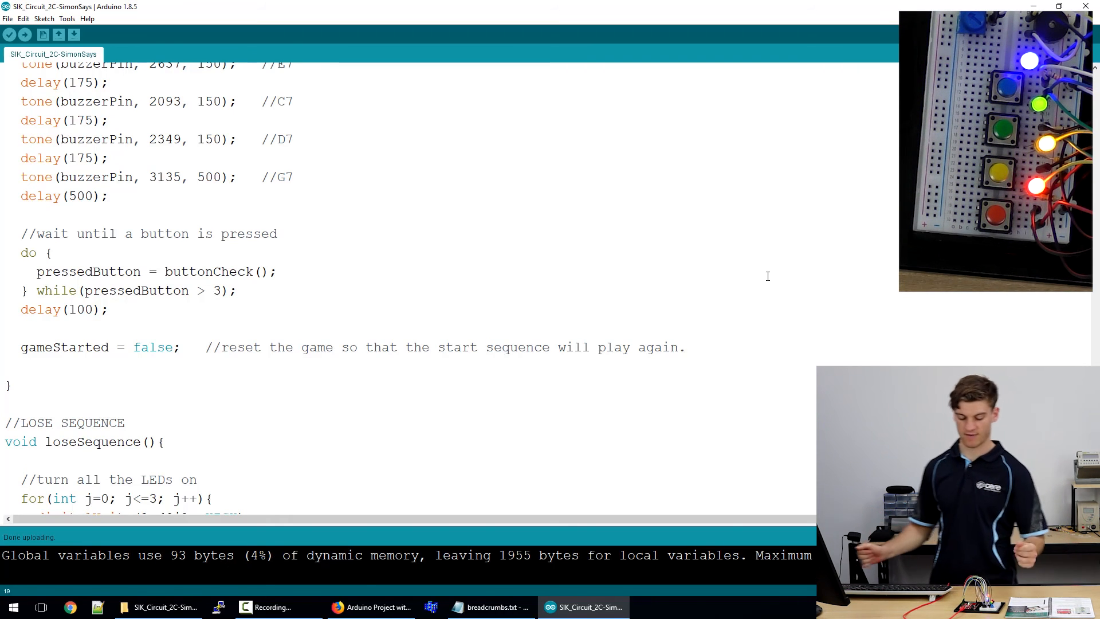
scroll(down, 3)
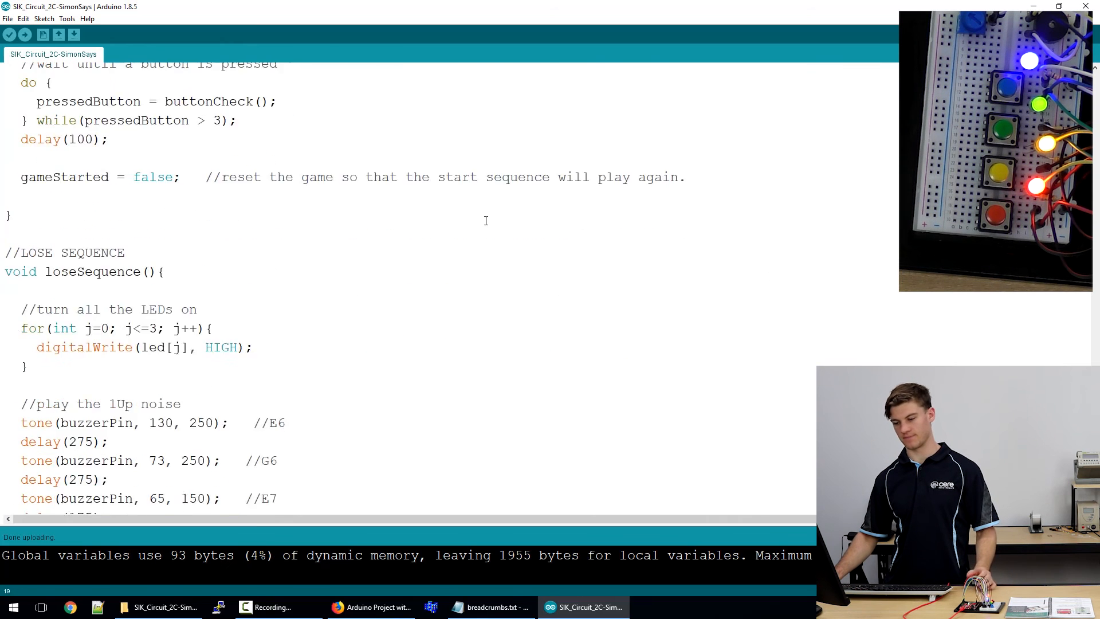
scroll(down, 3)
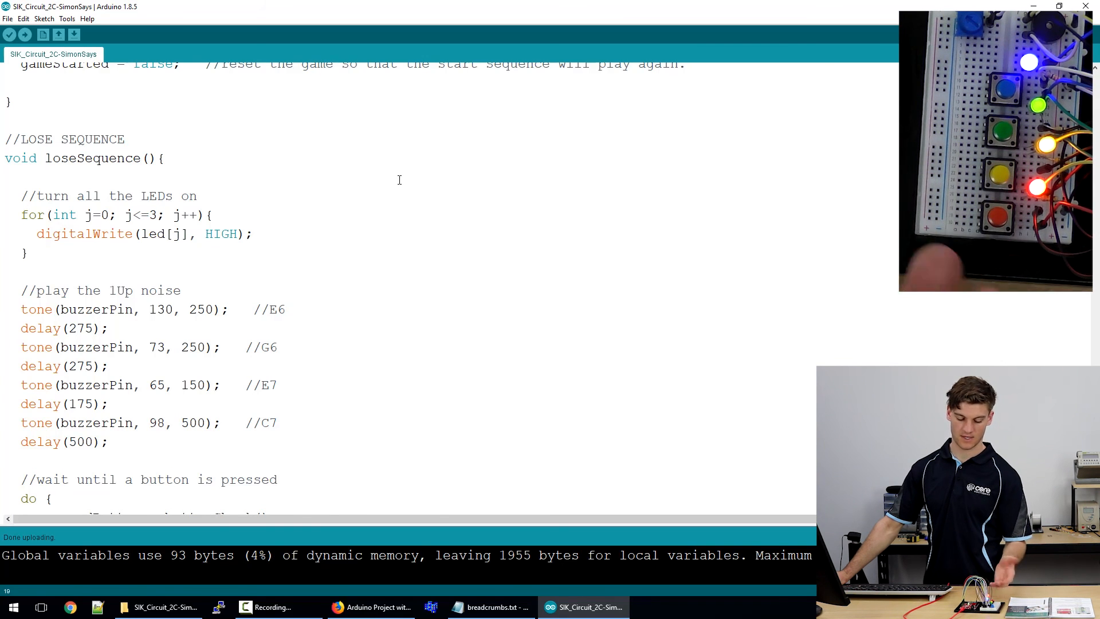
scroll(down, 3)
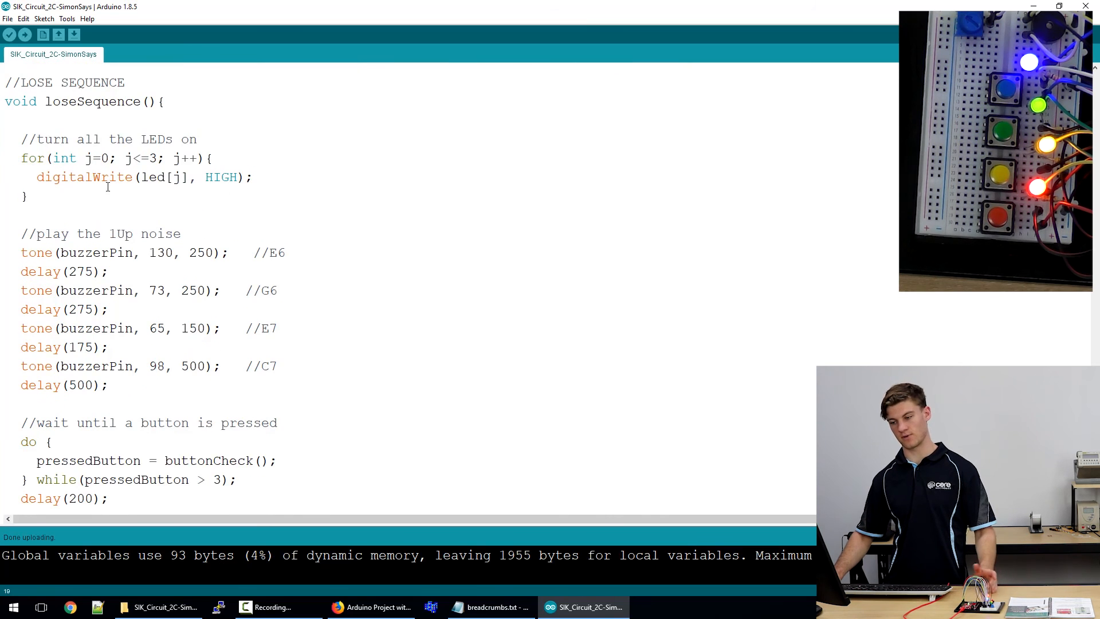
mouse_move(143, 309)
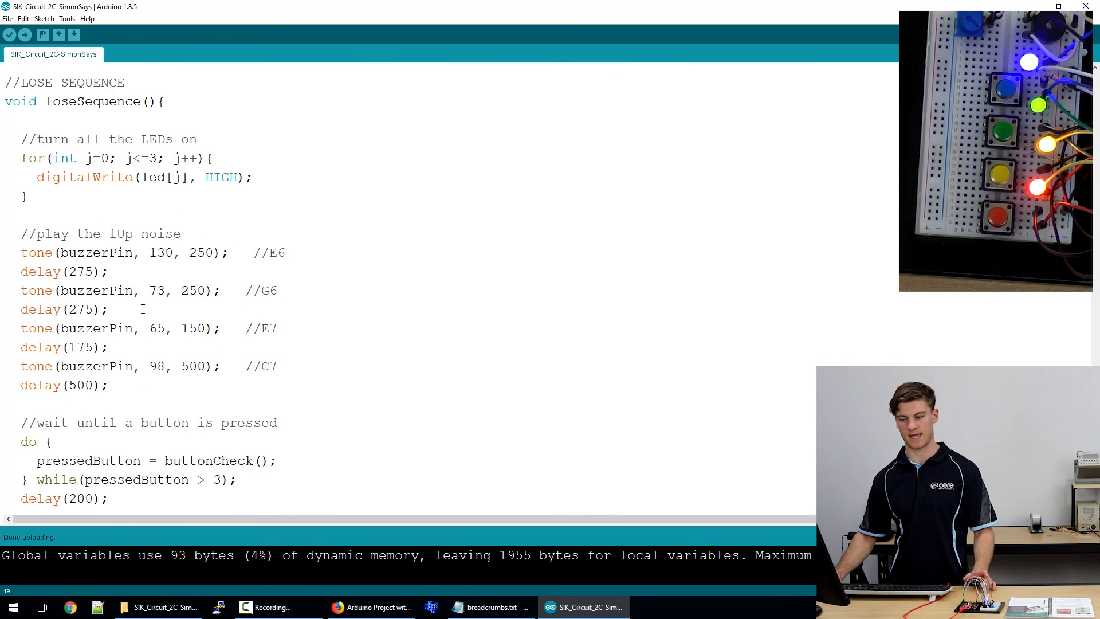
mouse_move(169, 270)
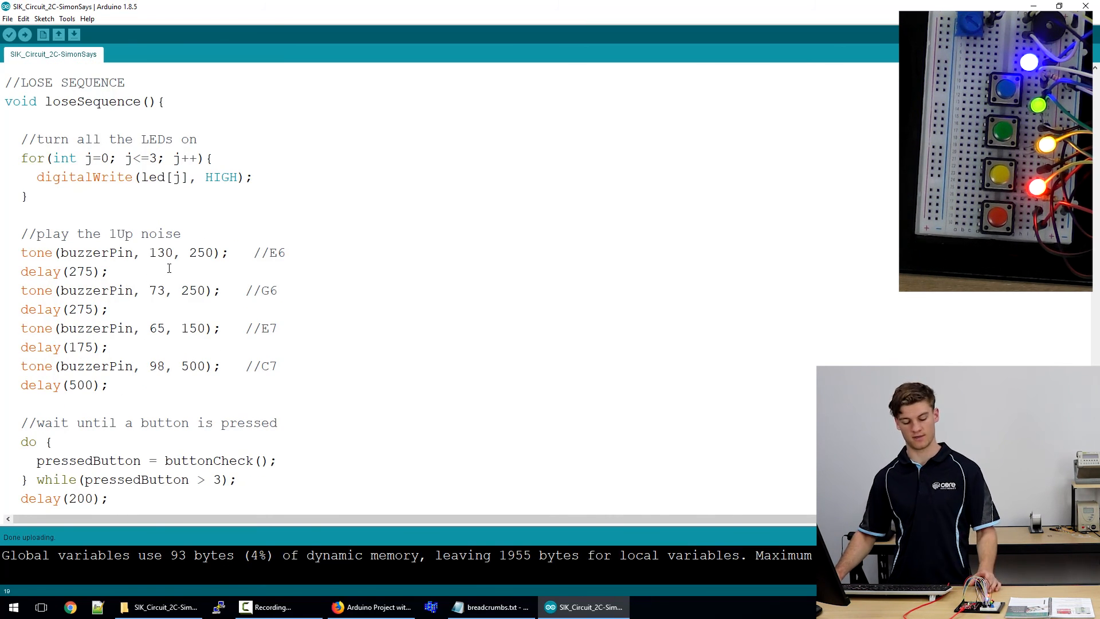
scroll(down, 3)
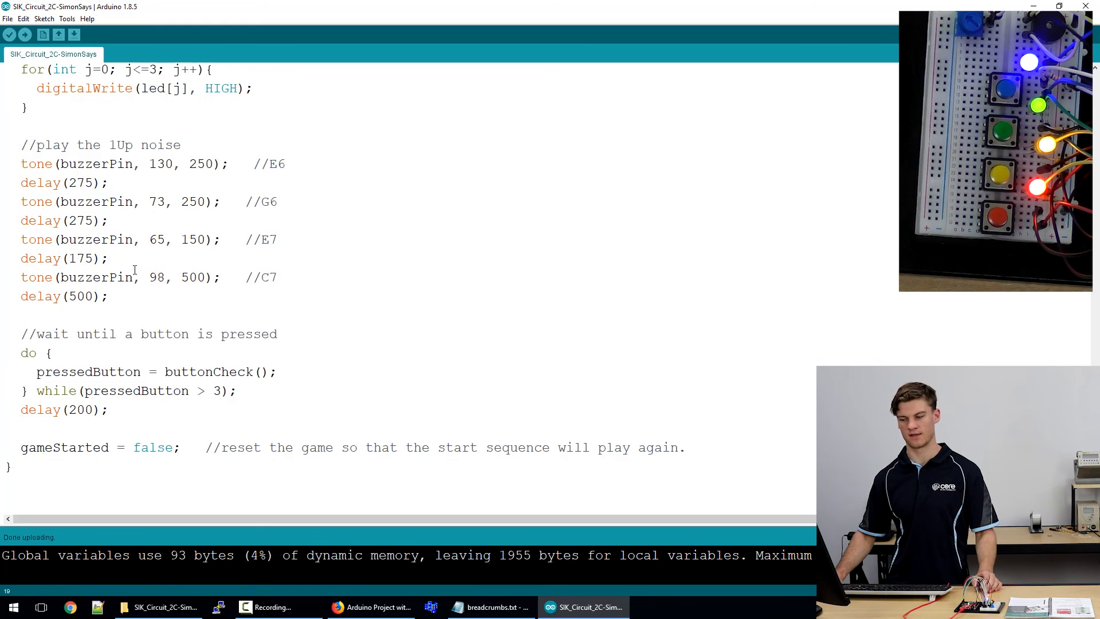
mouse_move(193, 263)
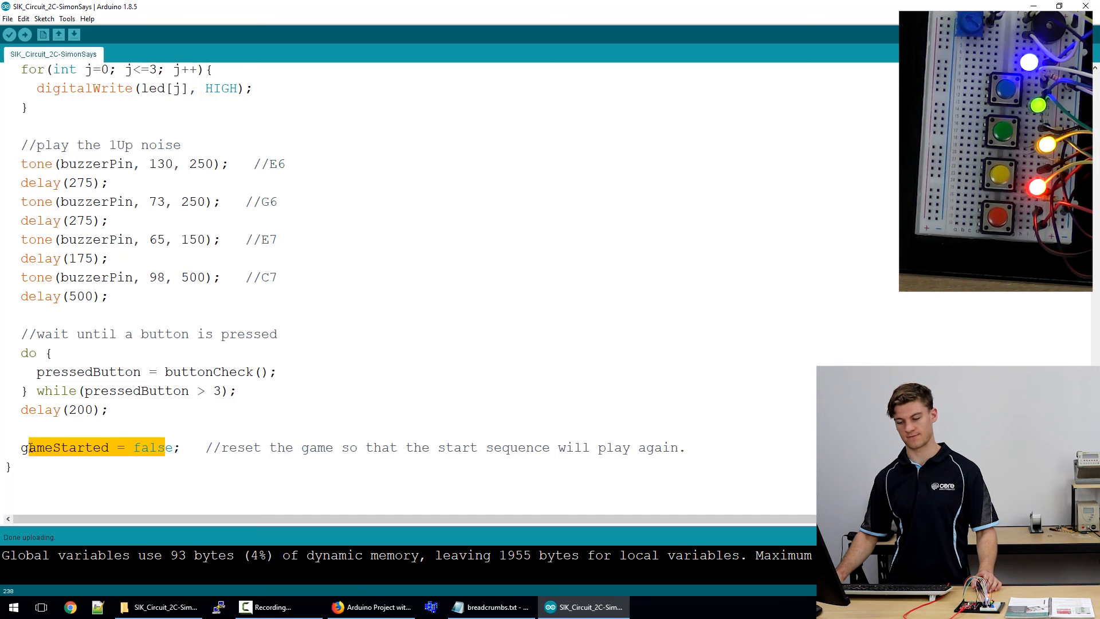
click(174, 447)
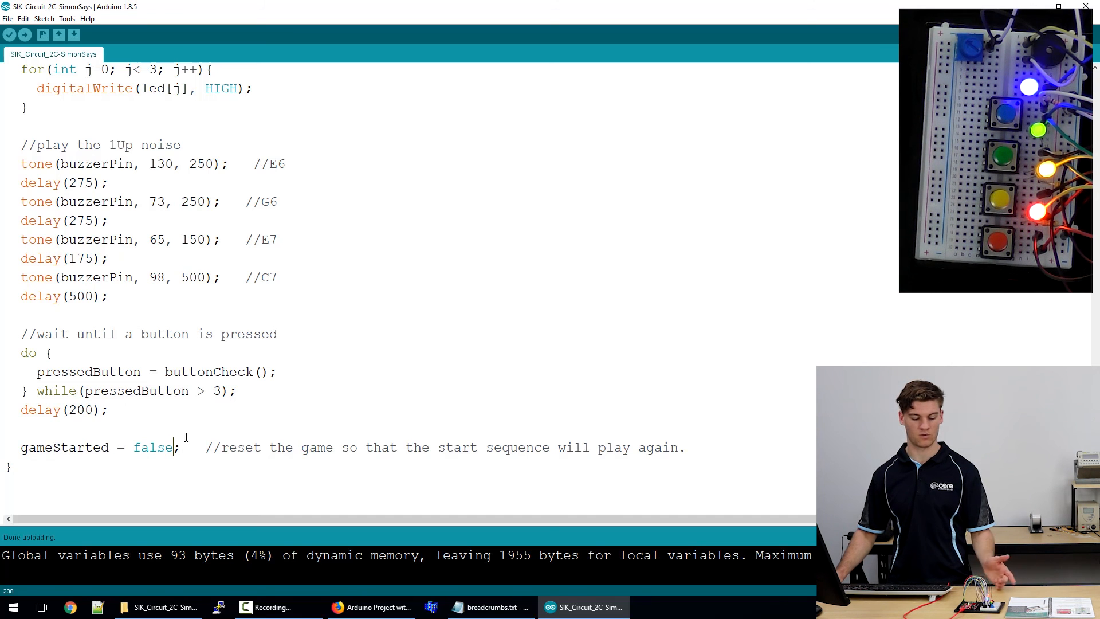
scroll(down, 3)
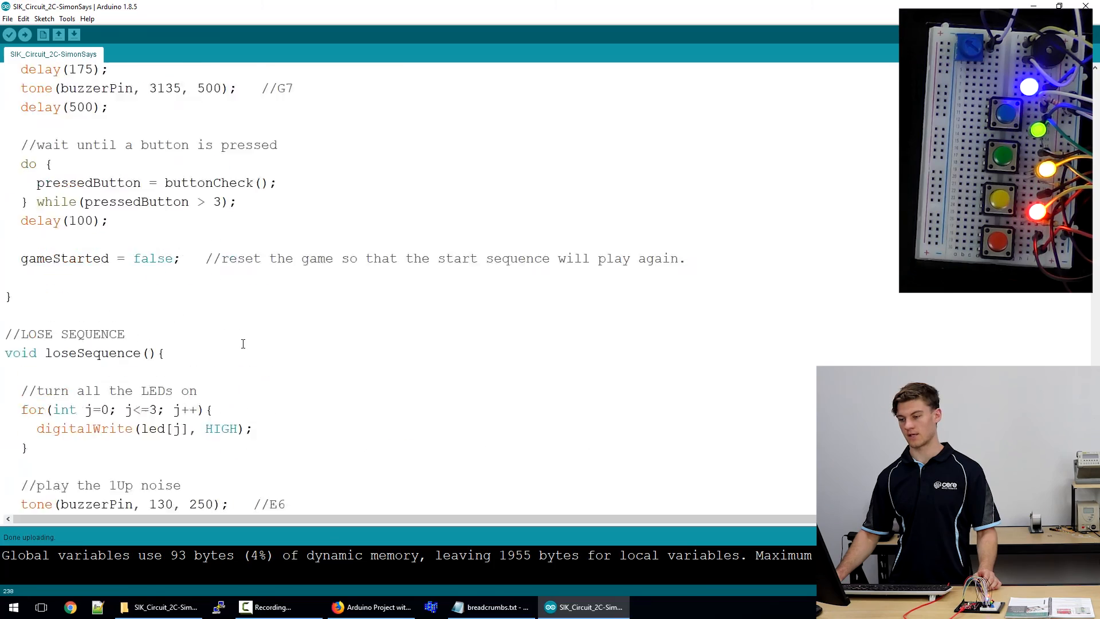
scroll(up, 3)
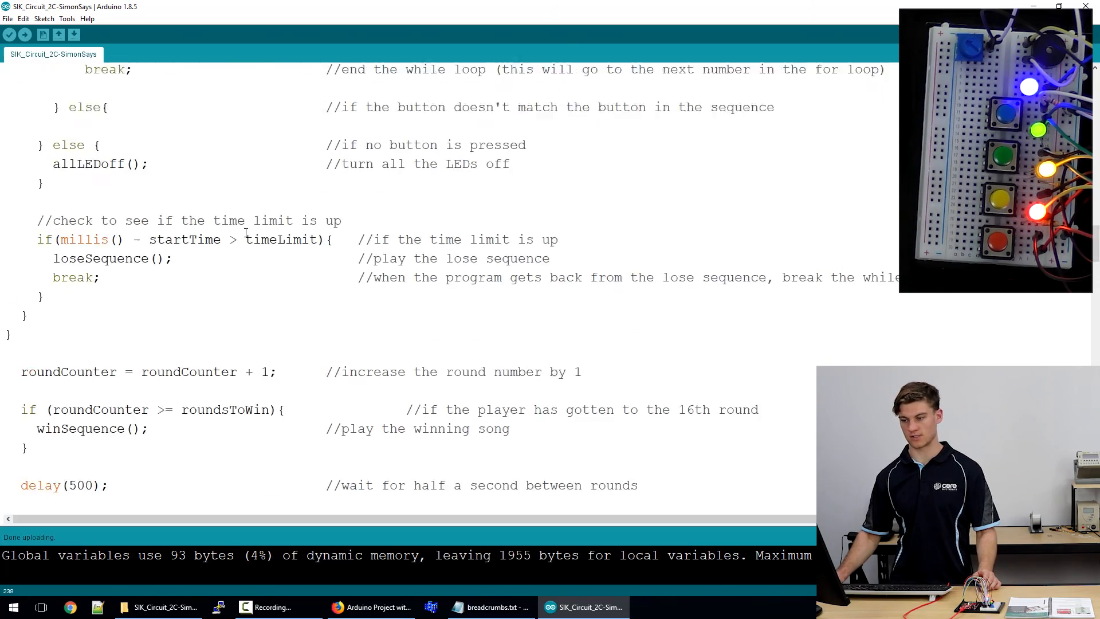
scroll(up, 3)
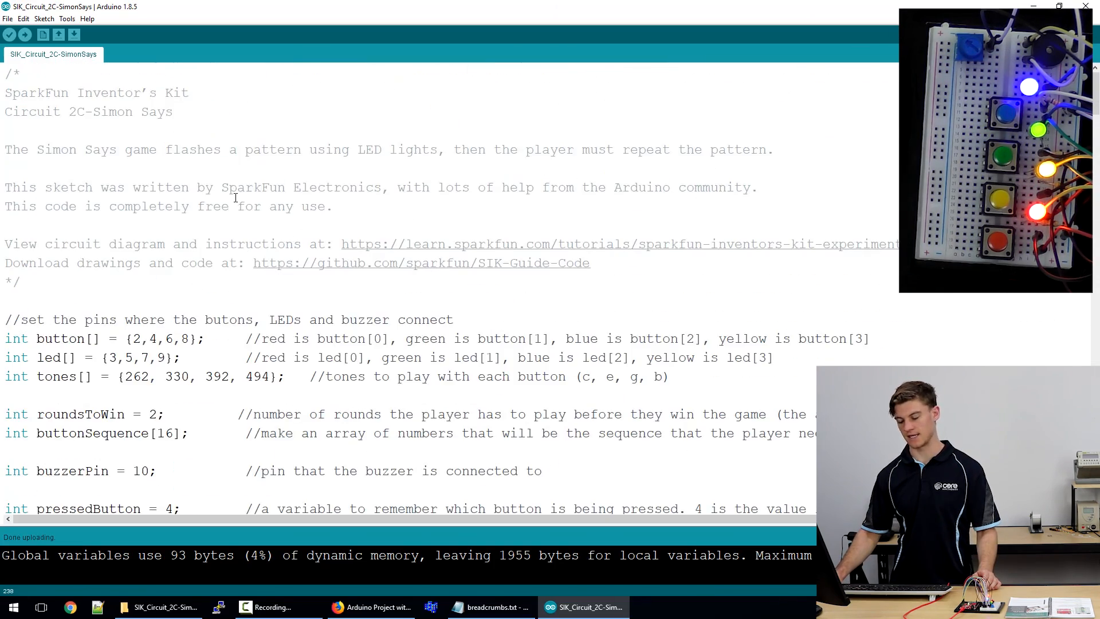
scroll(down, 3)
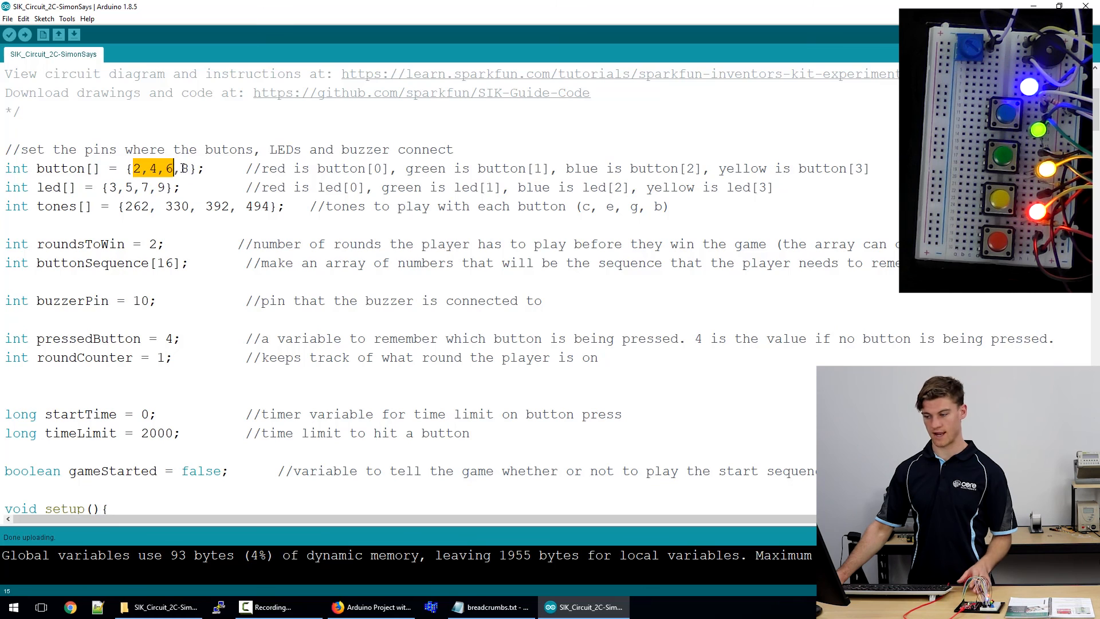
scroll(down, 3)
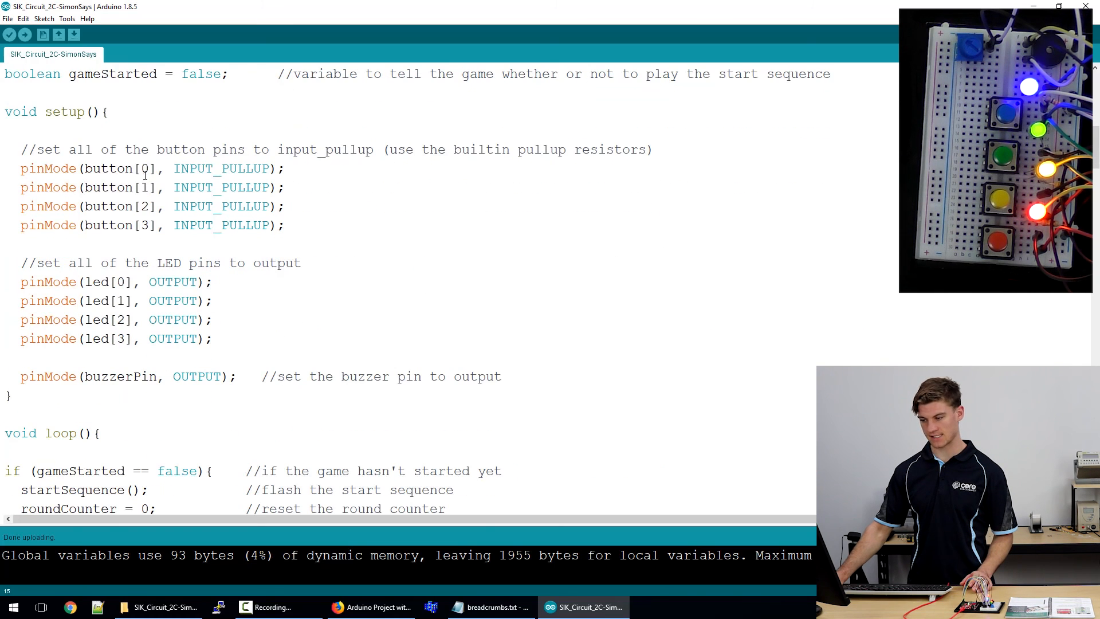
scroll(down, 3)
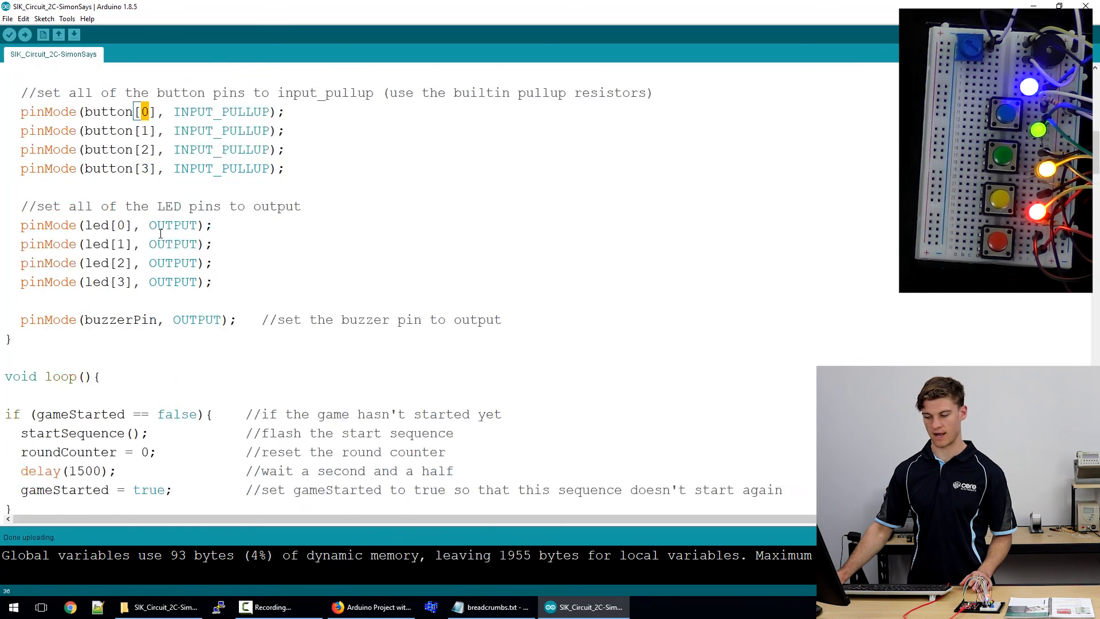
scroll(down, 3)
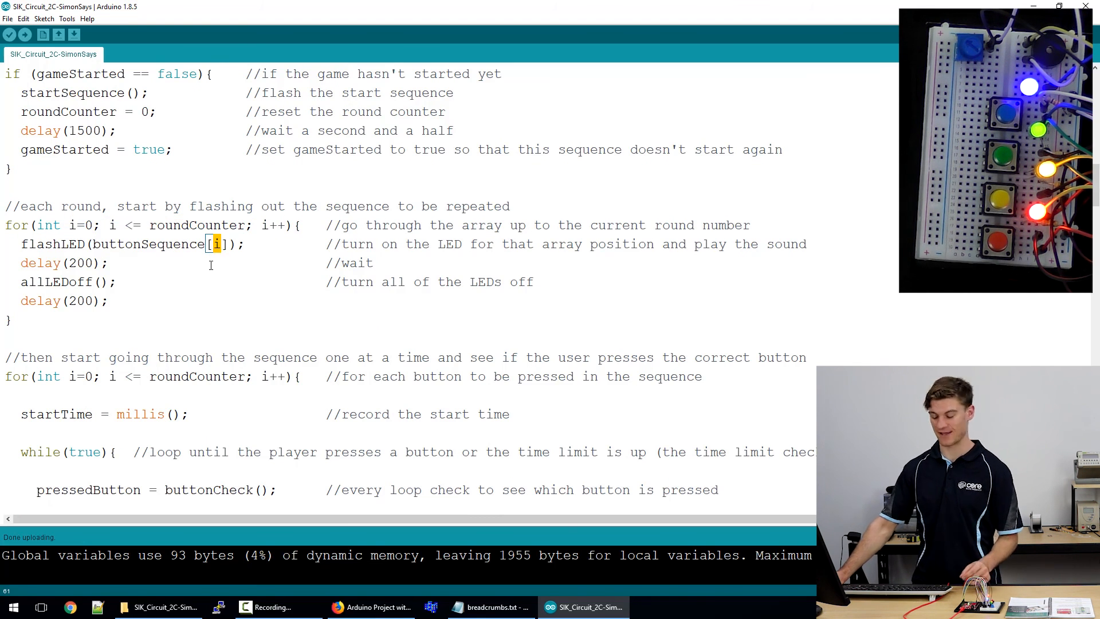
scroll(up, 3)
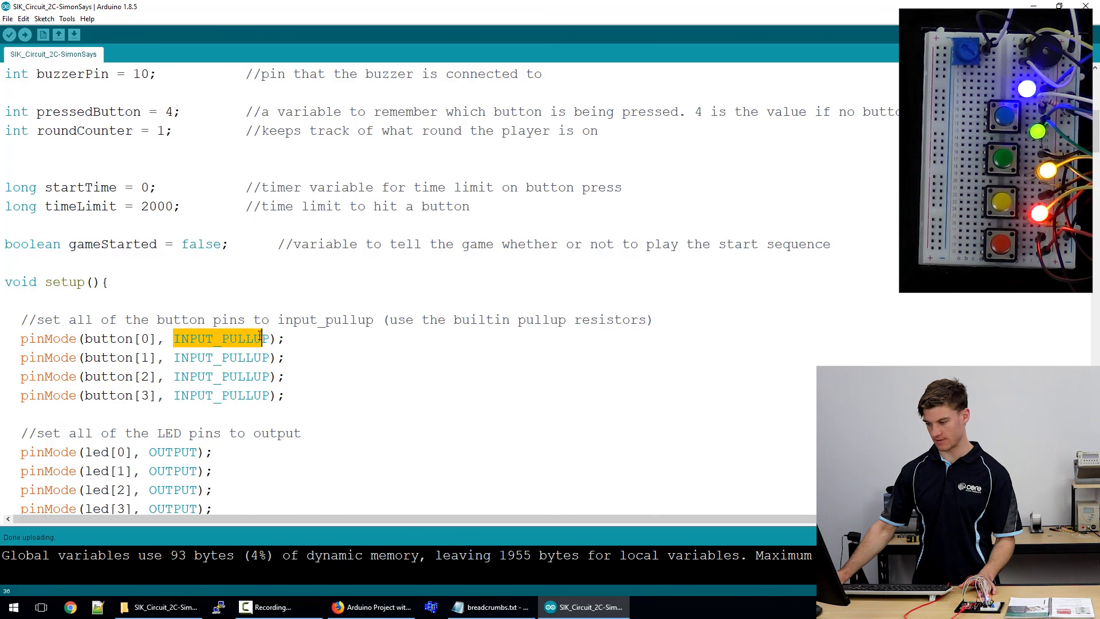
click(226, 357)
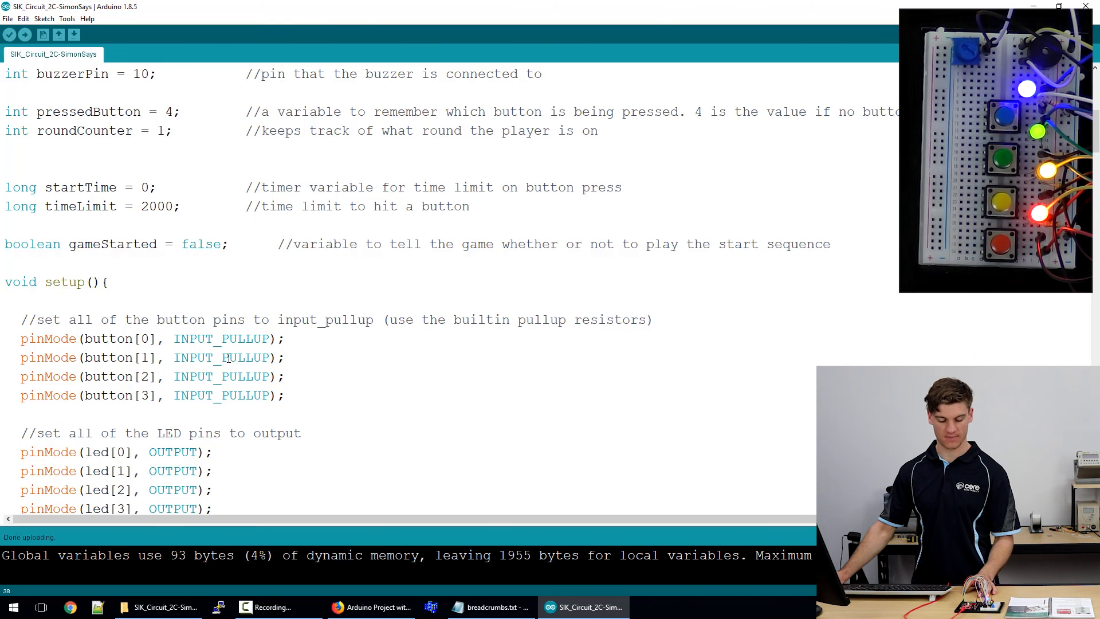